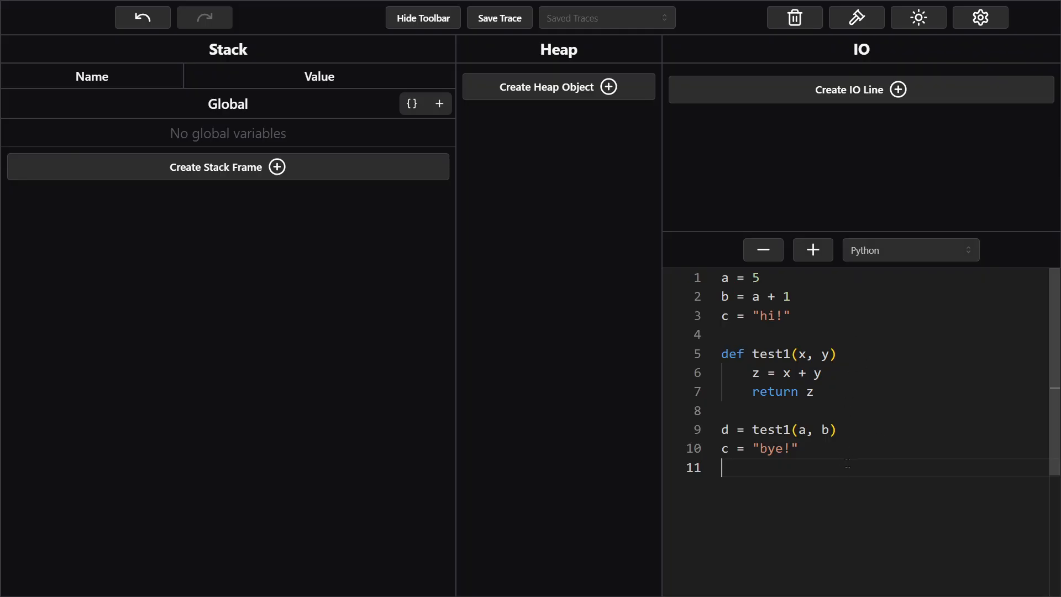
mouse_move(784, 277)
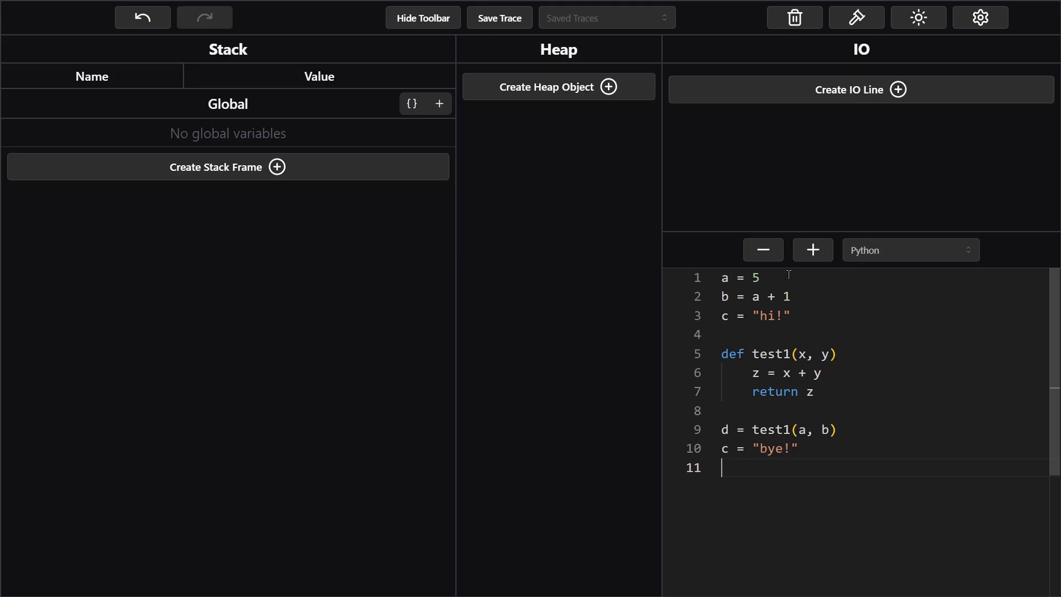
mouse_move(801, 281)
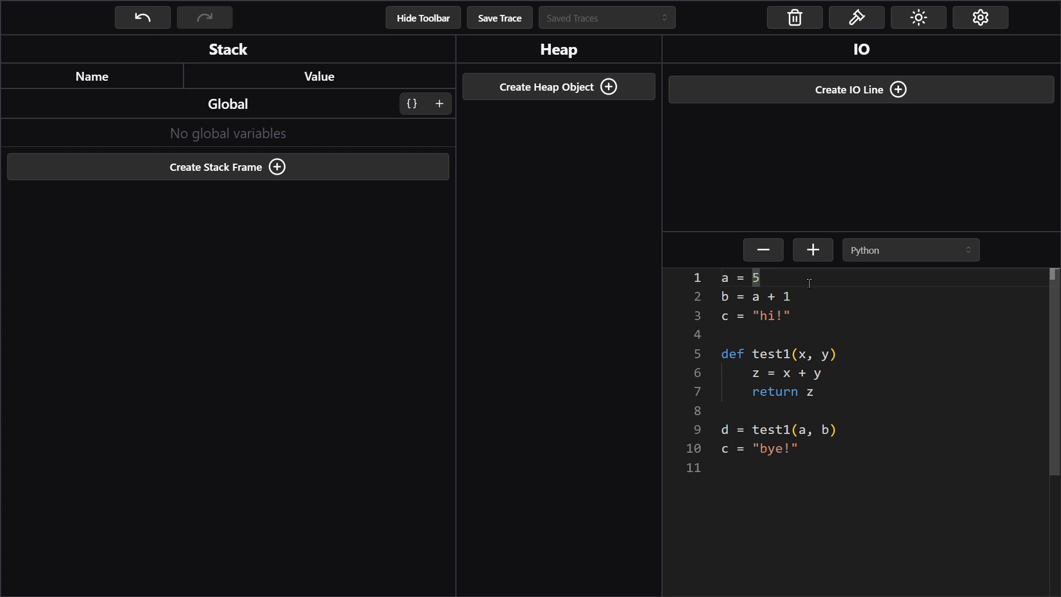
mouse_move(809, 296)
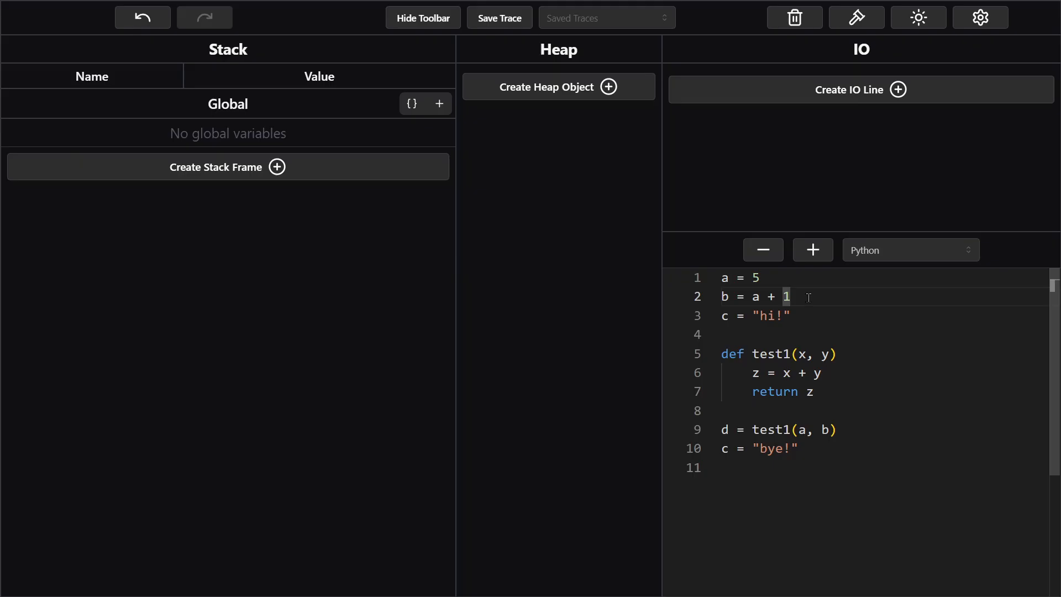
mouse_move(802, 315)
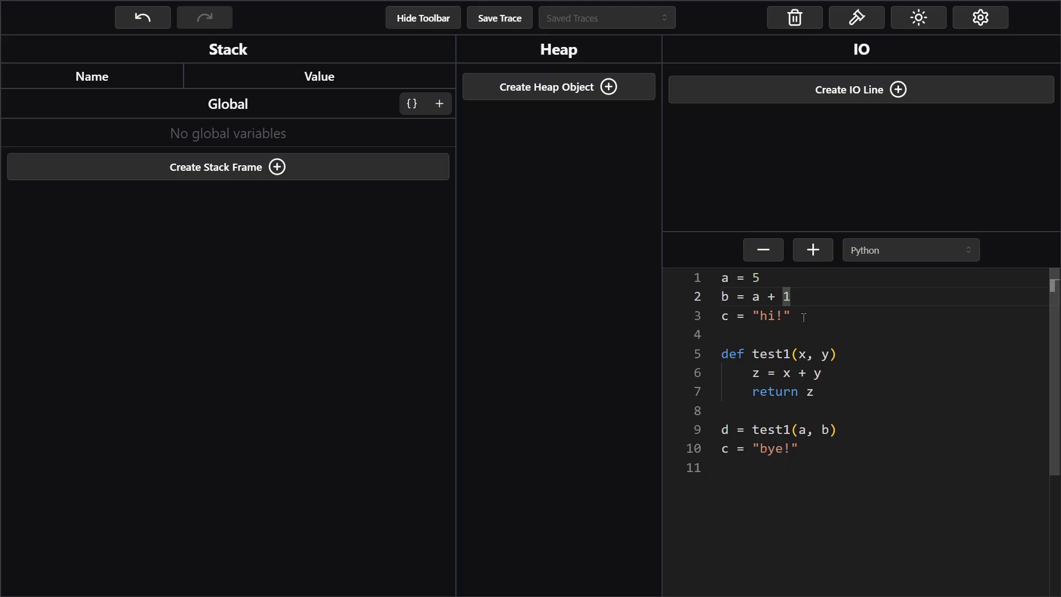
mouse_move(862, 389)
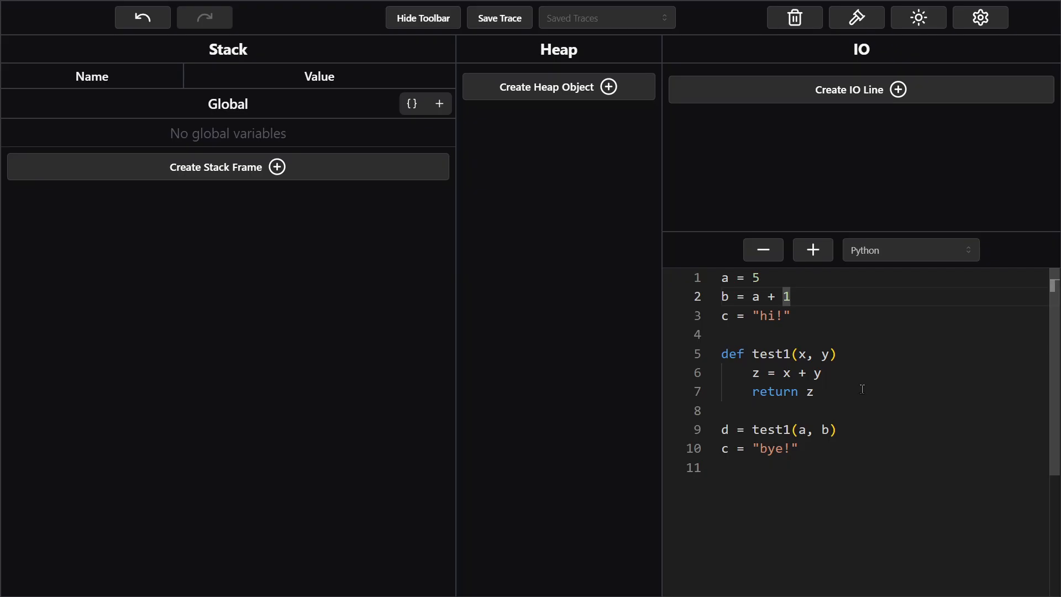
- Add the missing colon to the end of line 5, 'def test1(x, y)'
left_click(816, 391)
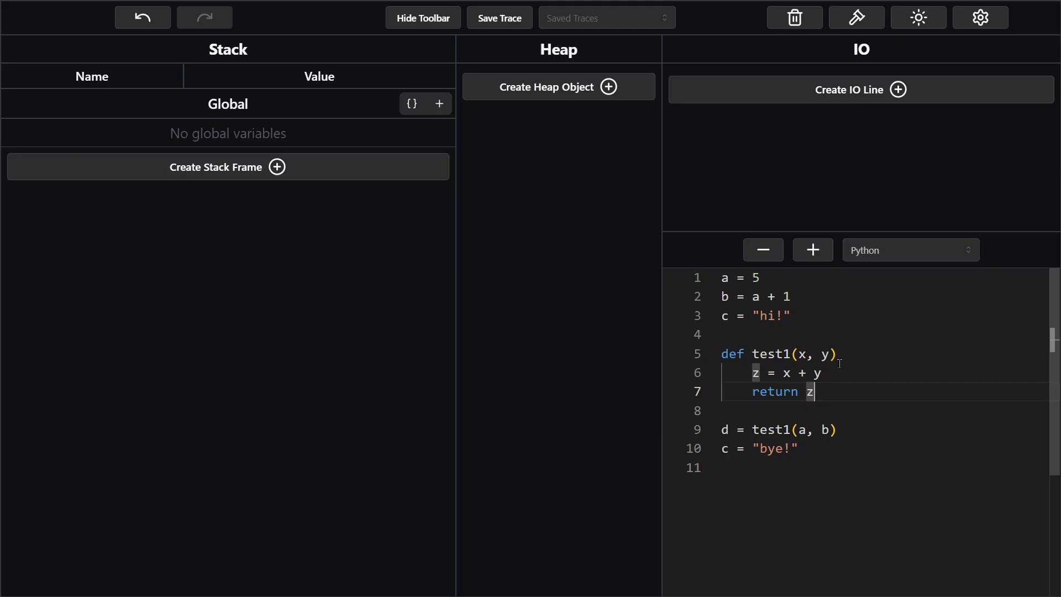
type(":")
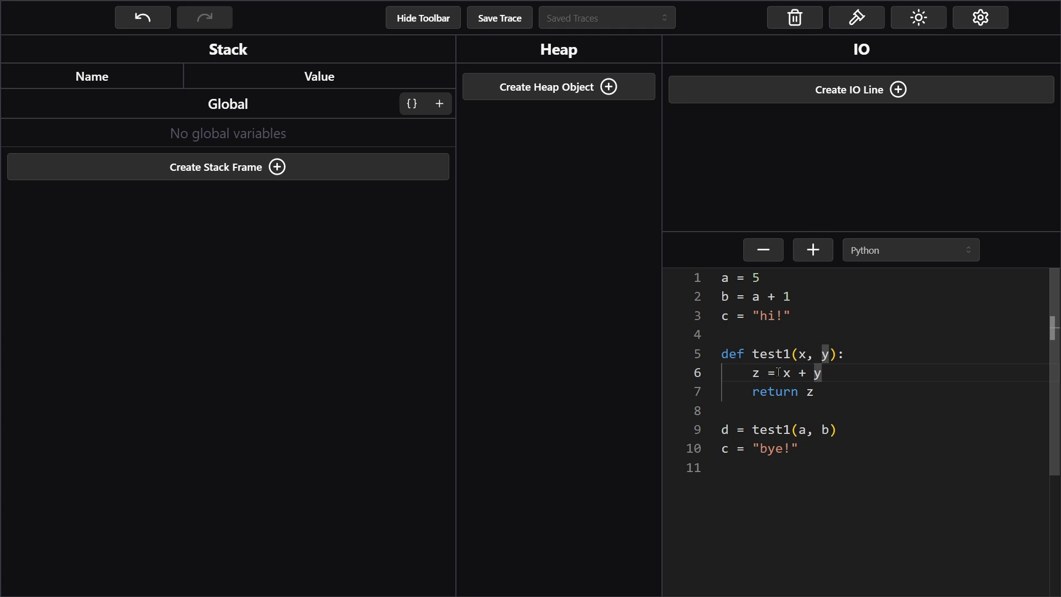
mouse_move(834, 374)
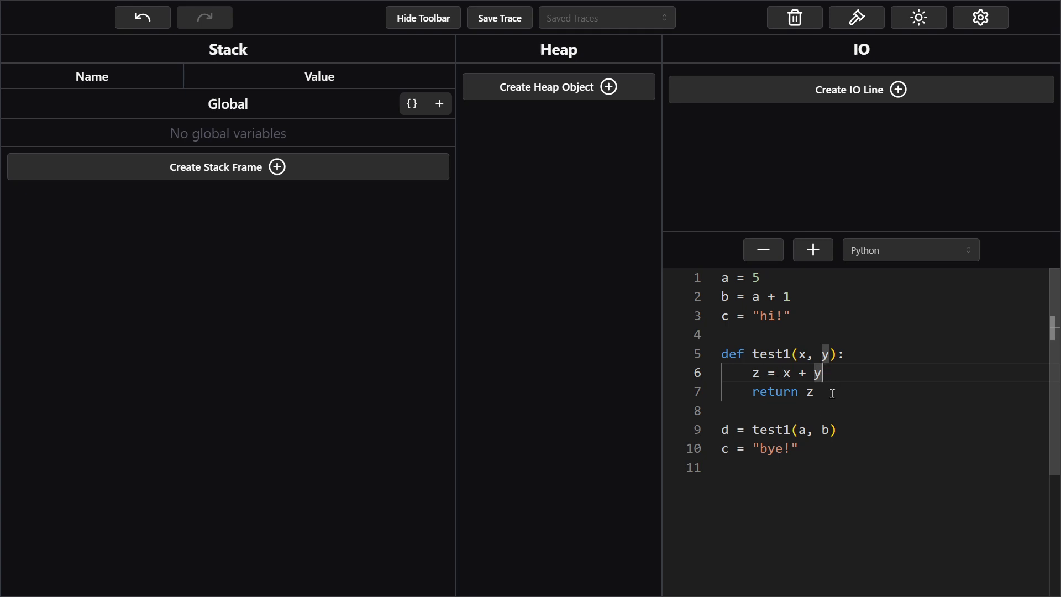
left_click(827, 429)
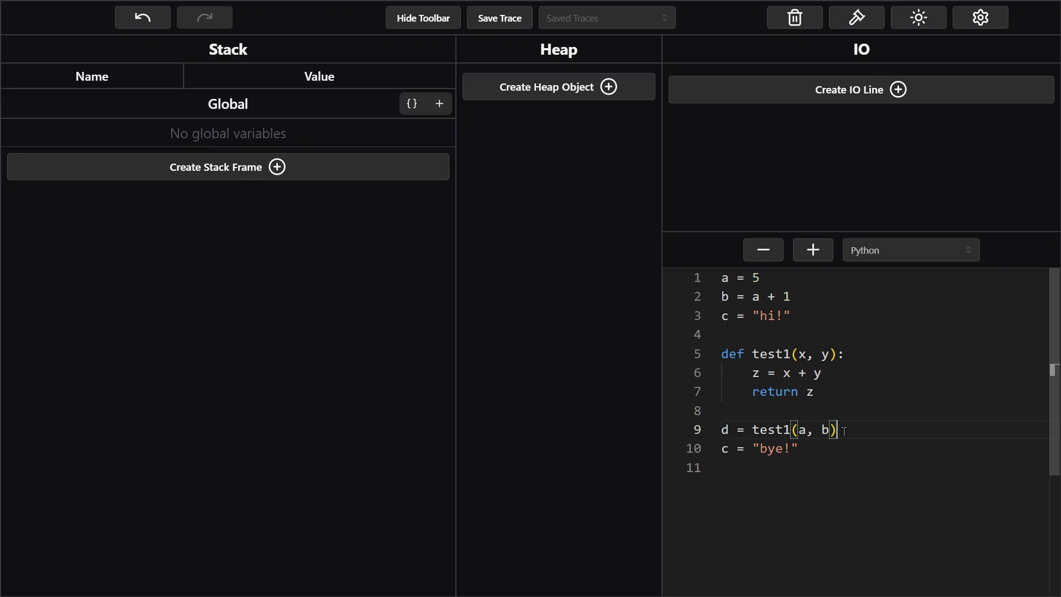
left_click(799, 448)
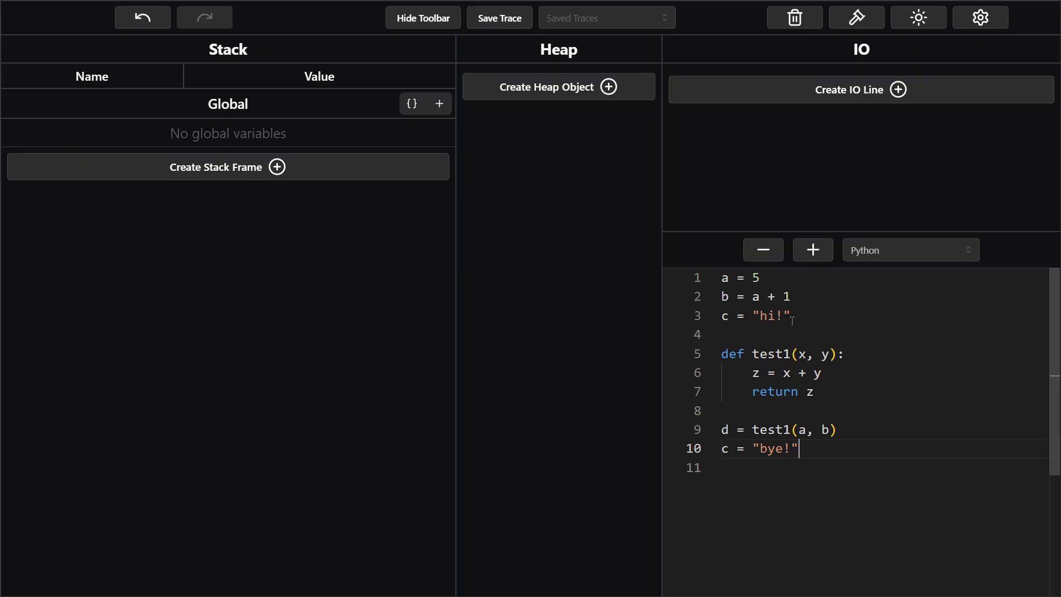
mouse_move(855, 458)
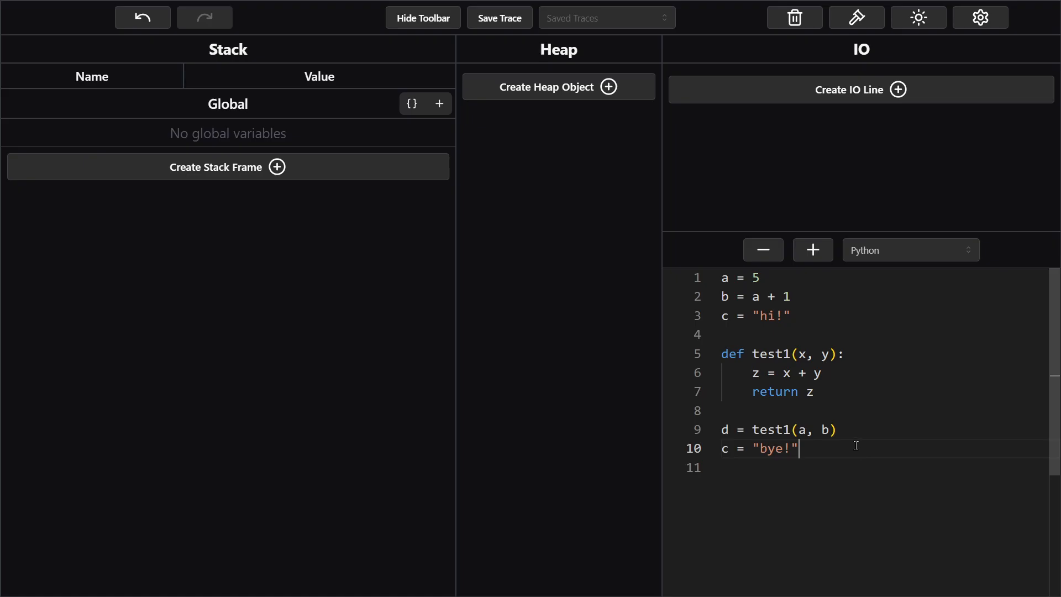
mouse_move(859, 448)
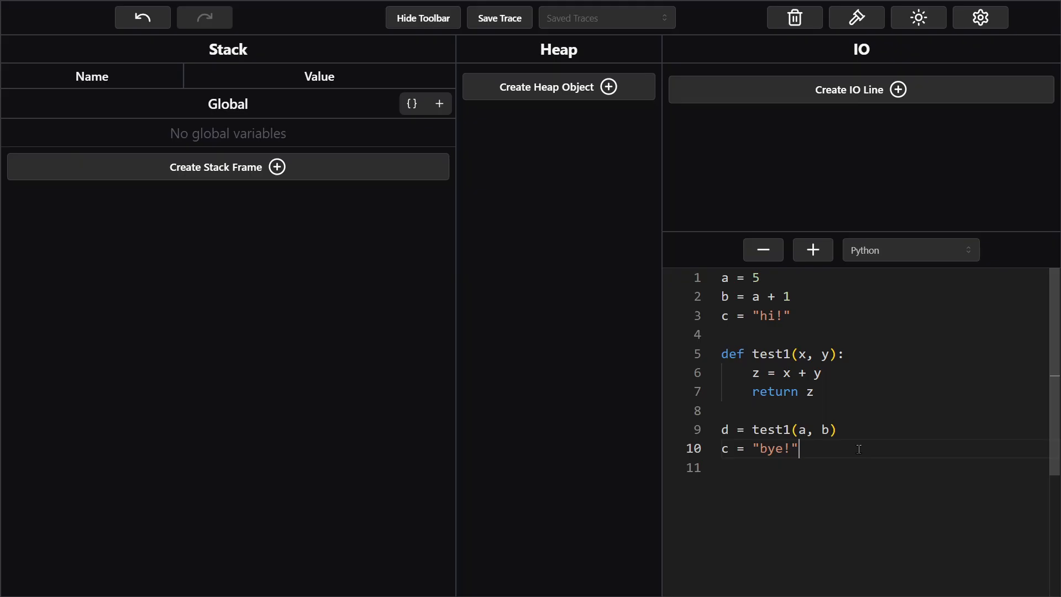
mouse_move(798, 287)
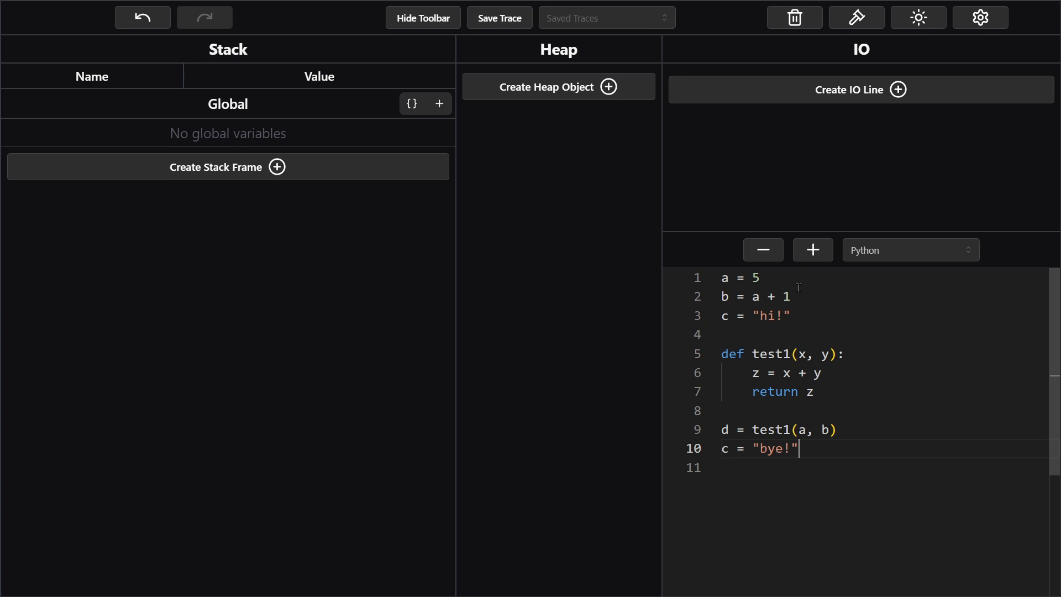
mouse_move(802, 312)
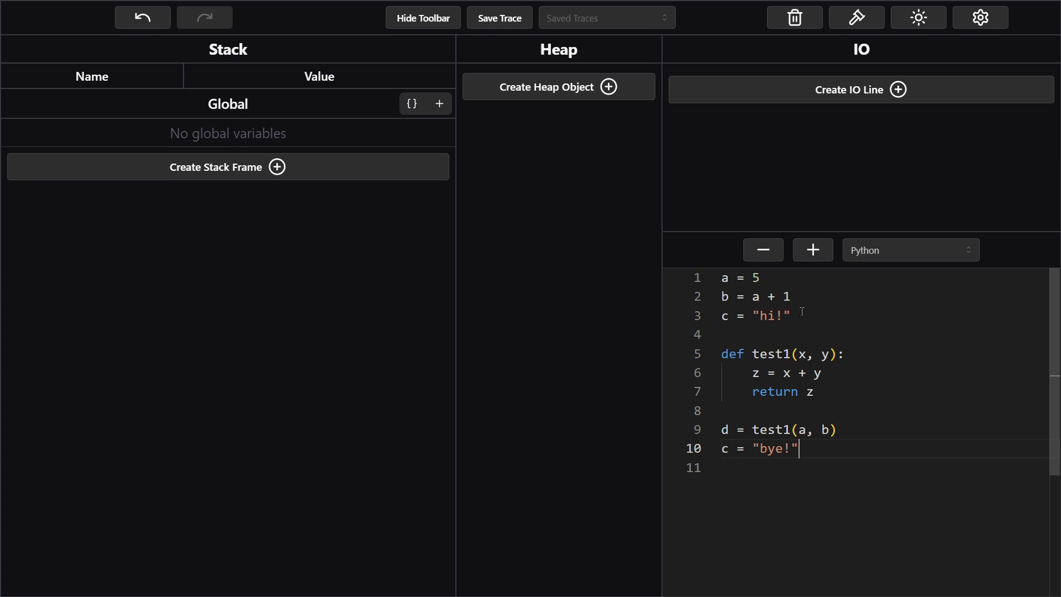
mouse_move(730, 277)
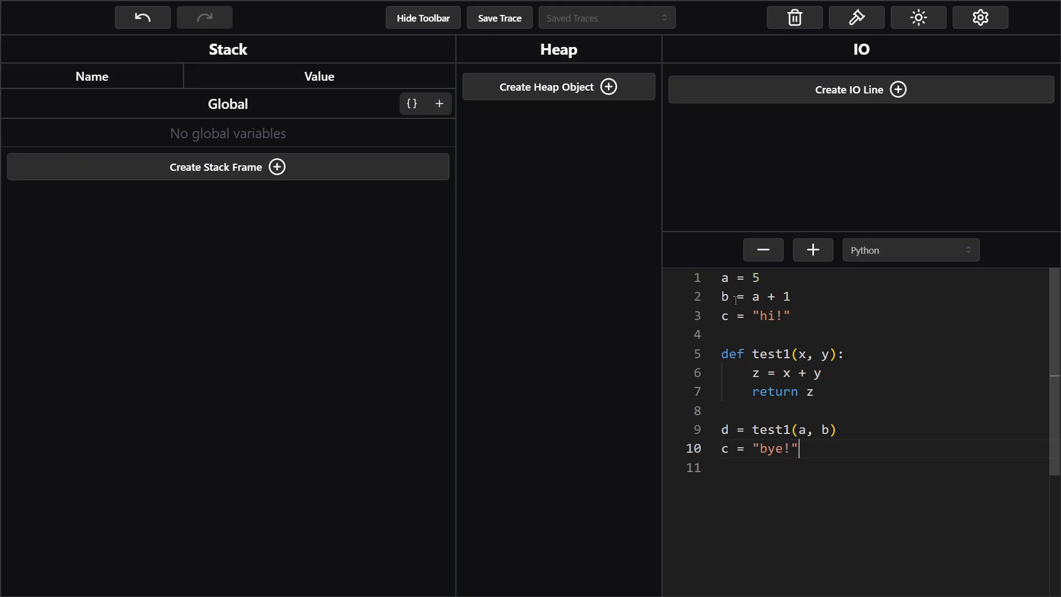
mouse_move(438, 104)
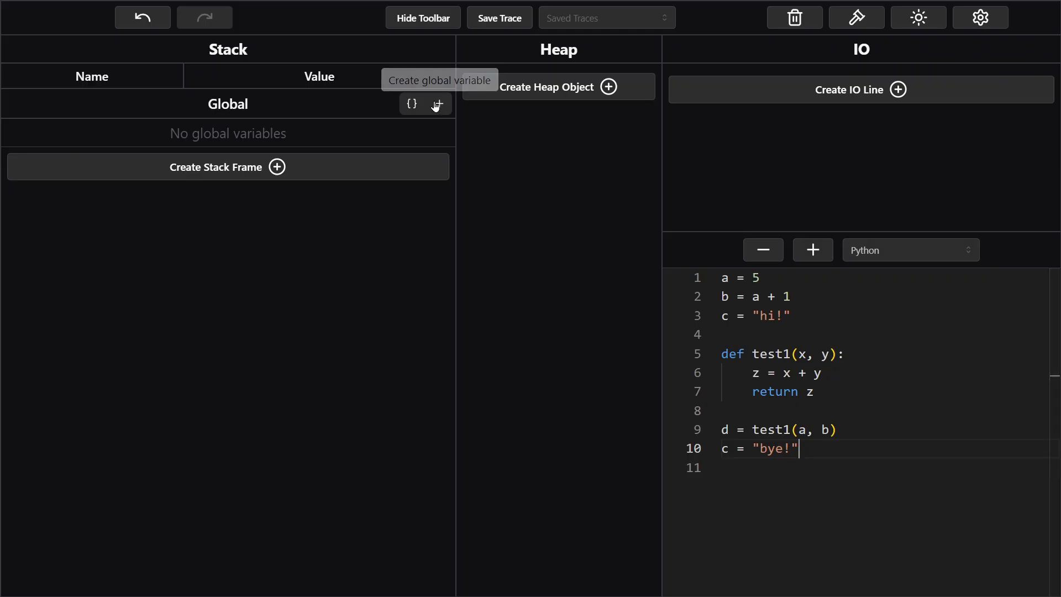
- Create three Global variable rows and name them a, b and c
left_click(438, 105)
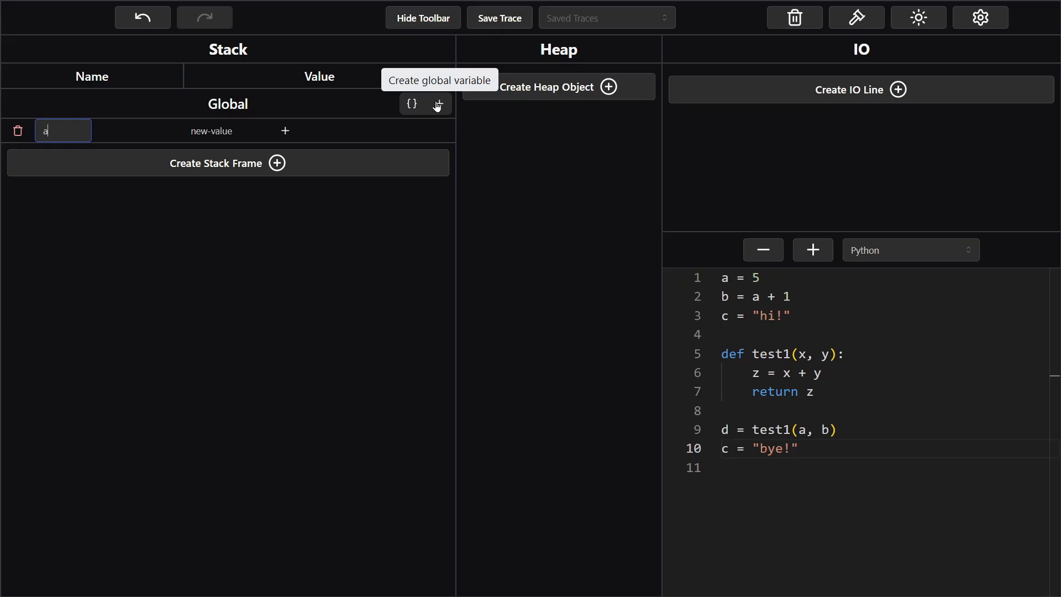
left_click(437, 104)
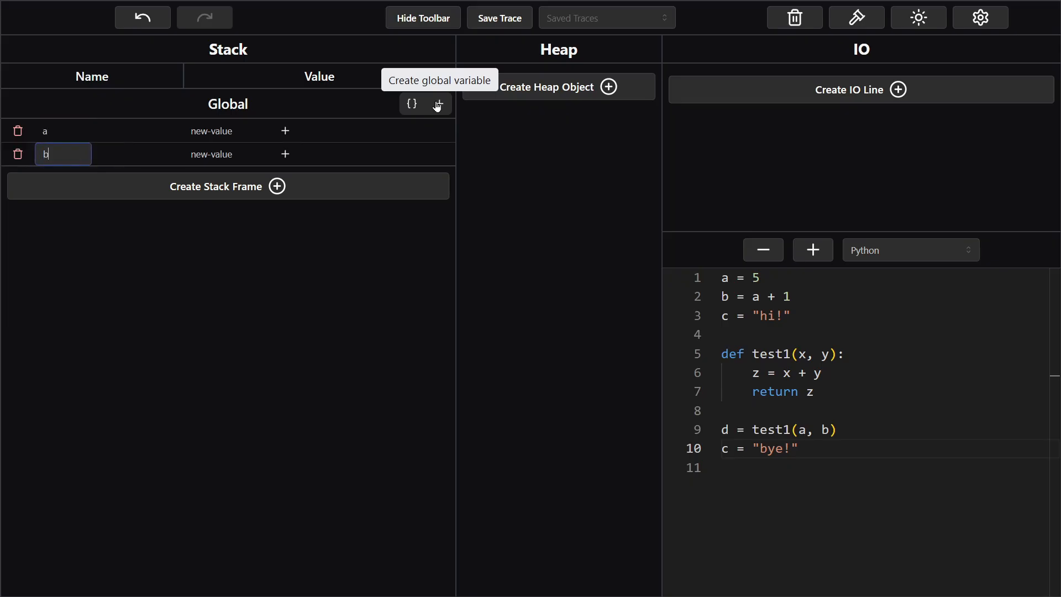
left_click(438, 103)
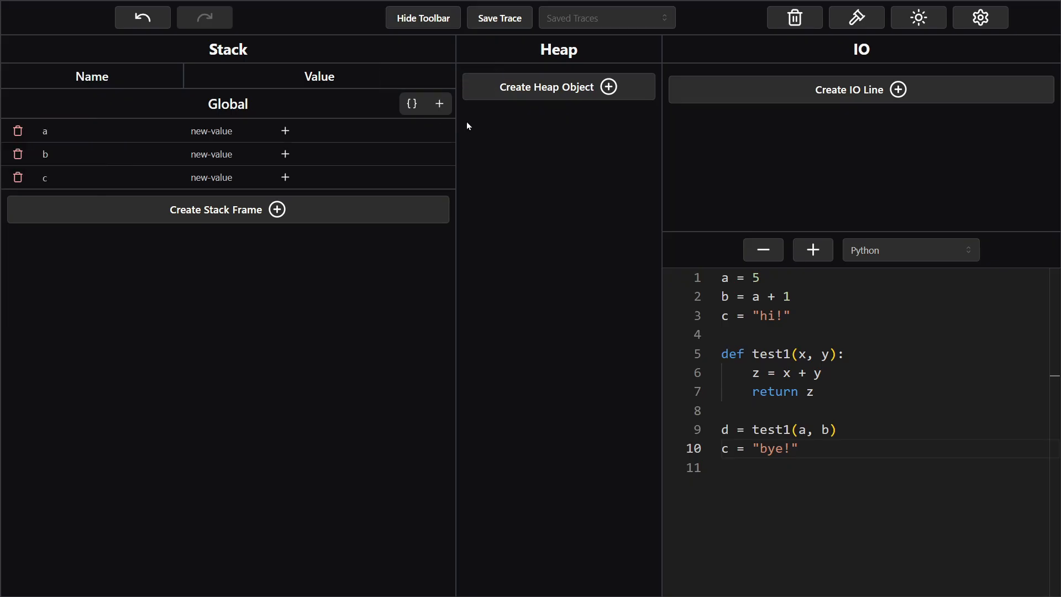
mouse_move(438, 104)
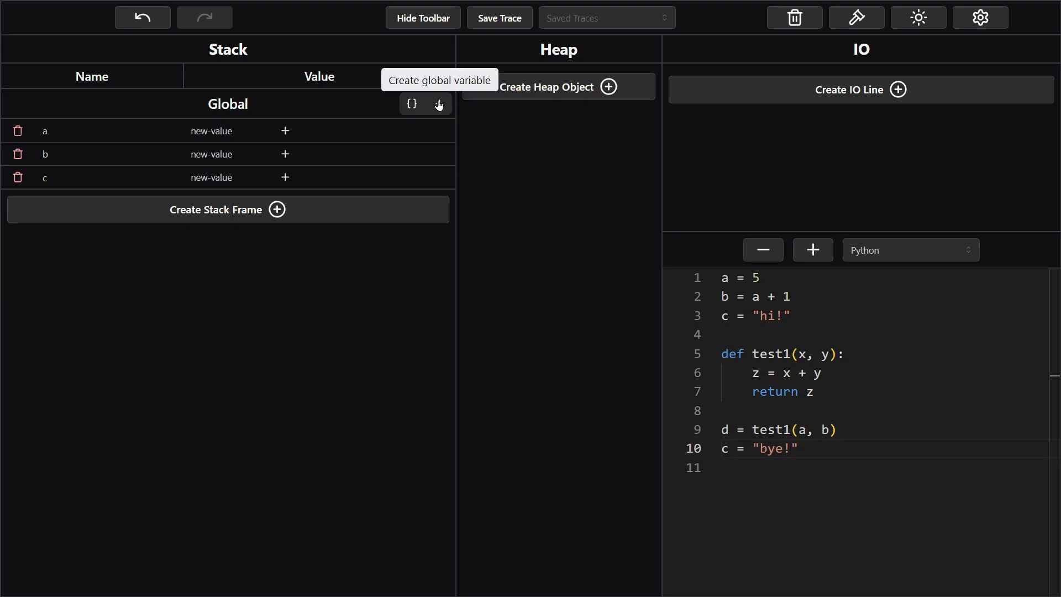
mouse_move(440, 108)
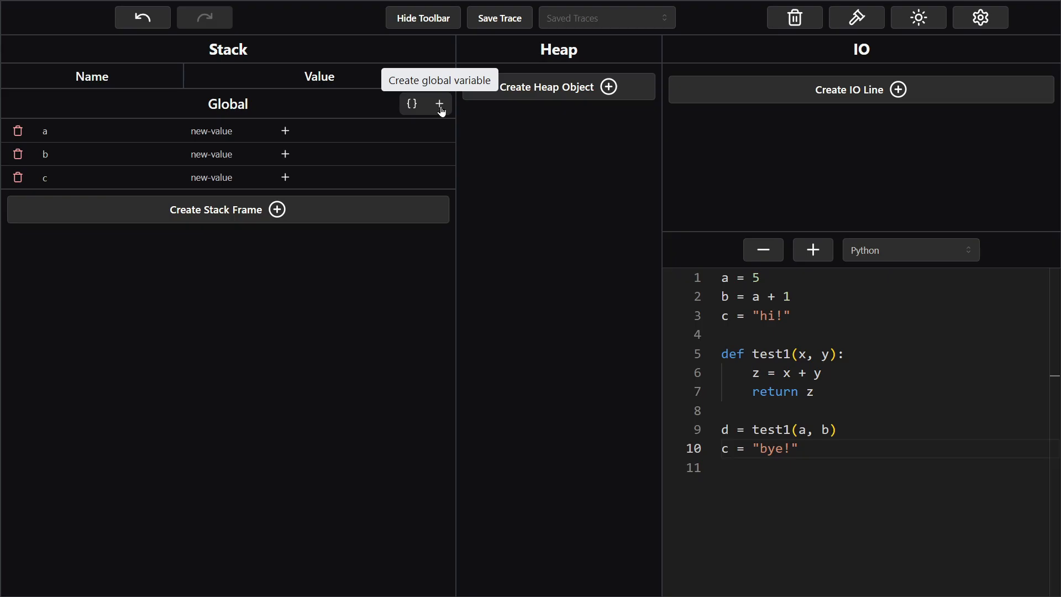
mouse_move(45, 144)
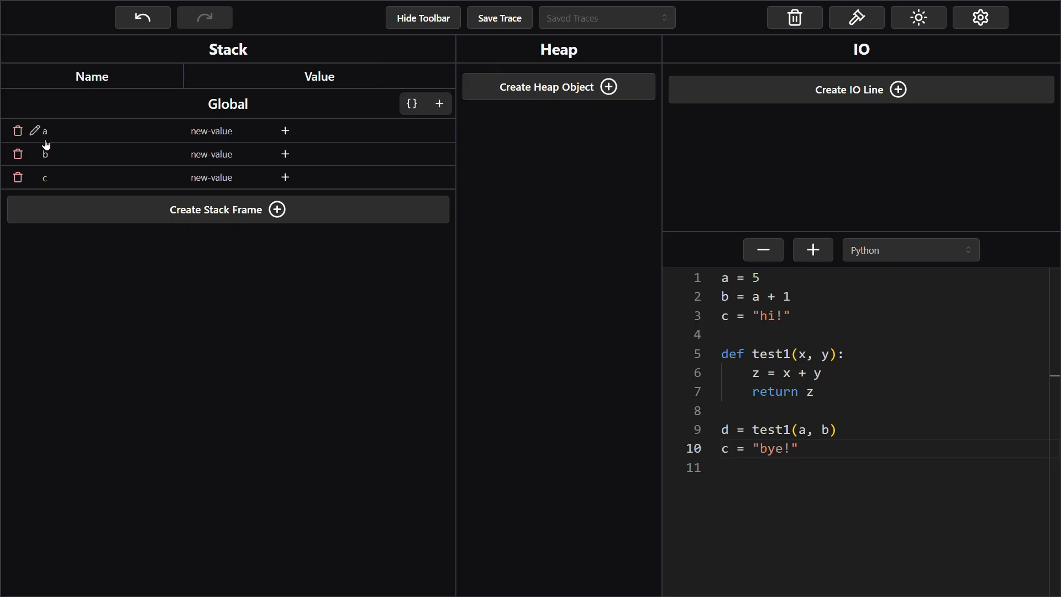
left_click(44, 131)
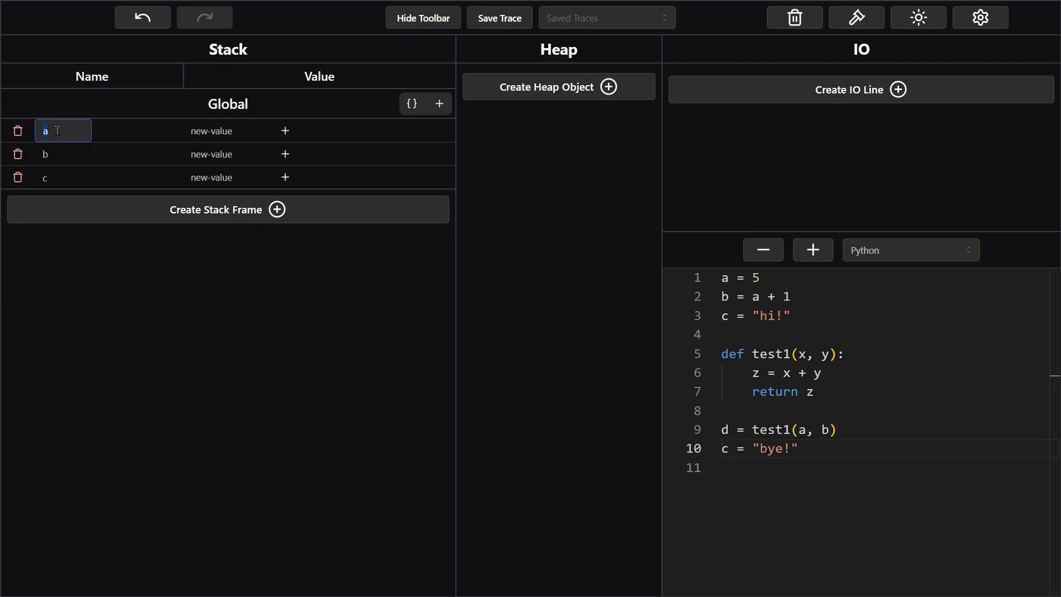
left_click(63, 154)
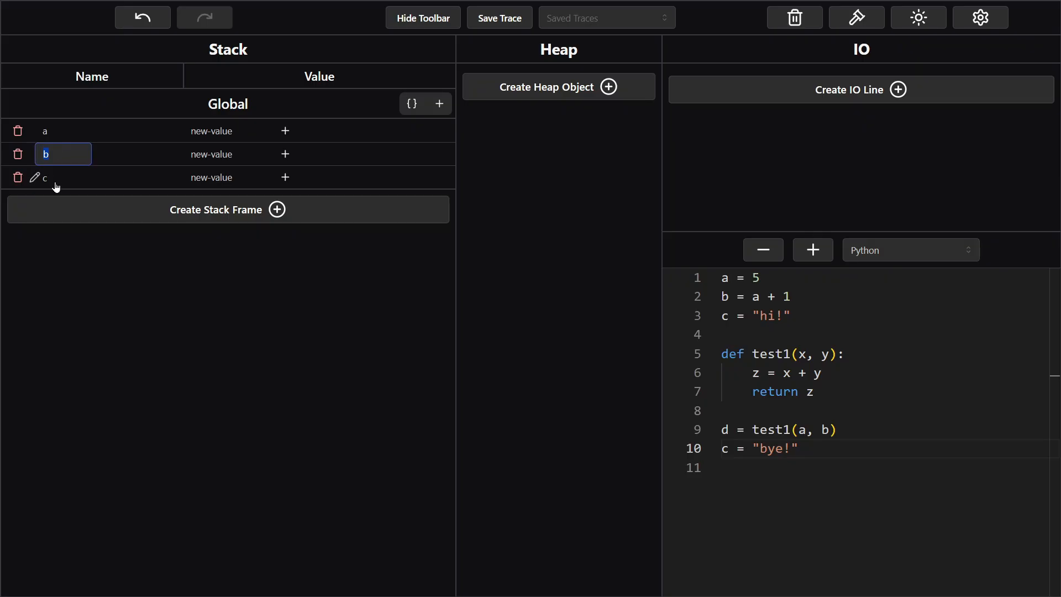
left_click(44, 177)
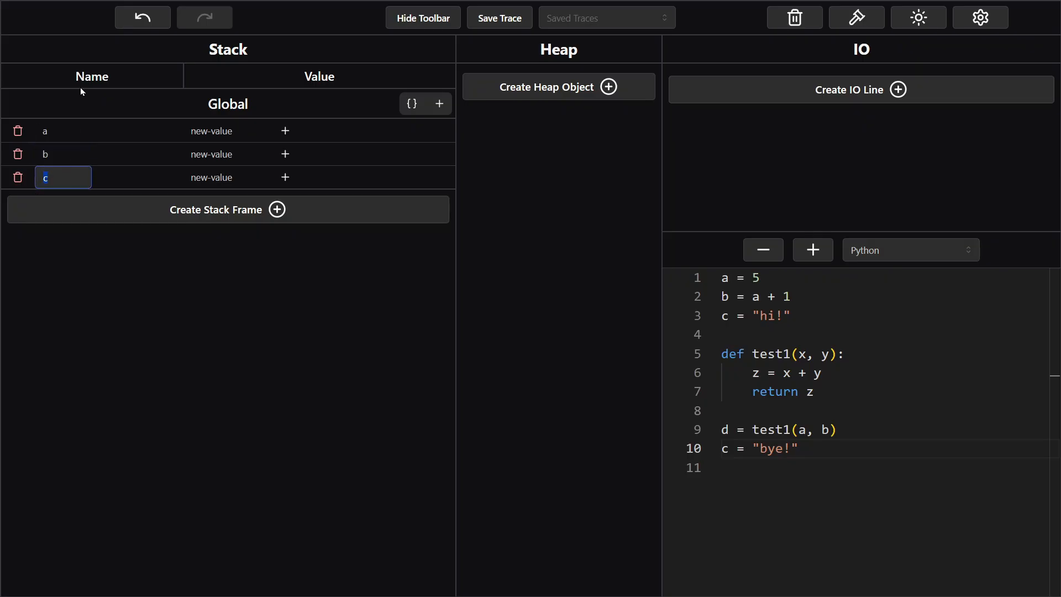
mouse_move(268, 89)
type("5")
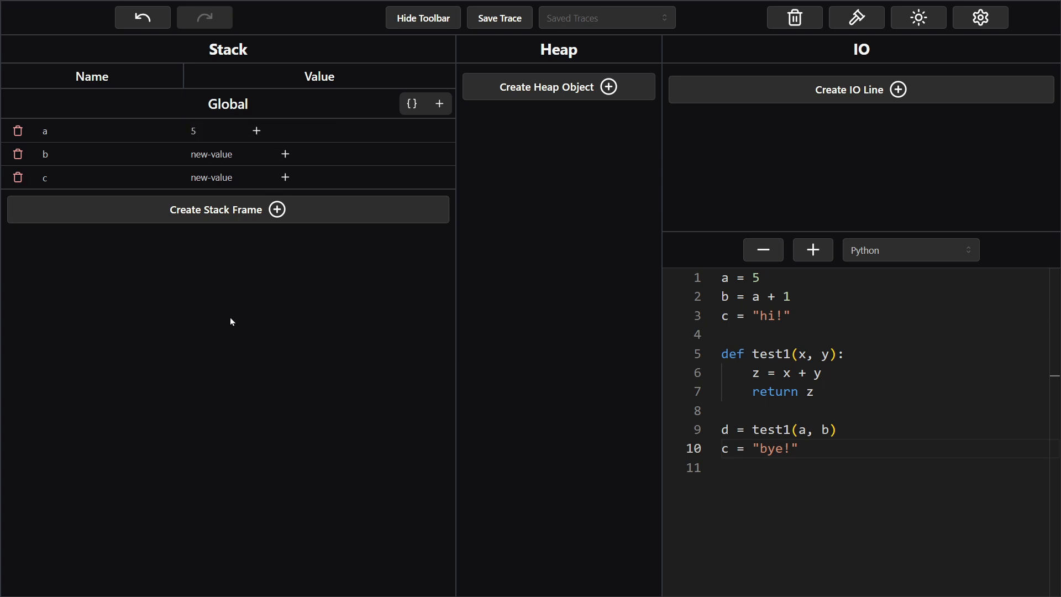
mouse_move(230, 156)
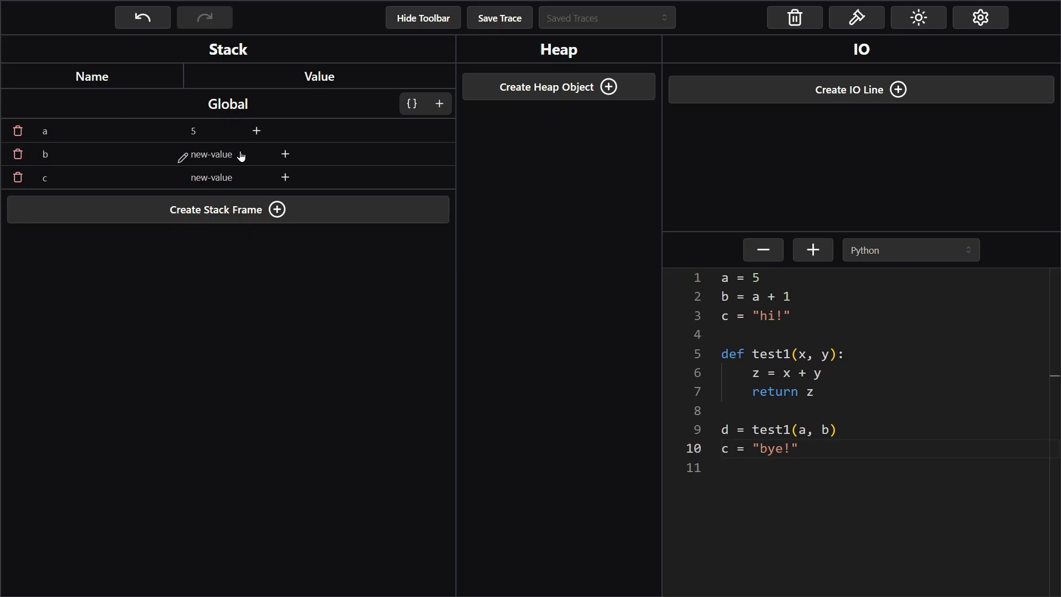
- Set Global variable b's value to 6, replacing the initial 'a + 1' entry
double_click(212, 154)
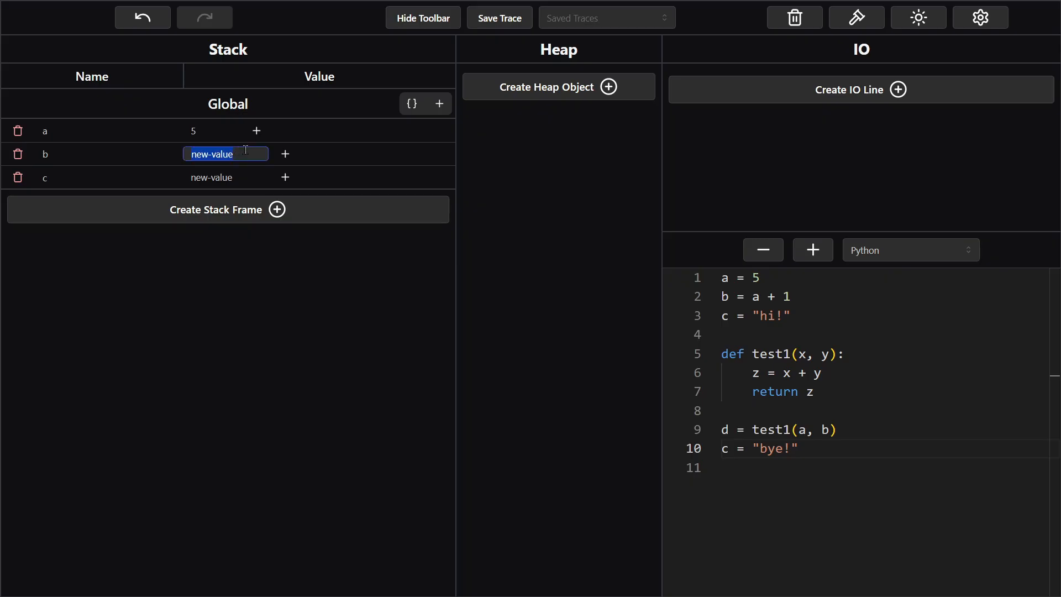
type("a + 1")
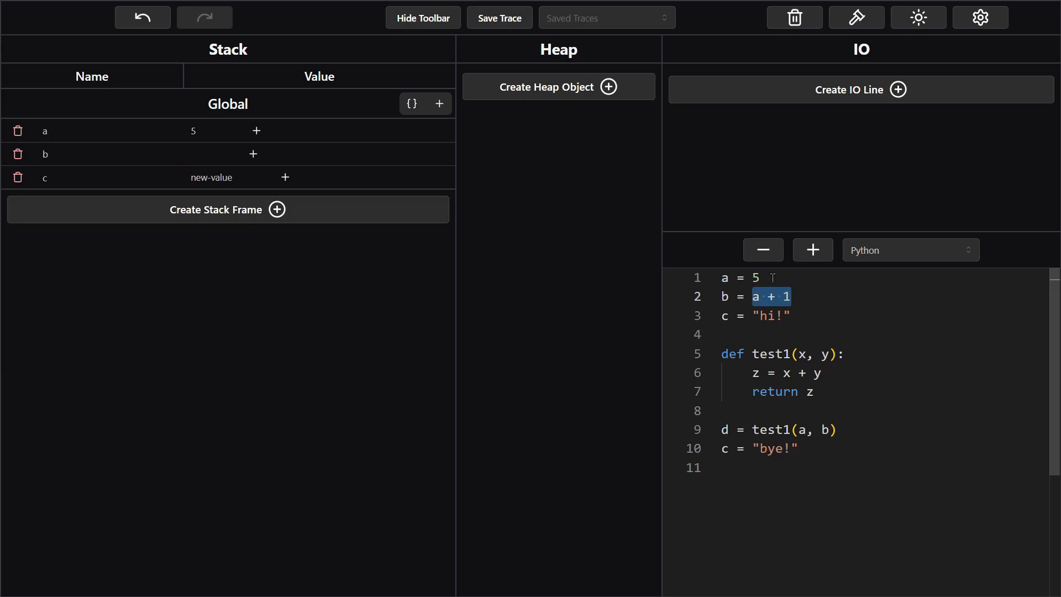
left_click(755, 277)
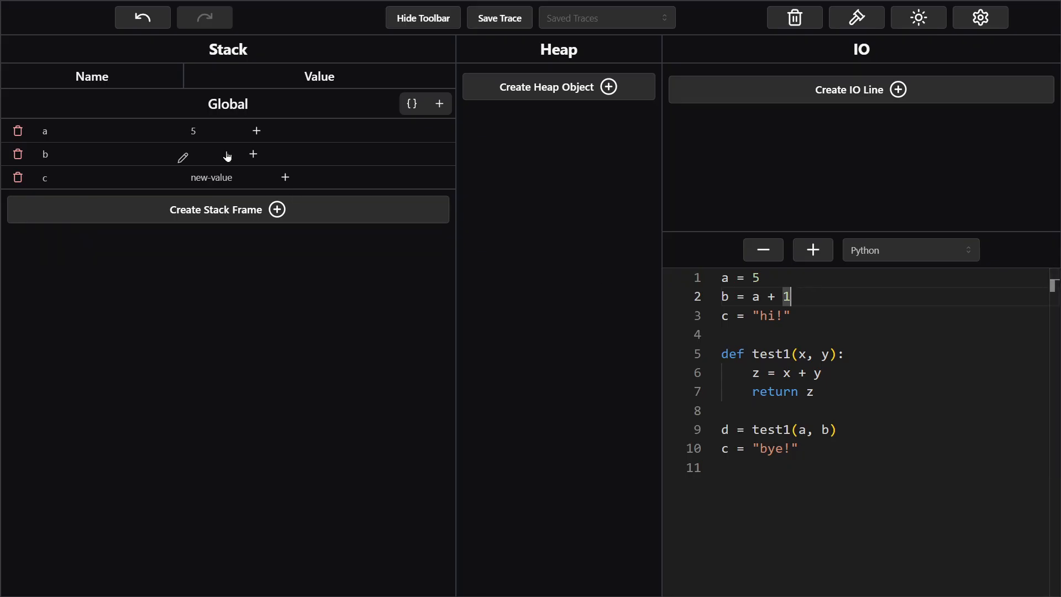
left_click(210, 155)
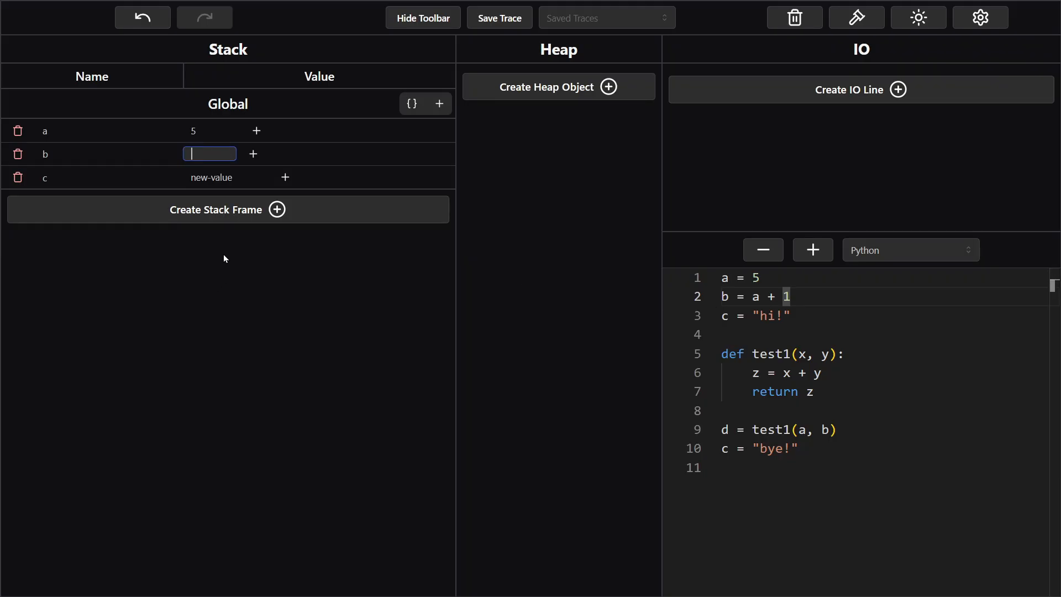
type("6")
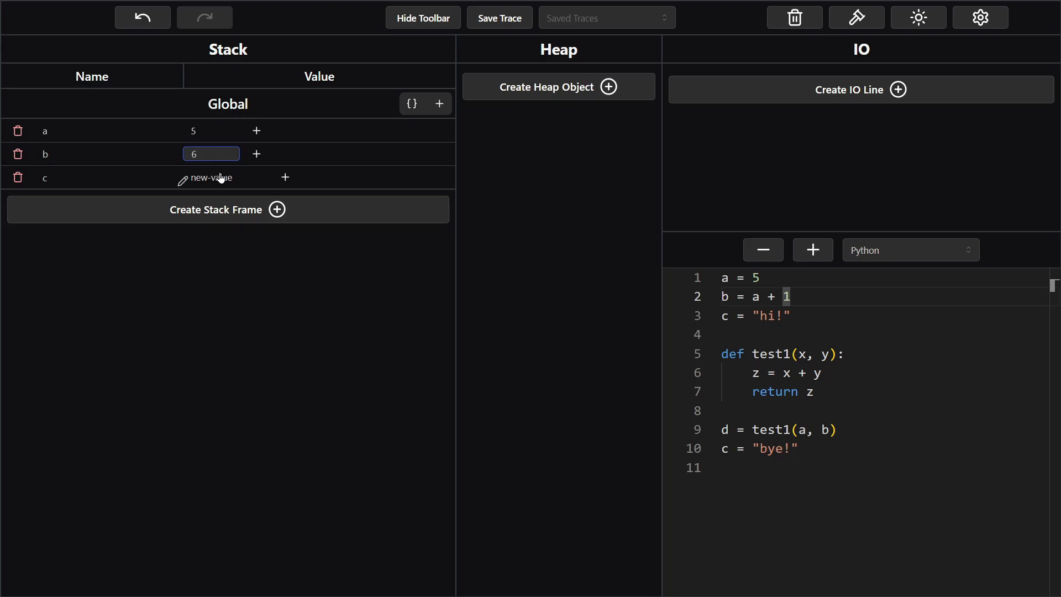
- Set Global variable c's value to "hi!"
left_click(210, 178)
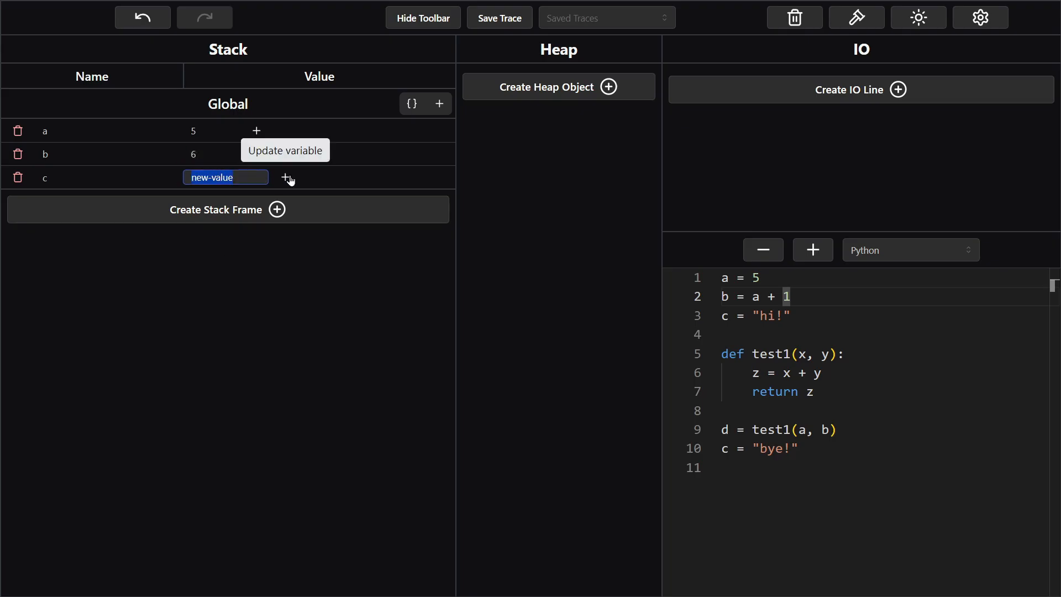
mouse_move(409, 260)
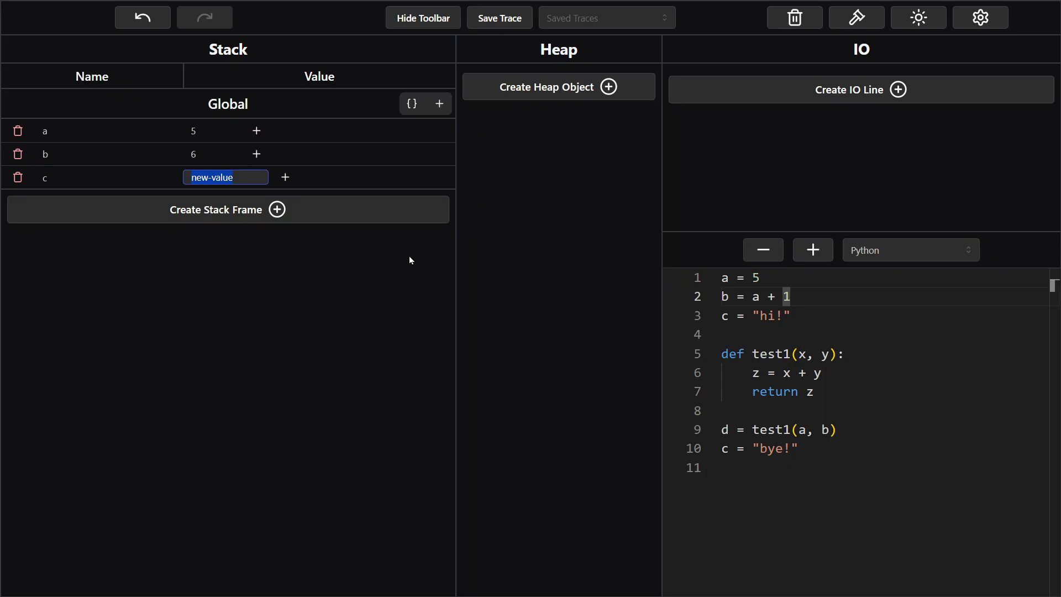
type("\"hi")
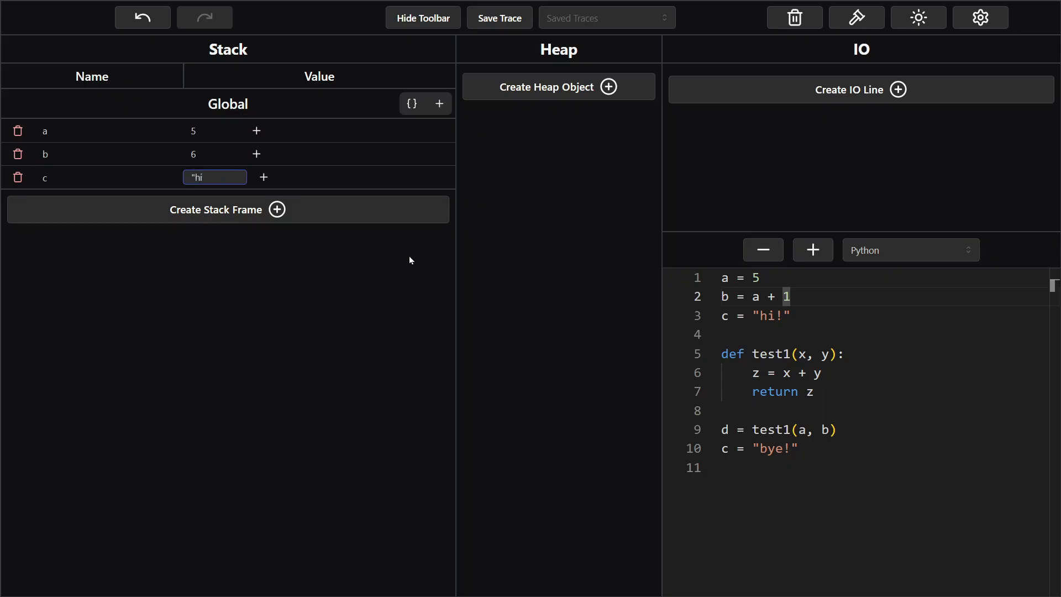
type("!")
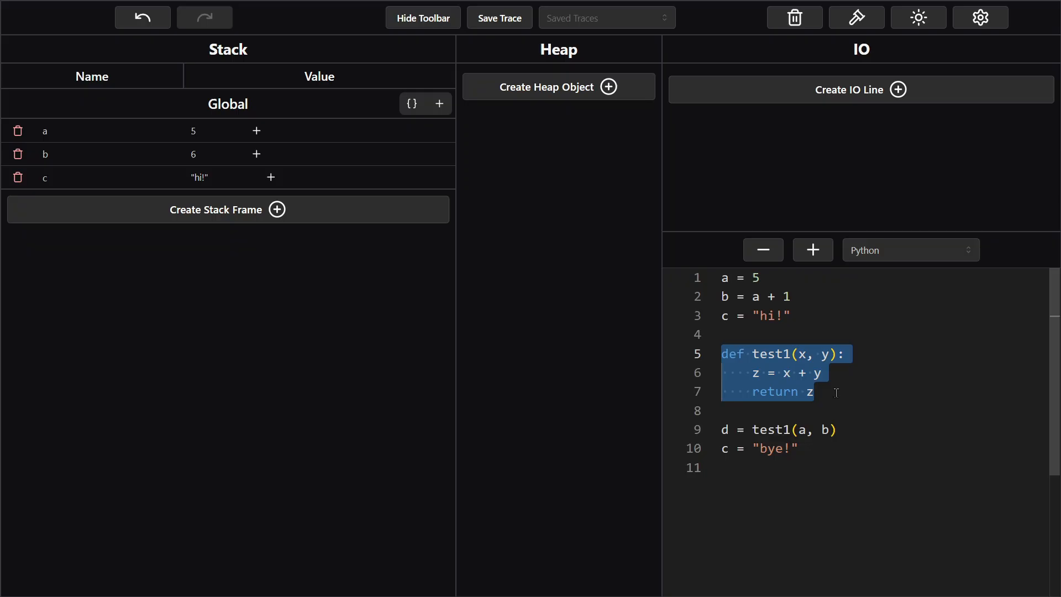
left_click(816, 391)
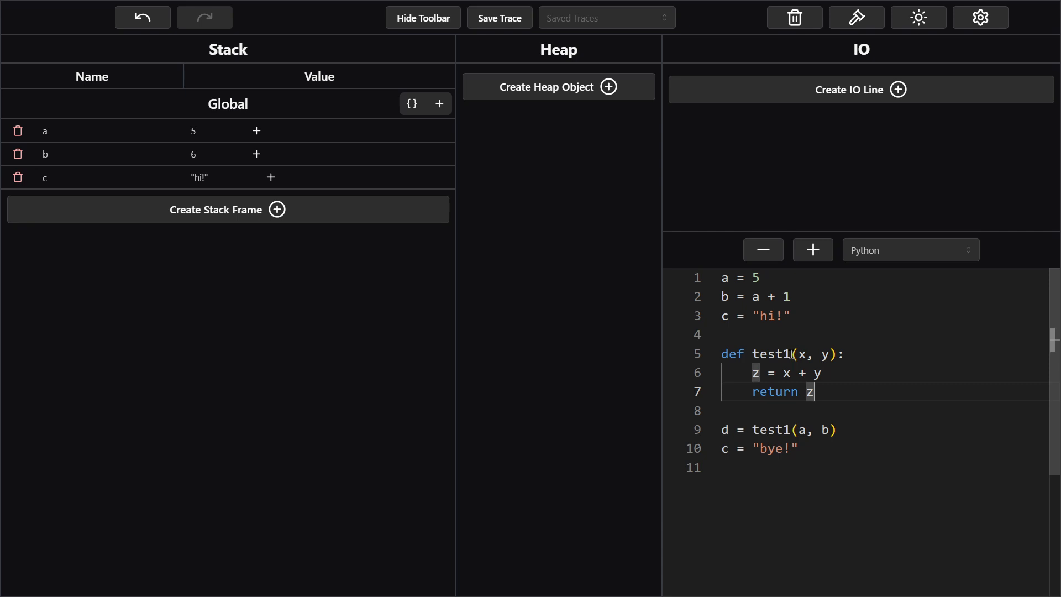
mouse_move(862, 380)
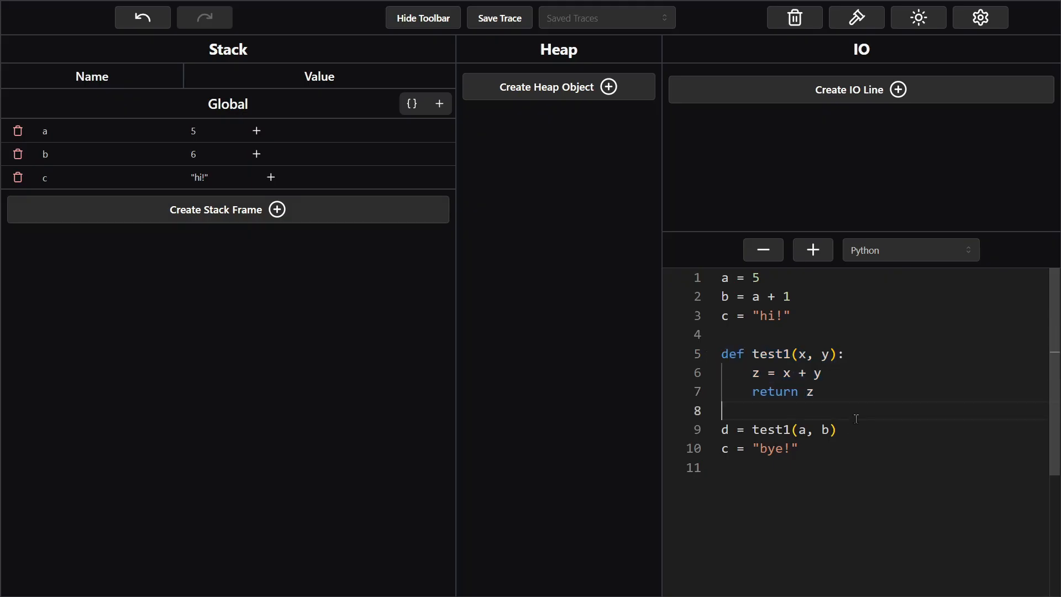
mouse_move(882, 441)
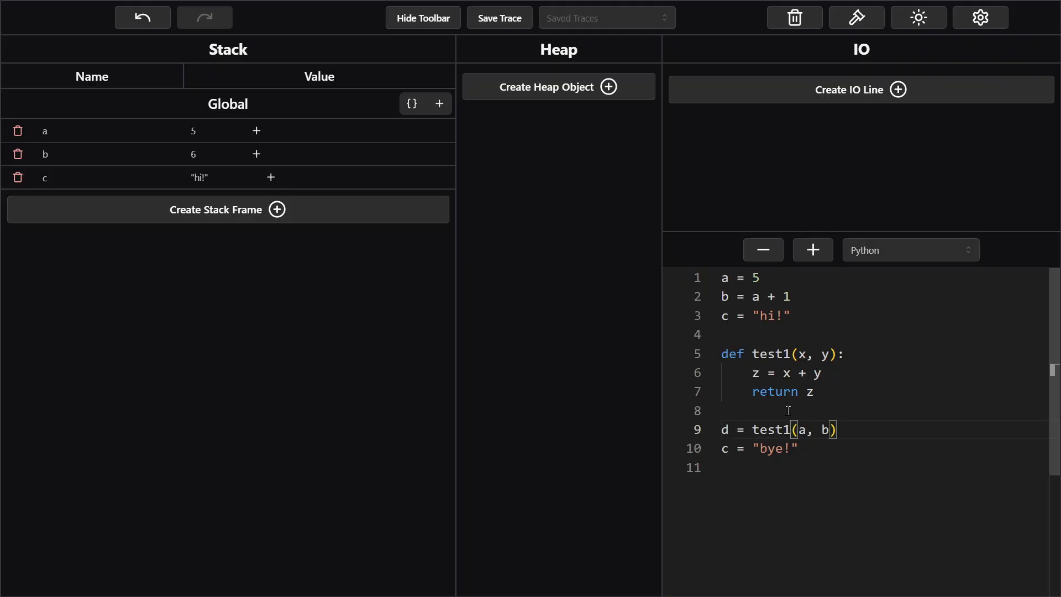
mouse_move(332, 195)
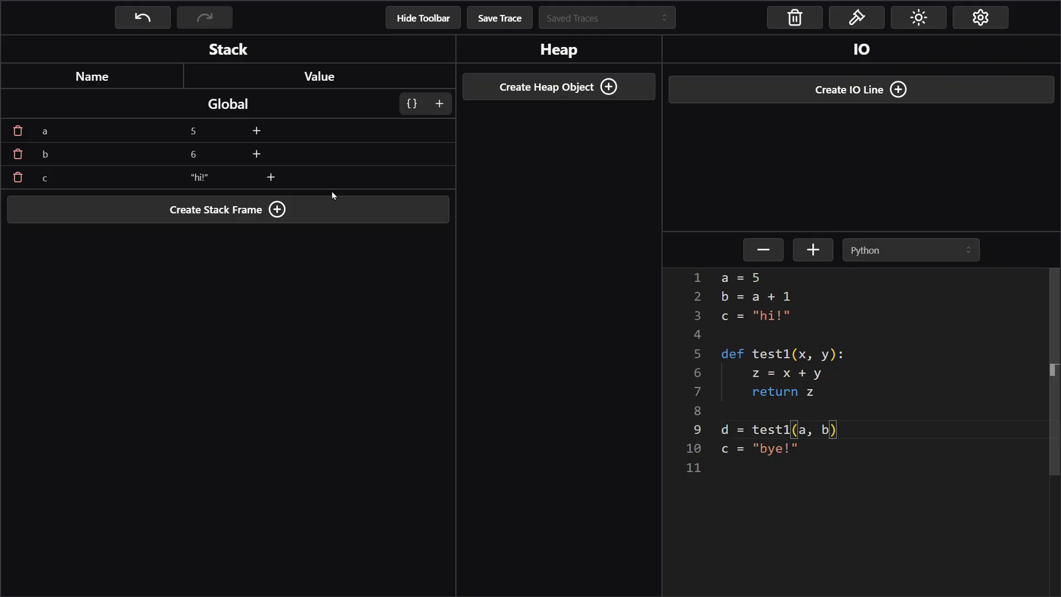
mouse_move(305, 211)
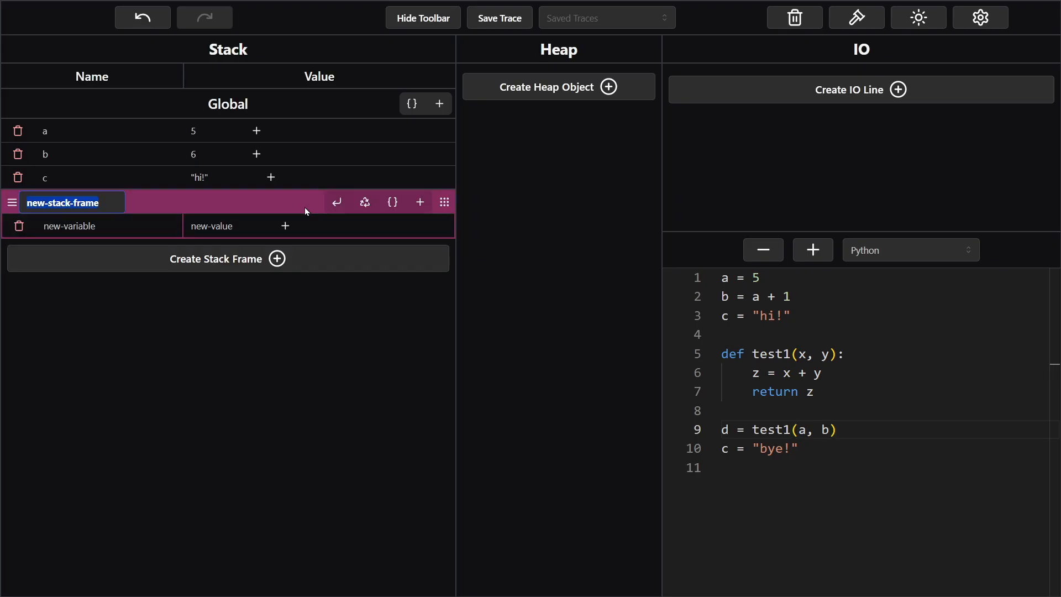
- Name the new stack frame test1 and highlight parameter x in the signature
type("test1")
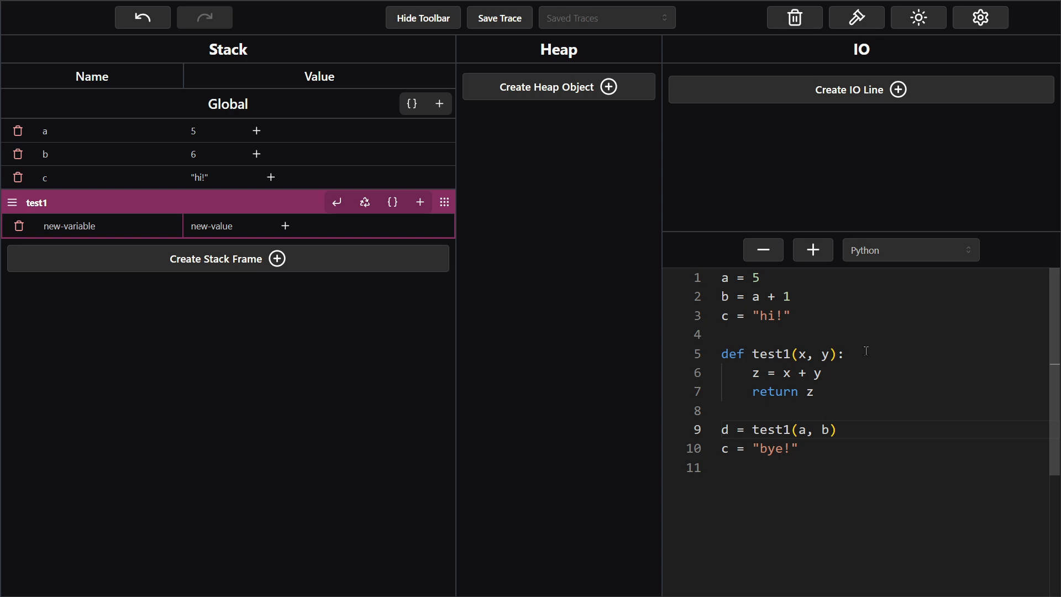
double_click(769, 353)
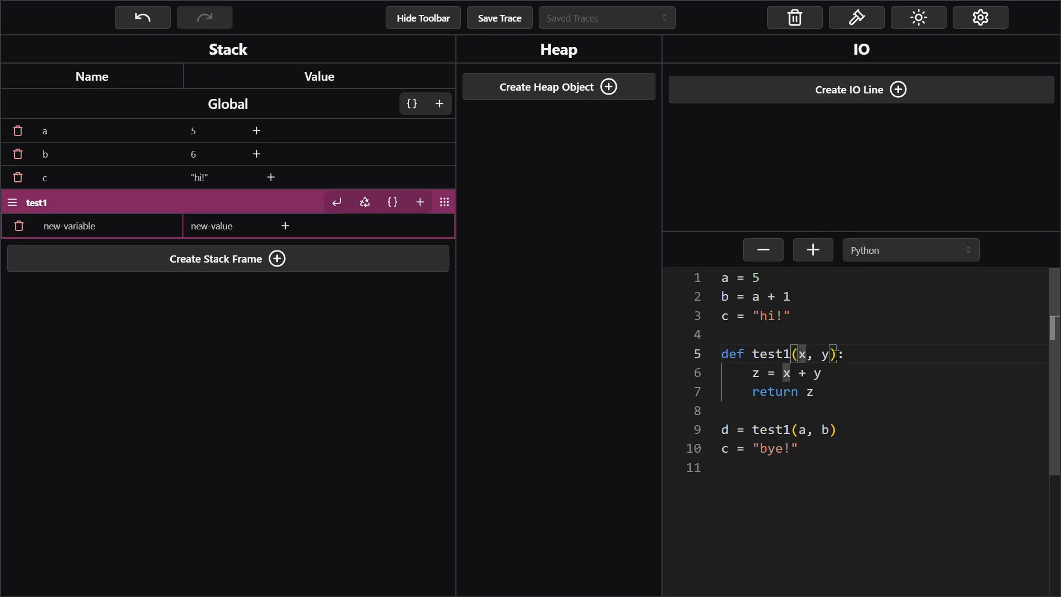
mouse_move(262, 214)
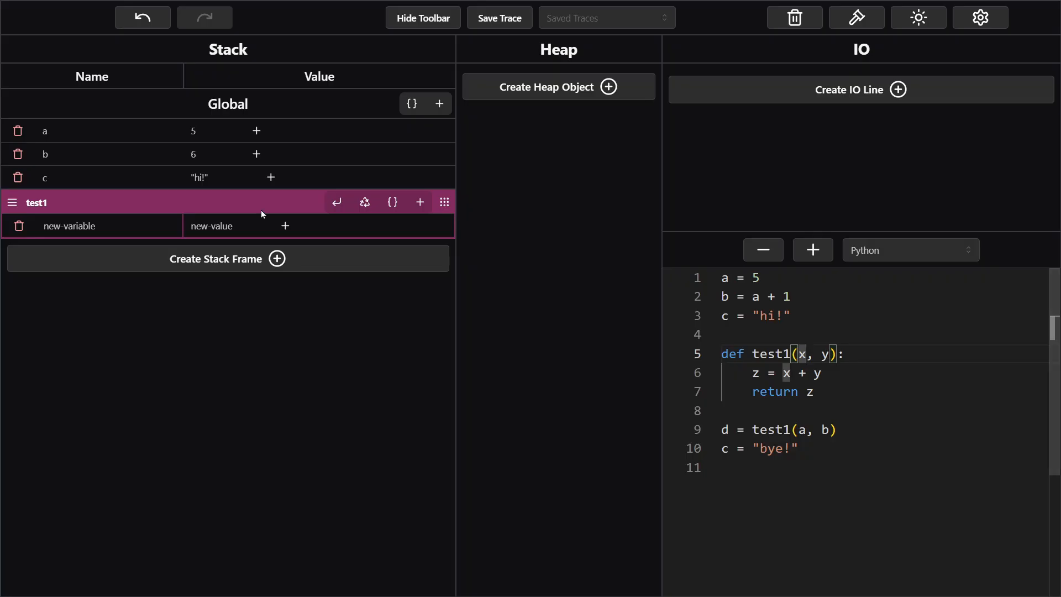
mouse_move(187, 93)
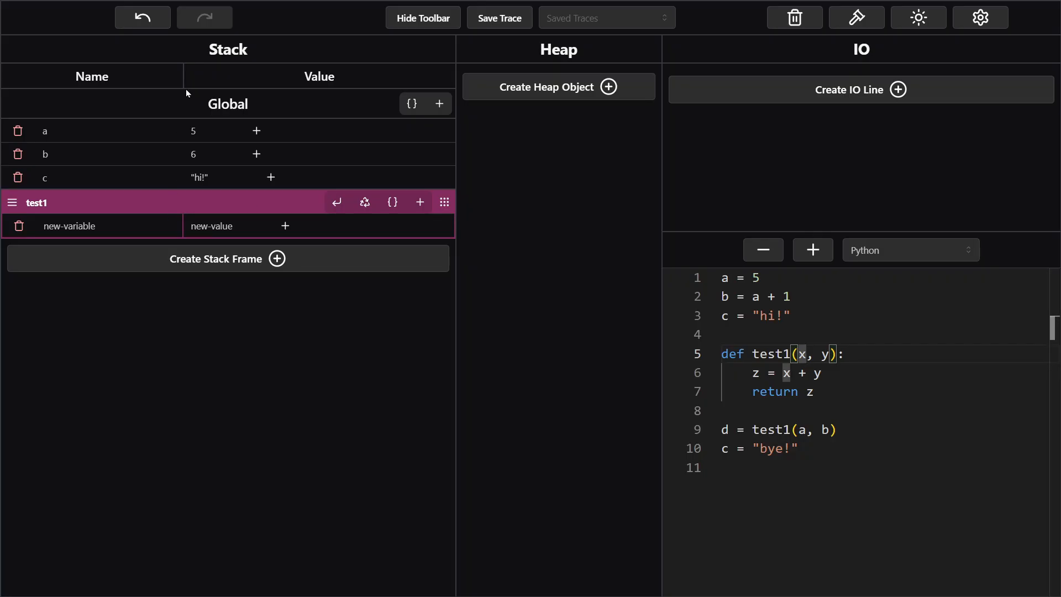
mouse_move(152, 199)
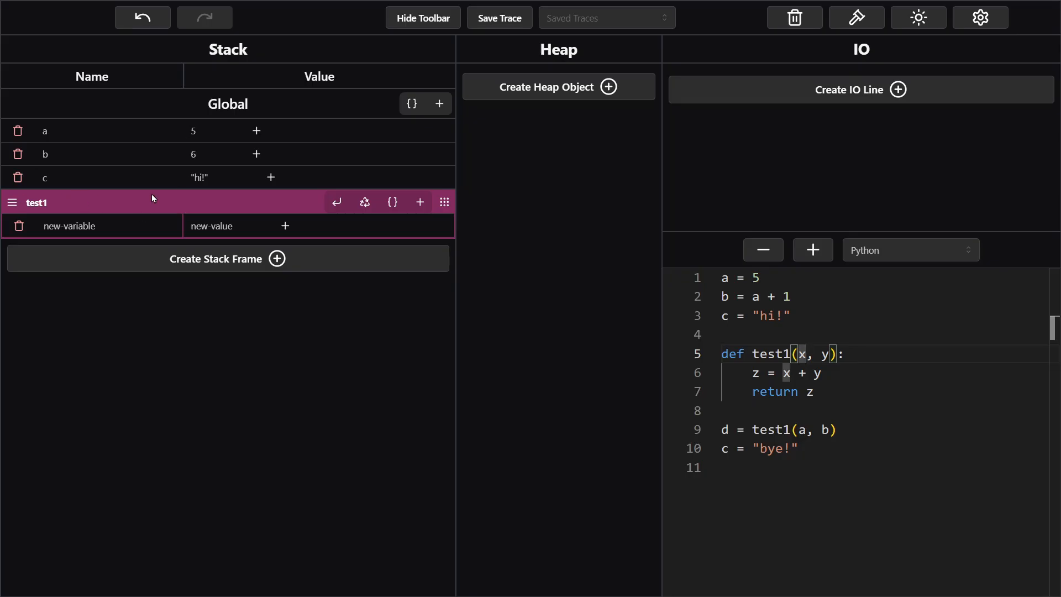
mouse_move(178, 205)
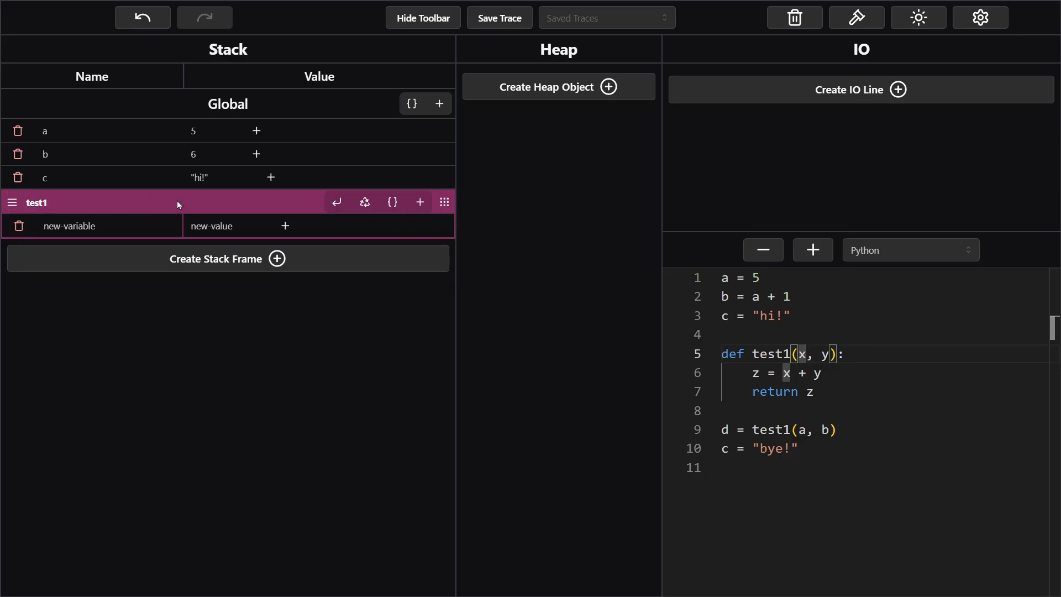
mouse_move(72, 226)
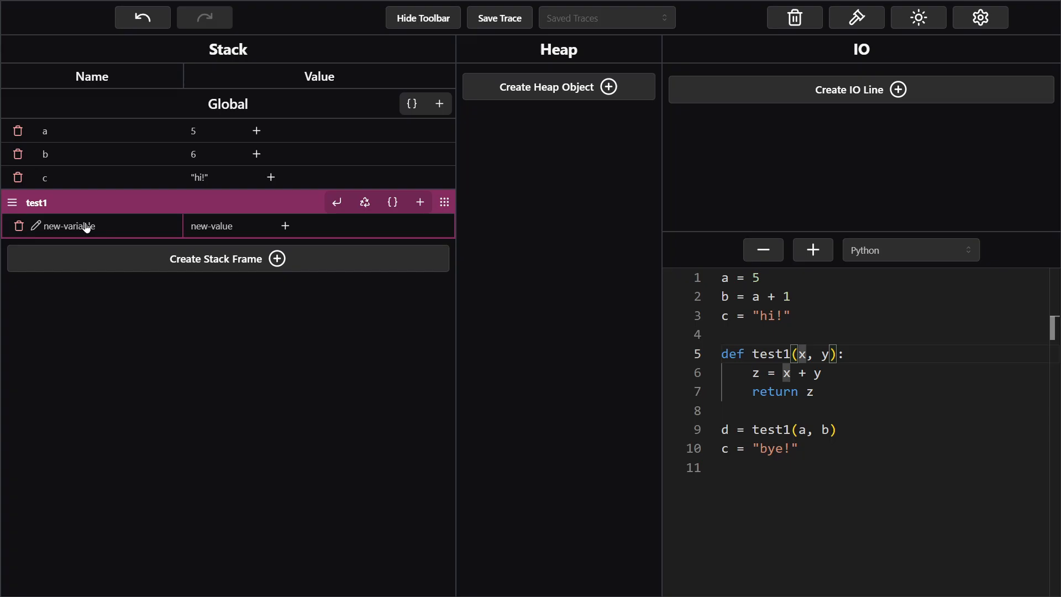
mouse_move(106, 226)
type("x")
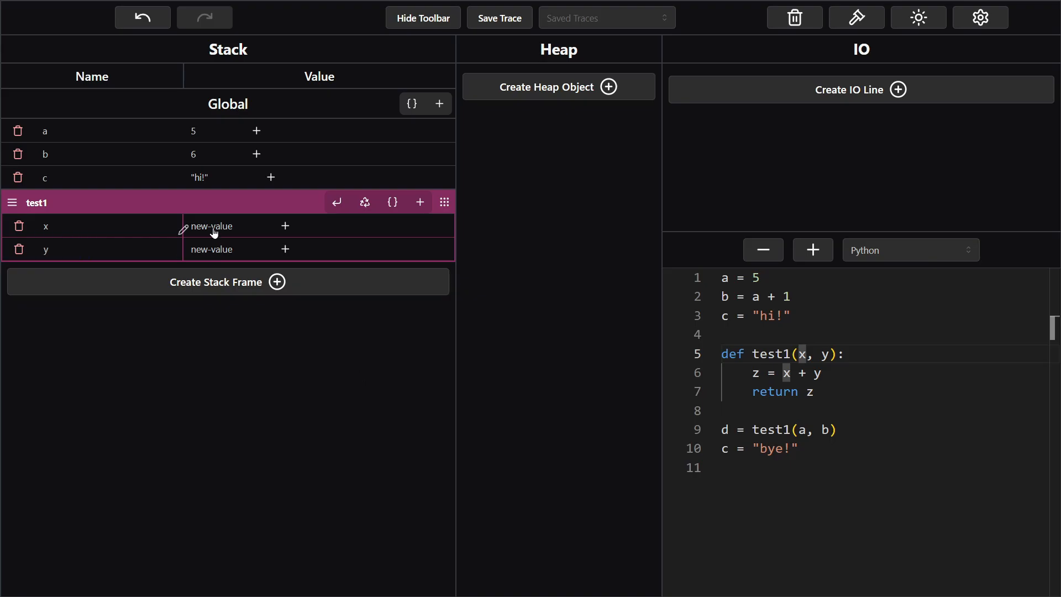
mouse_move(818, 359)
type("5")
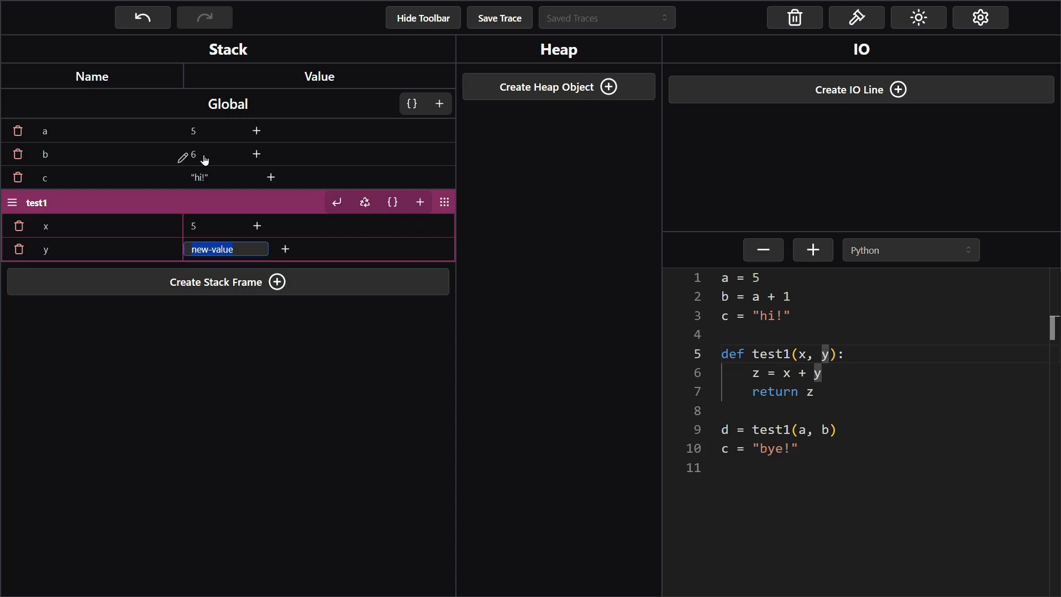
mouse_move(245, 265)
type("6")
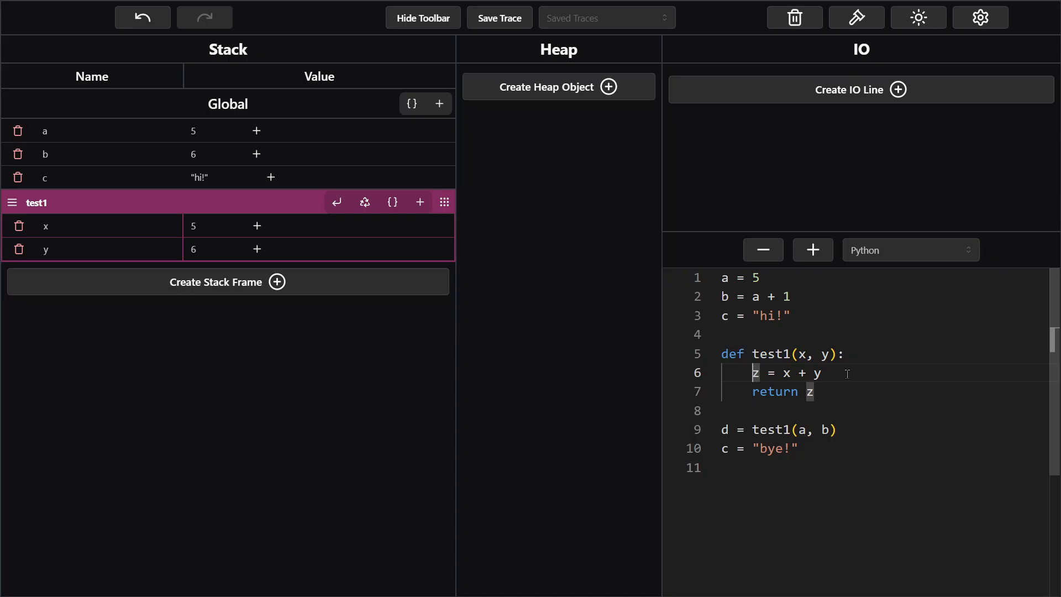
mouse_move(510, 260)
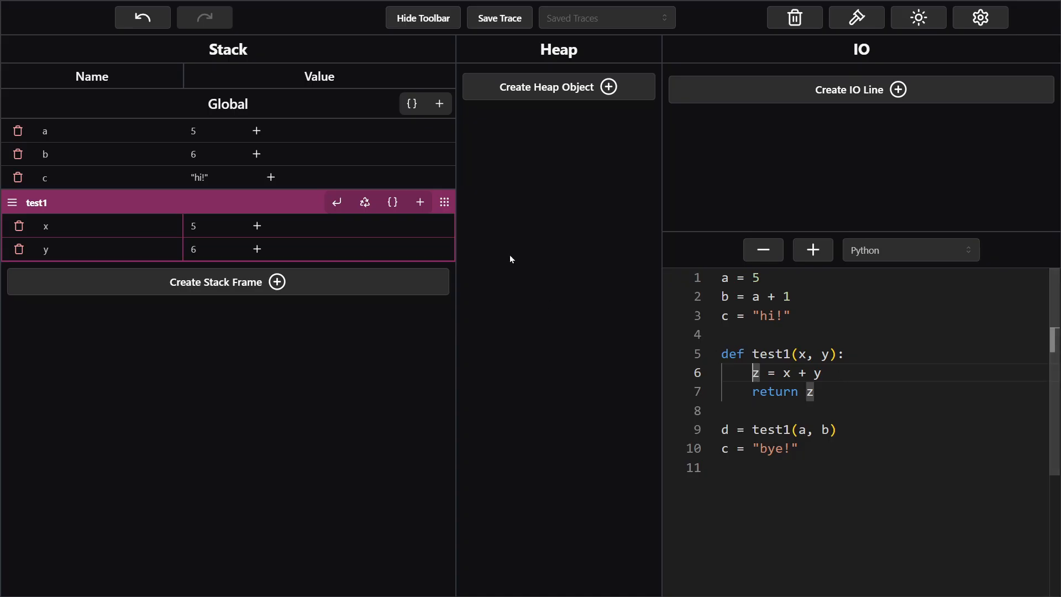
mouse_move(419, 202)
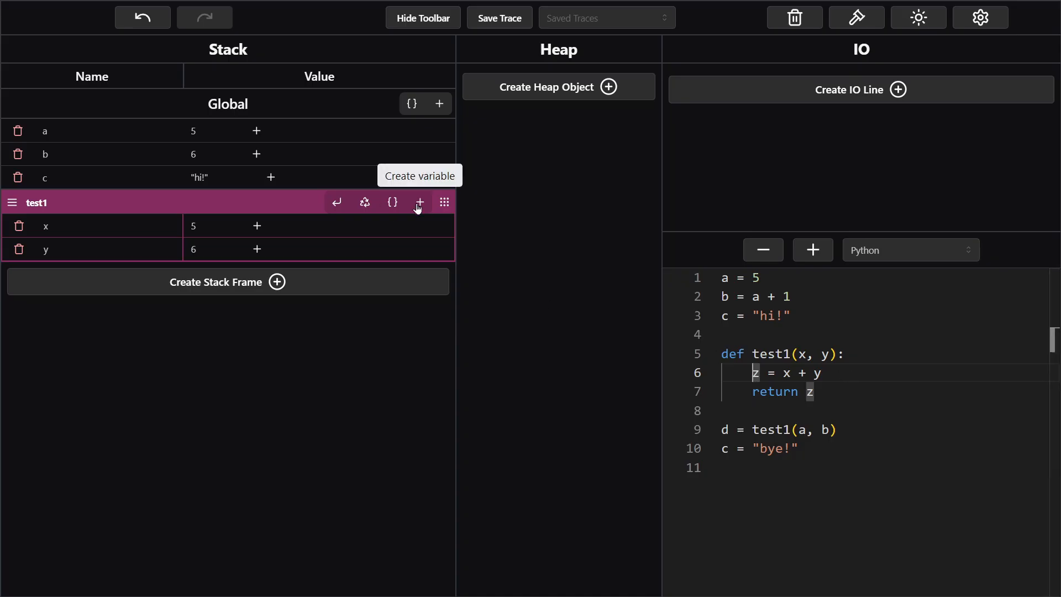
- Add local variable z with value 11 to test1, highlighting the returned z
left_click(419, 202)
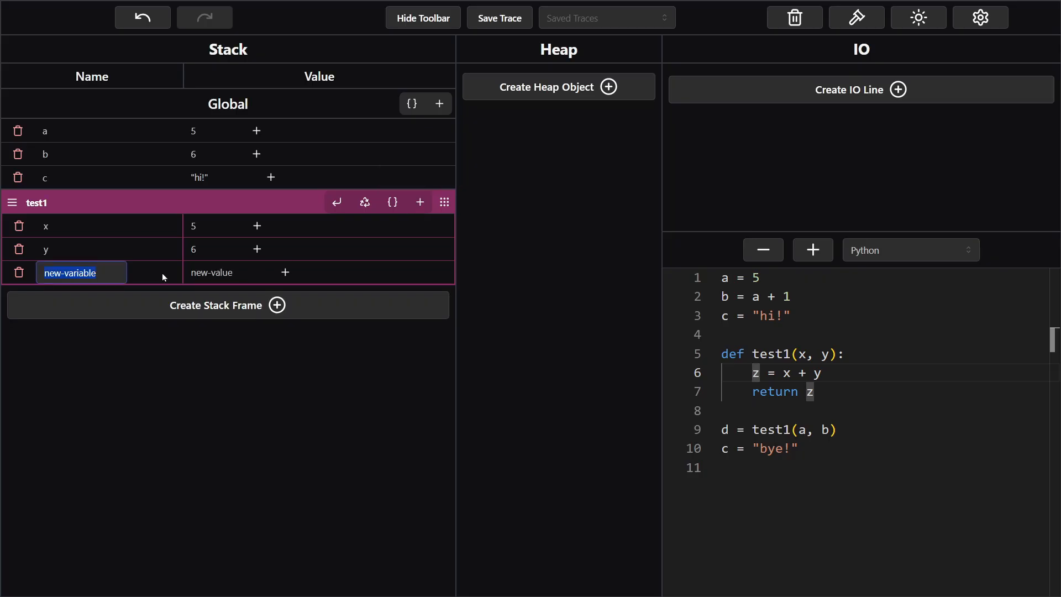
type("z")
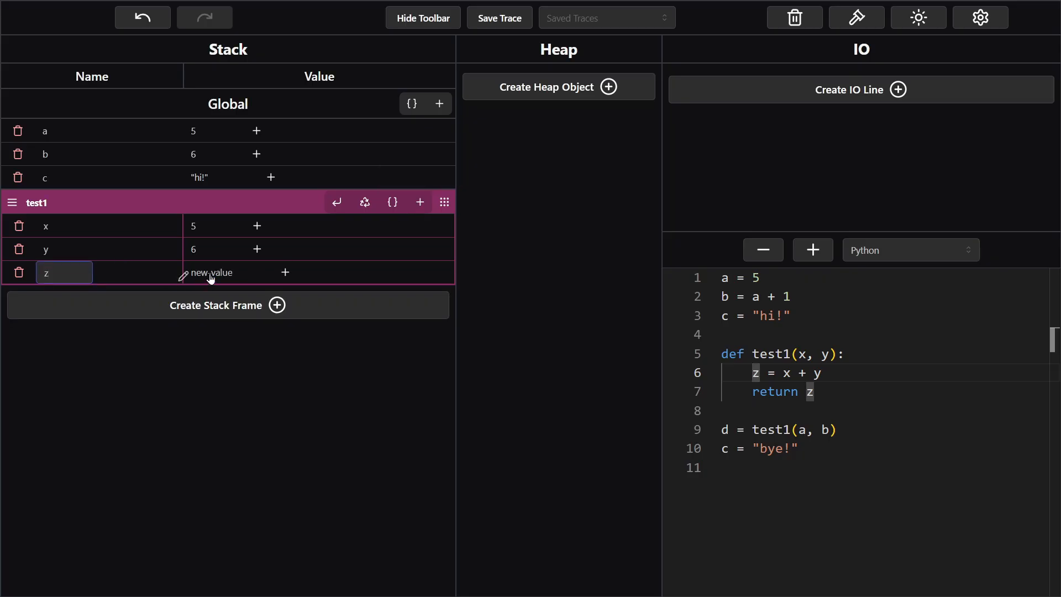
type("11")
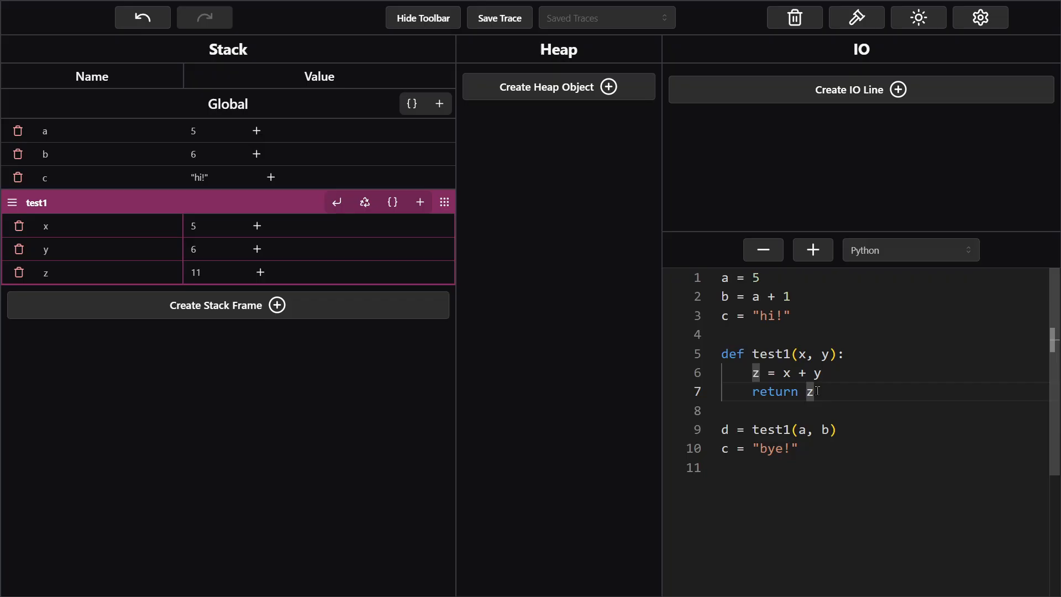
double_click(799, 429)
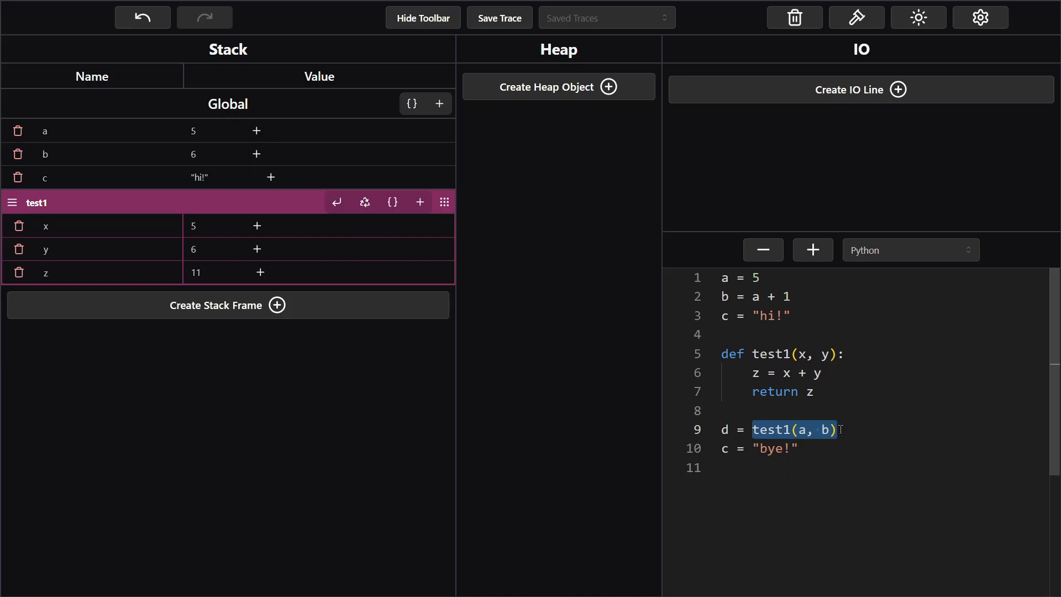
- Mark d on code line 9 and add Global variable d holding 11
left_click(761, 430)
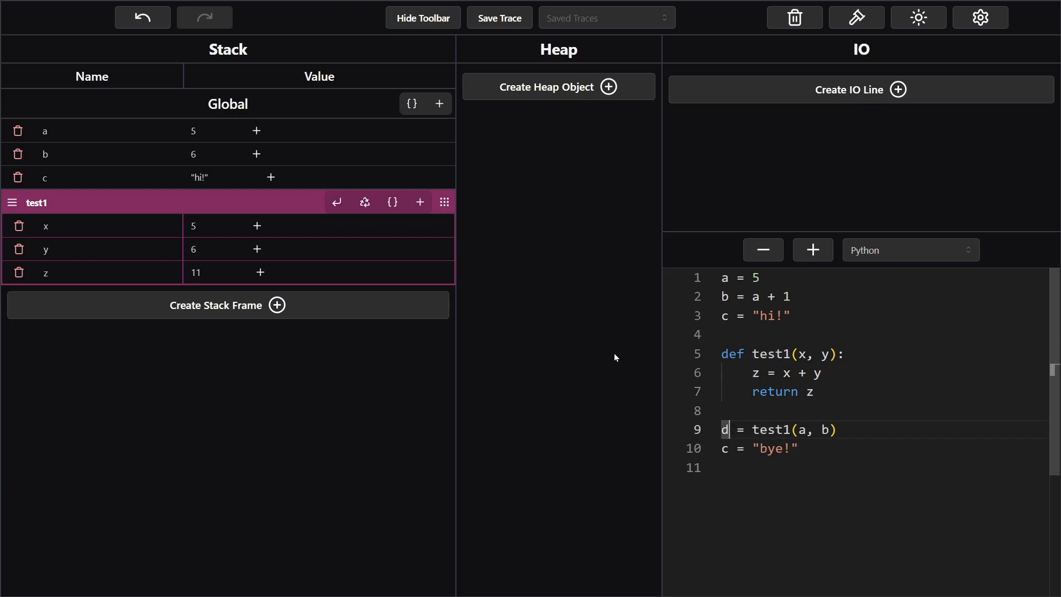
left_click(438, 103)
type("d")
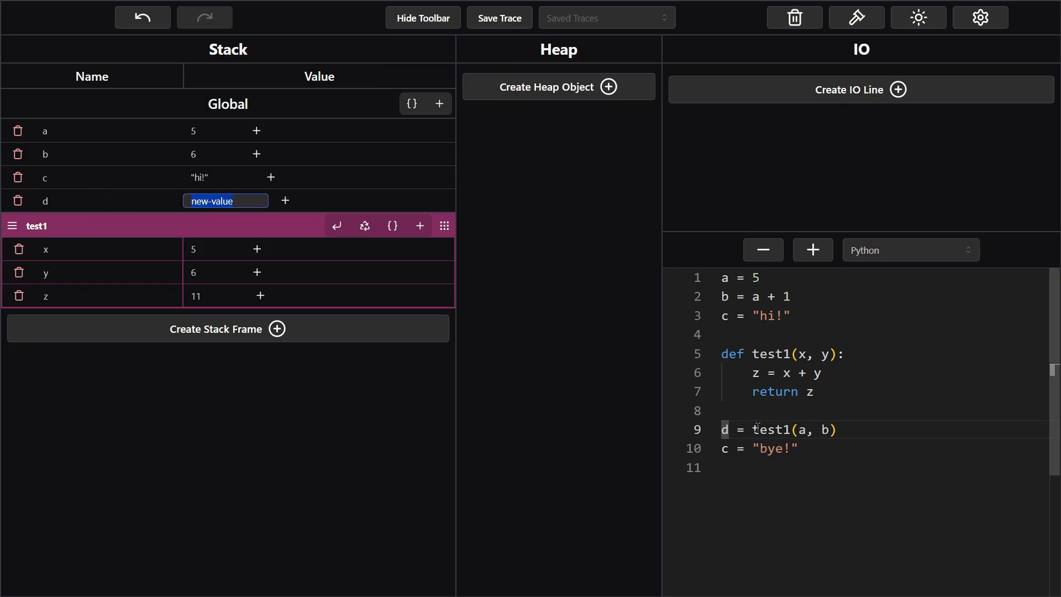
mouse_move(195, 313)
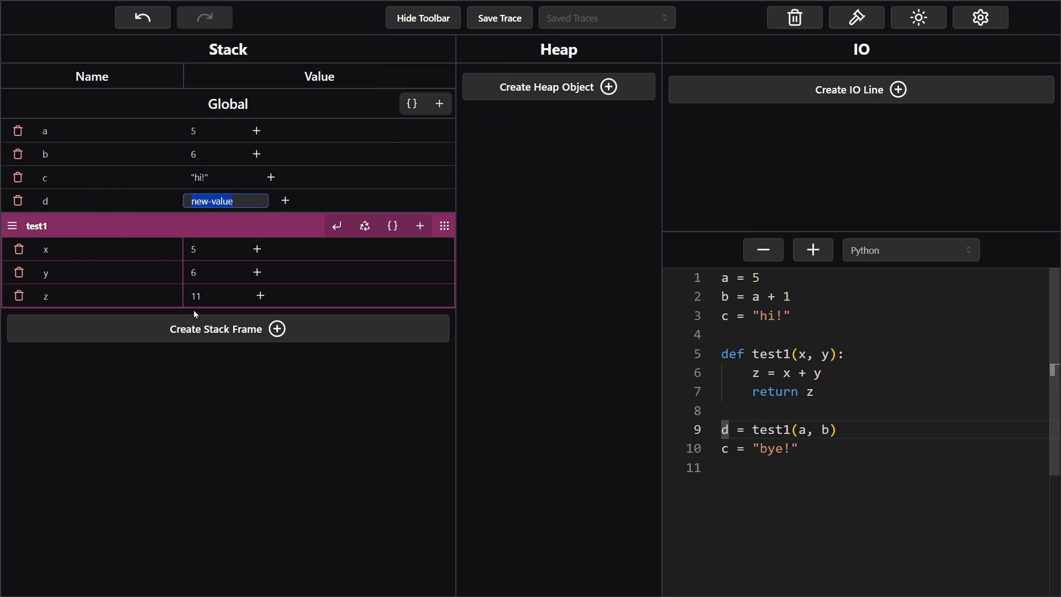
type("11")
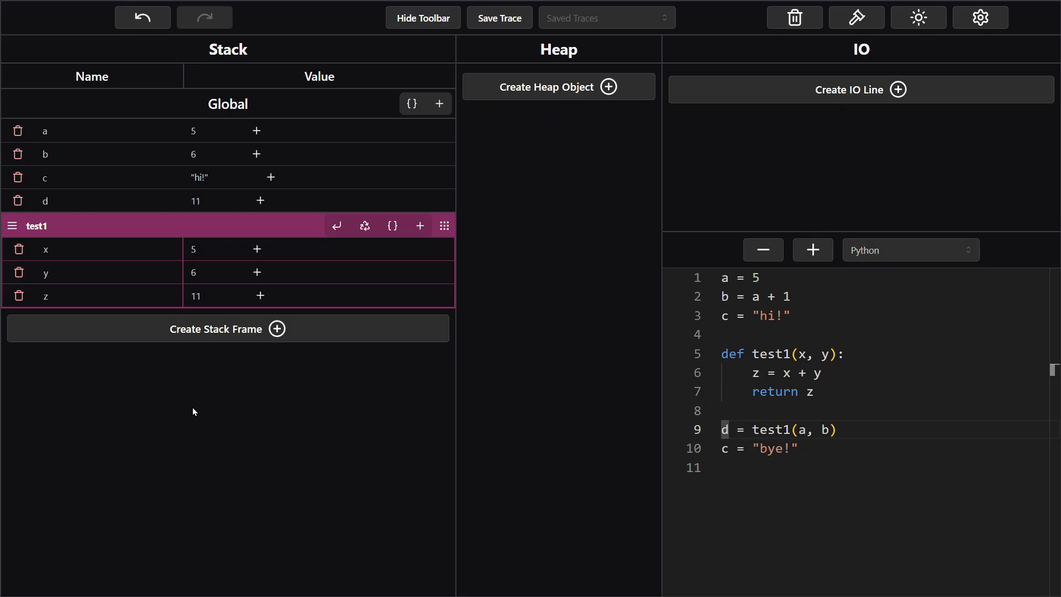
mouse_move(337, 225)
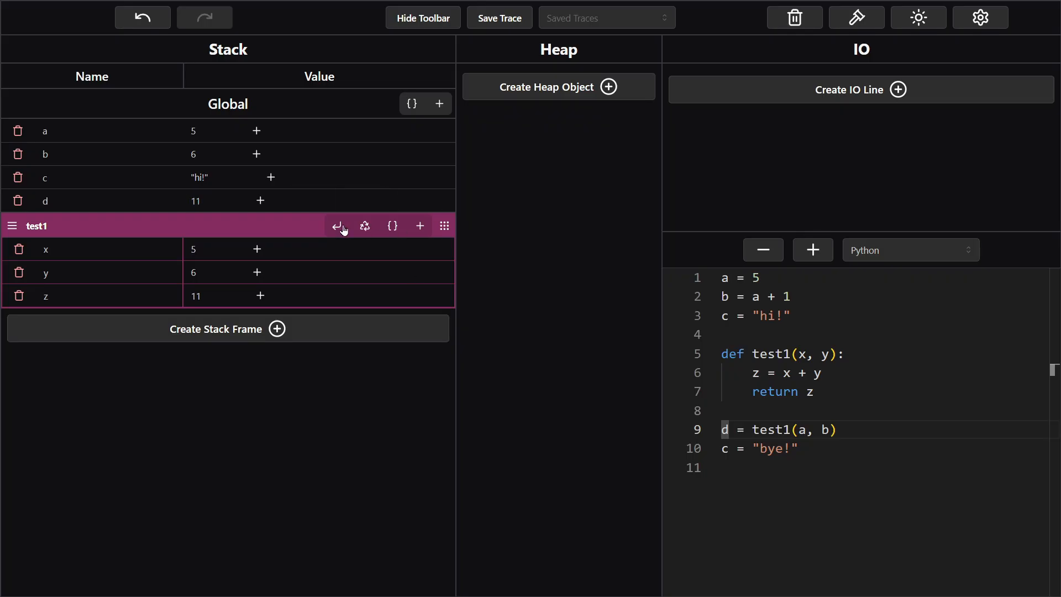
mouse_move(338, 226)
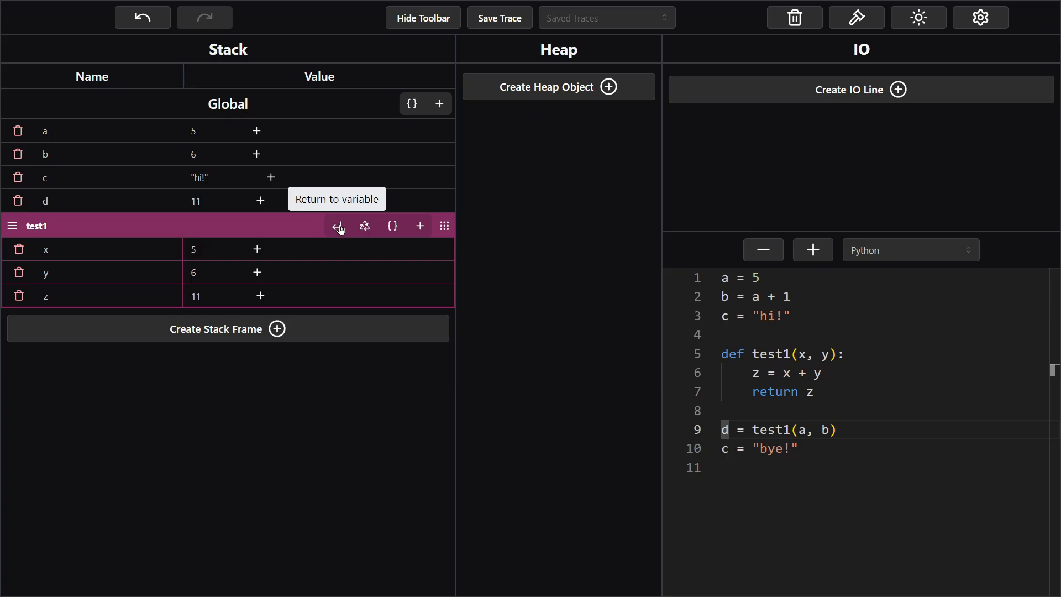
- Start choosing test1's return destination, cancelling once and restarting
left_click(338, 225)
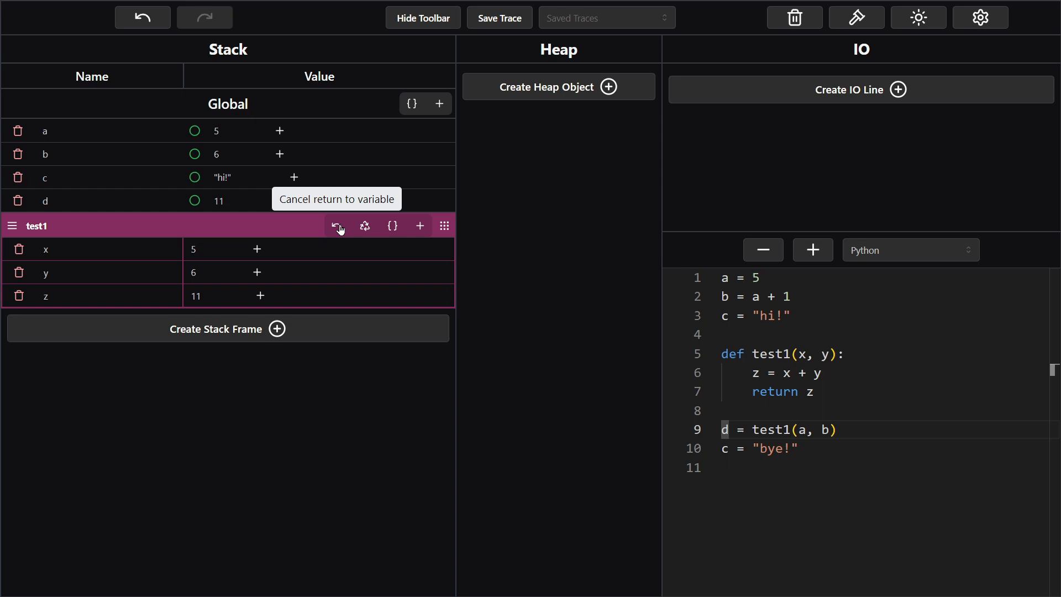
mouse_move(215, 204)
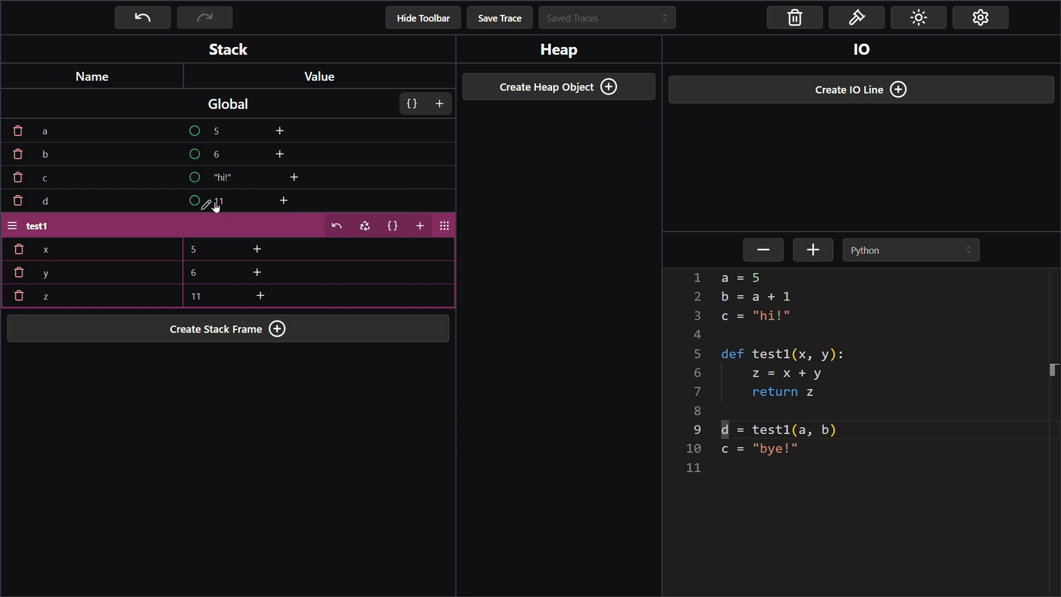
mouse_move(223, 204)
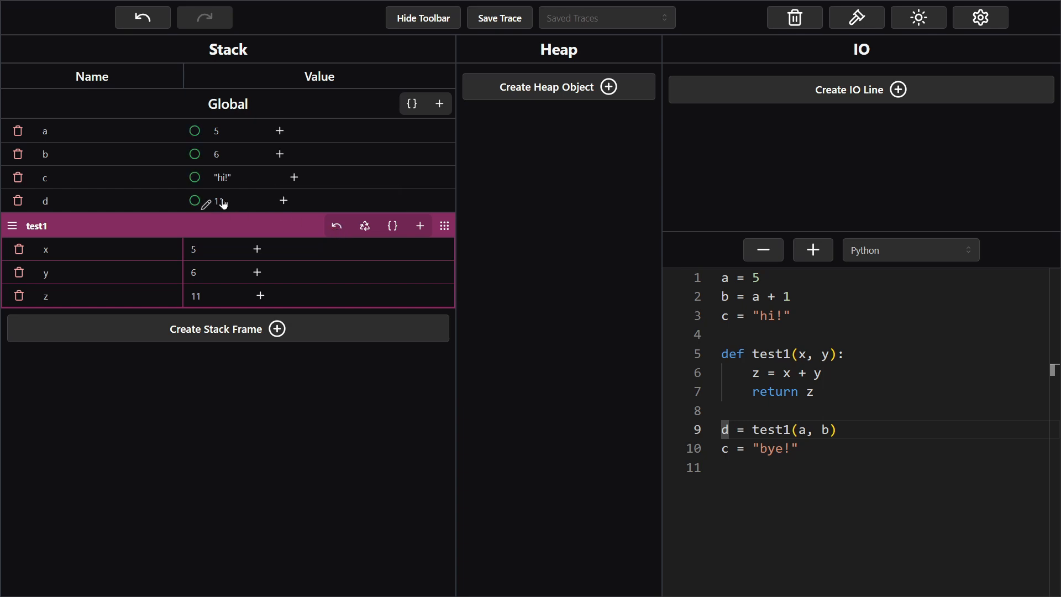
mouse_move(338, 226)
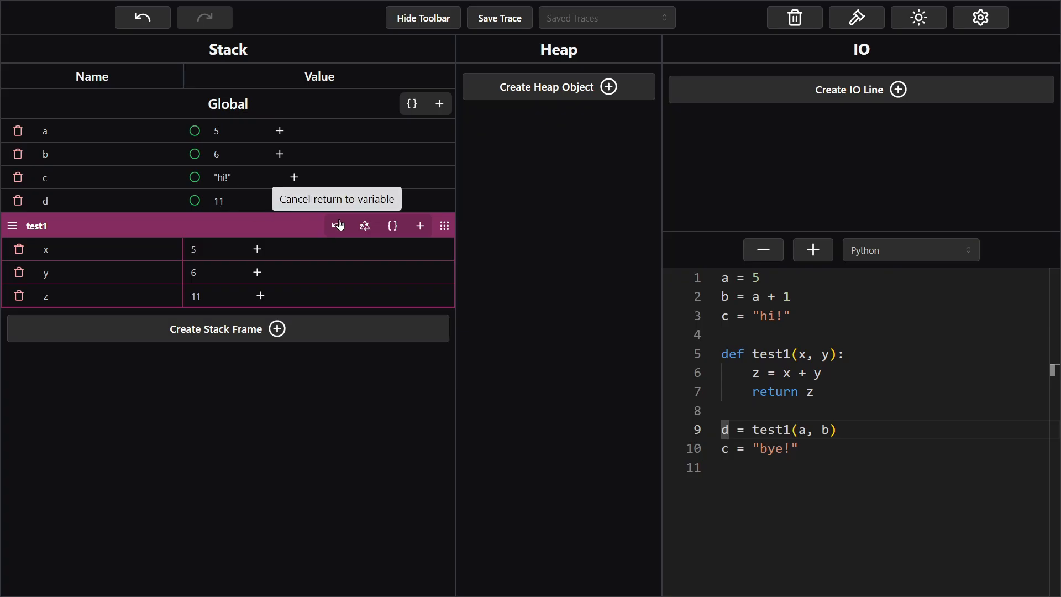
left_click(336, 225)
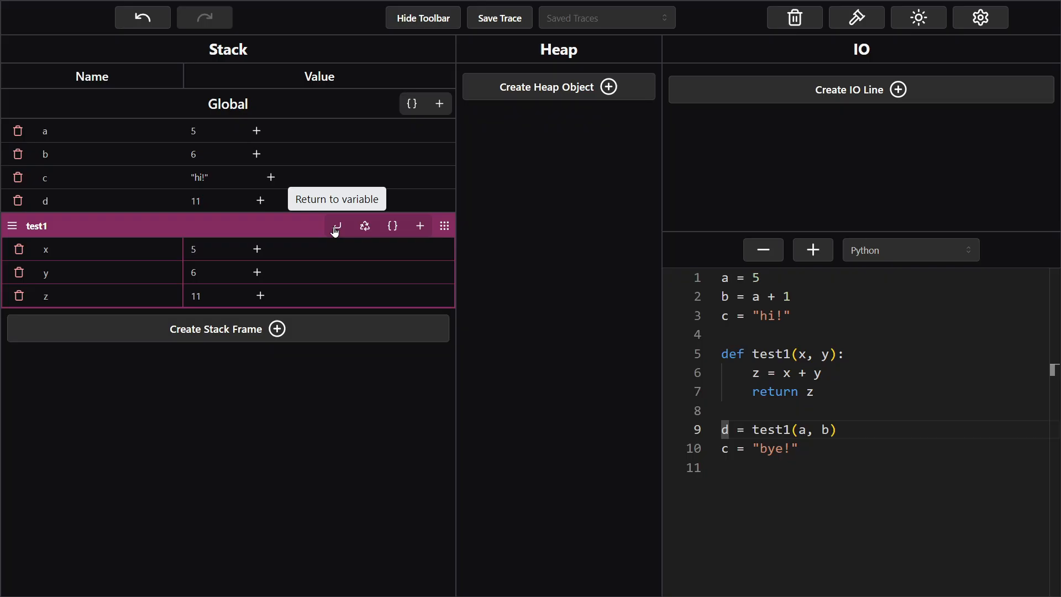
left_click(335, 226)
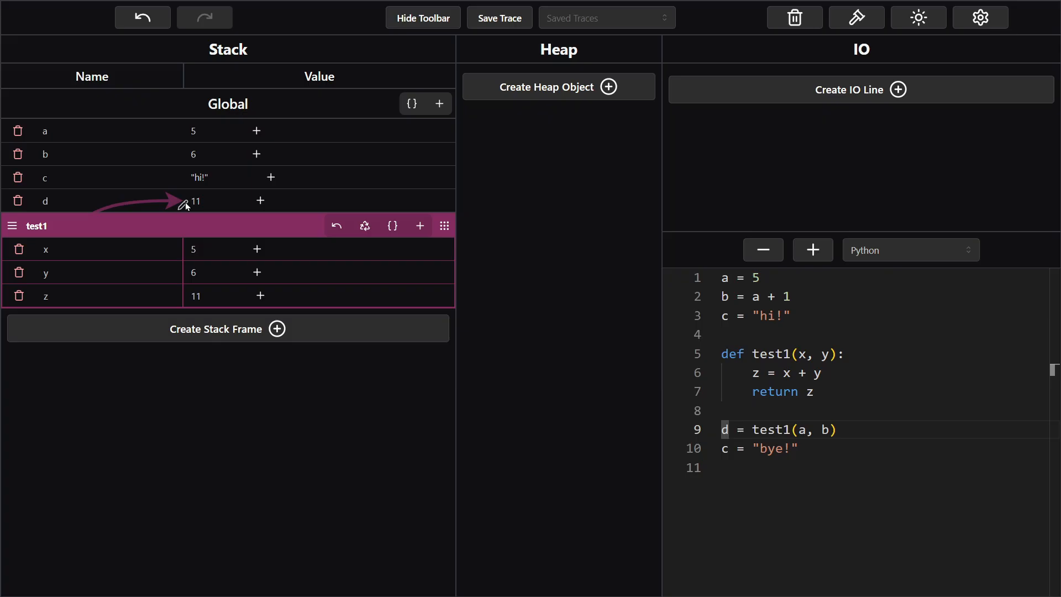
mouse_move(293, 235)
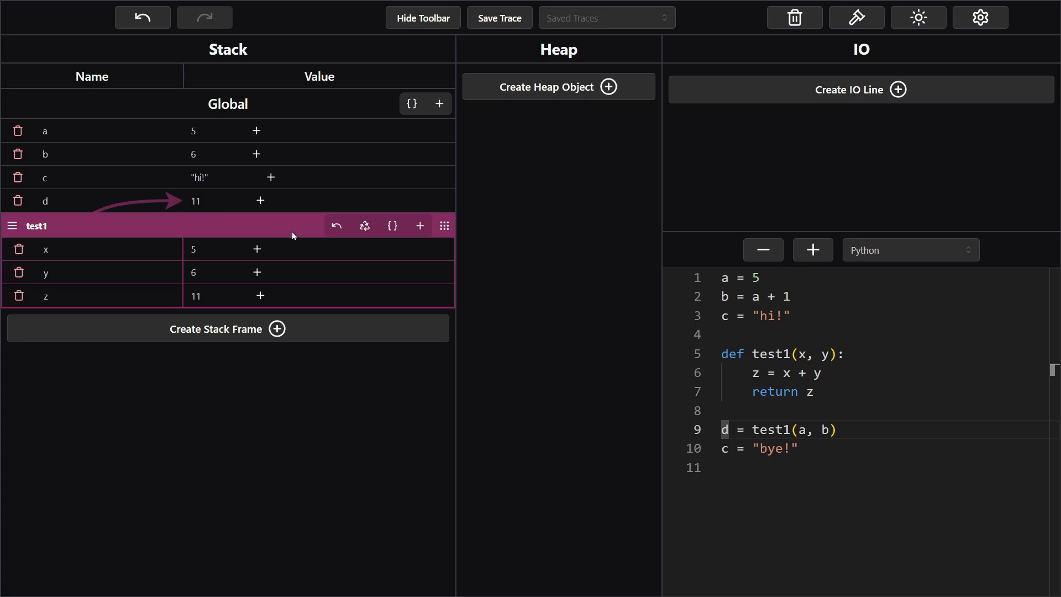
mouse_move(364, 226)
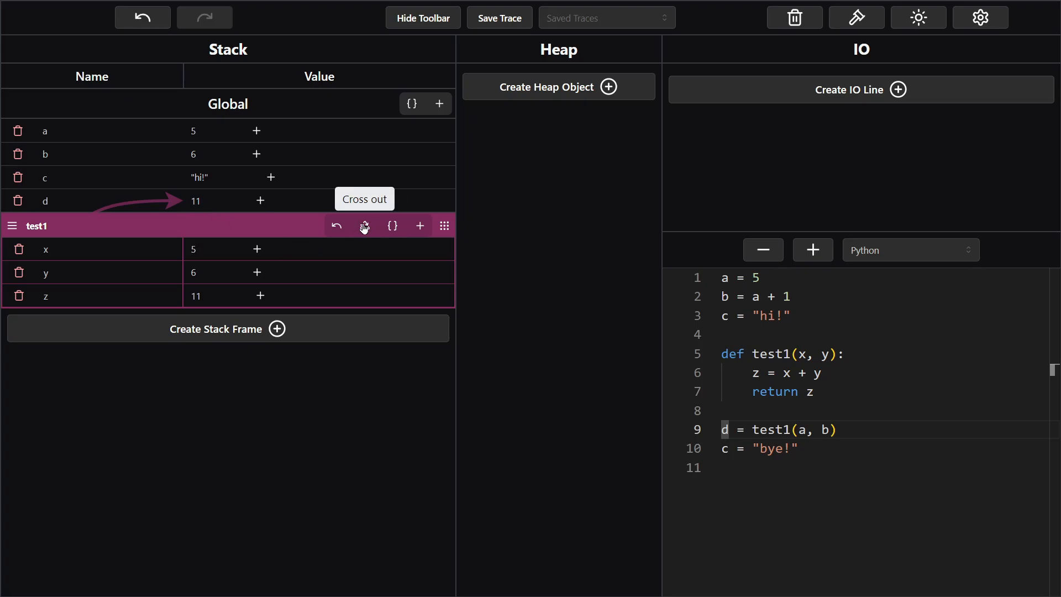
- Cross out the test1 frame, then highlight variable c in the code
left_click(364, 225)
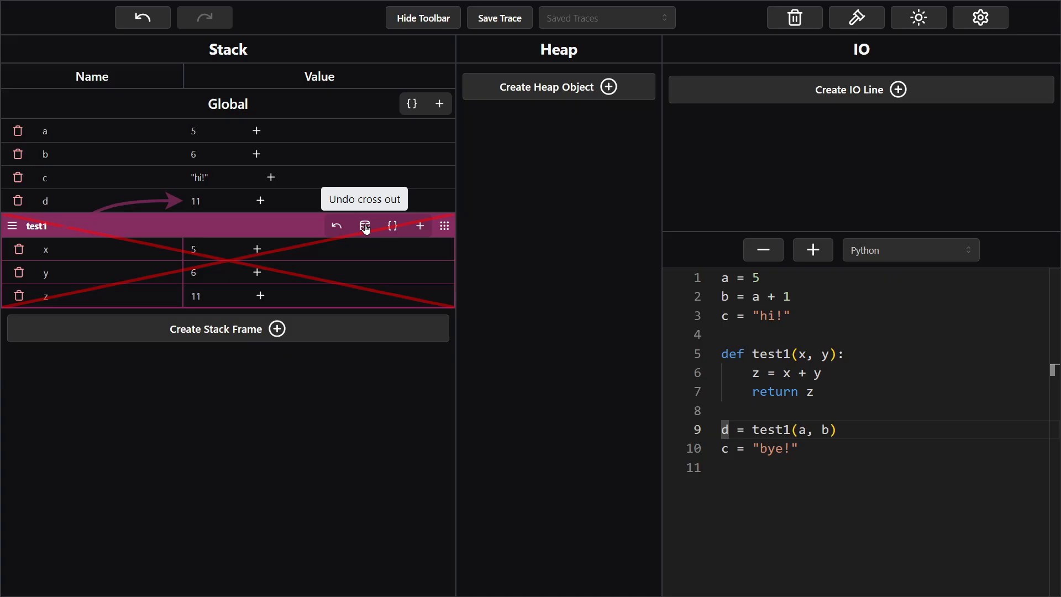
mouse_move(419, 226)
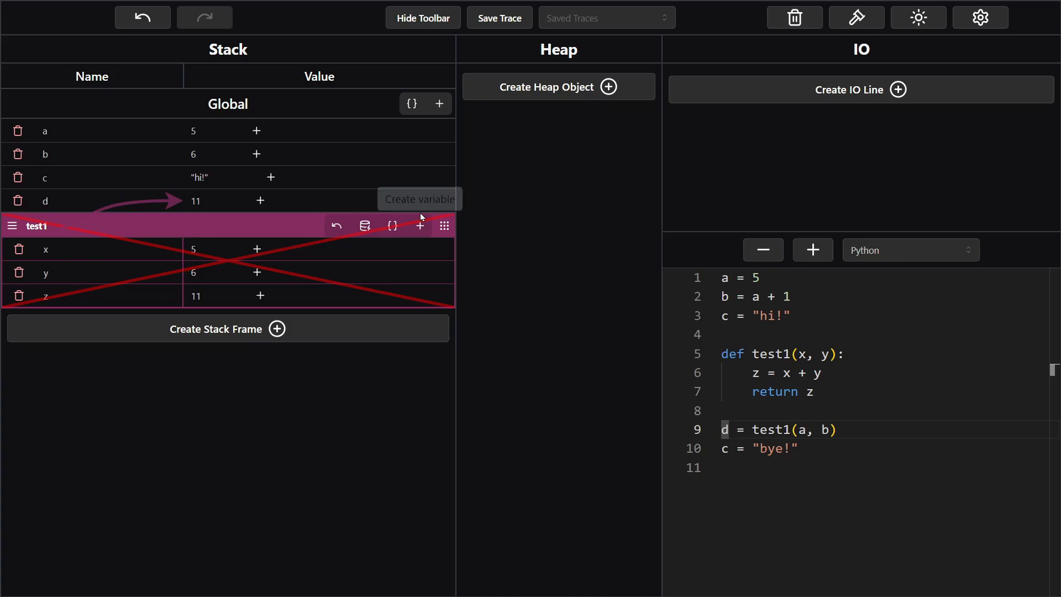
mouse_move(98, 303)
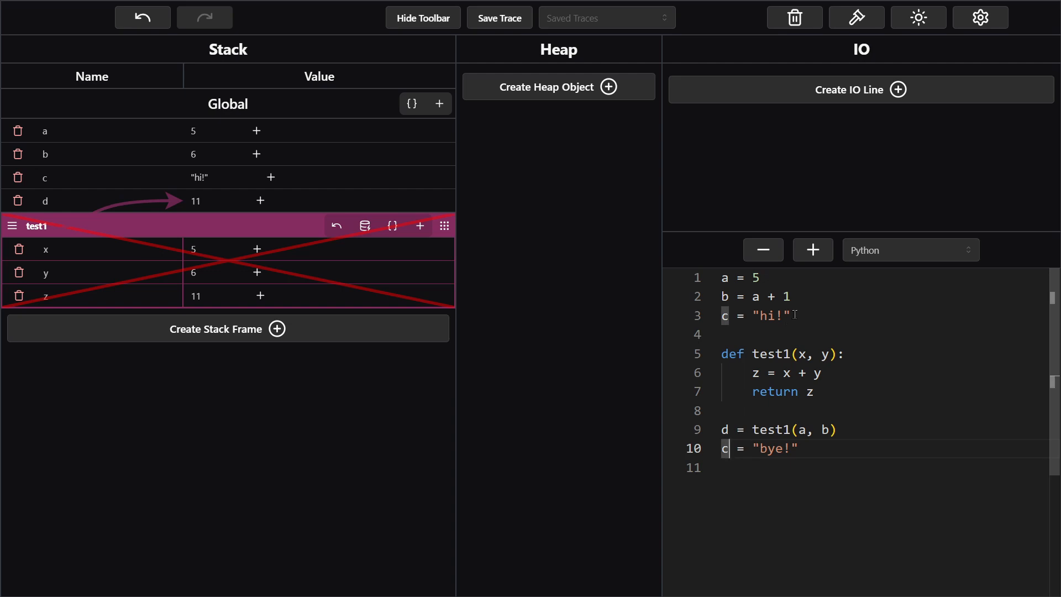
double_click(757, 316)
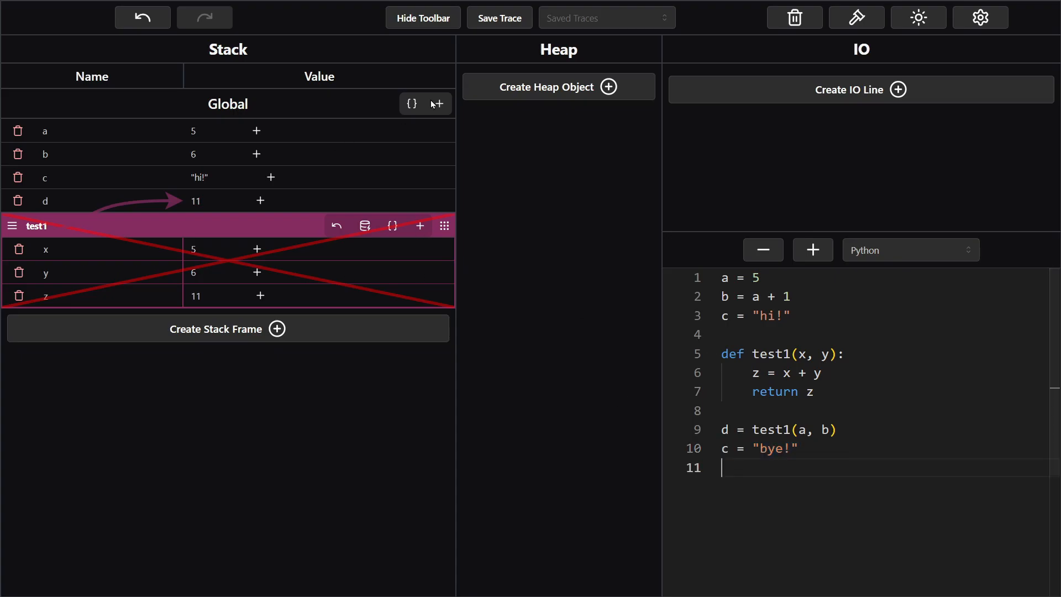
mouse_move(439, 103)
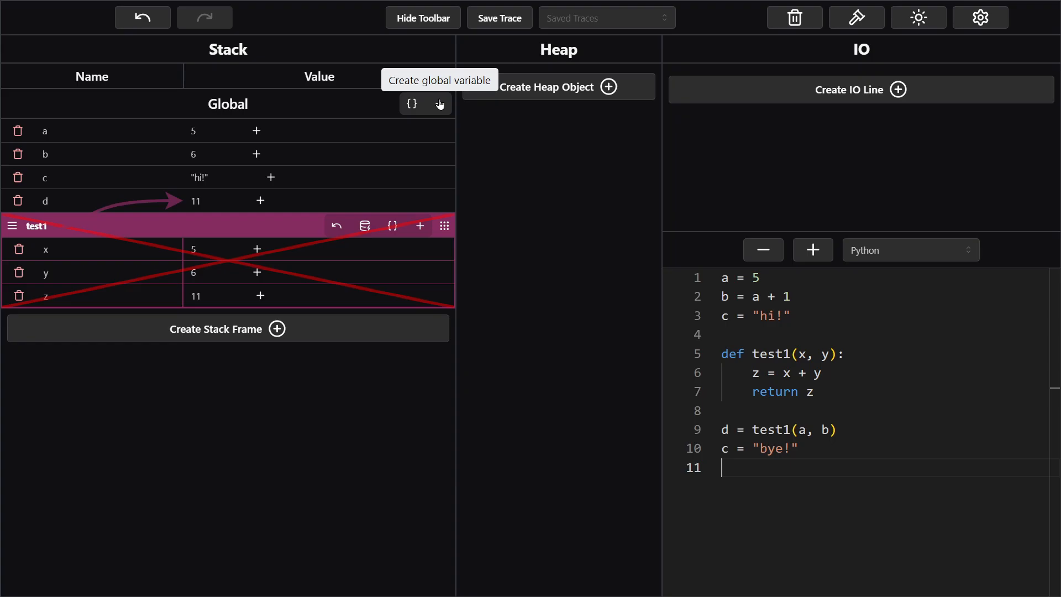
mouse_move(274, 177)
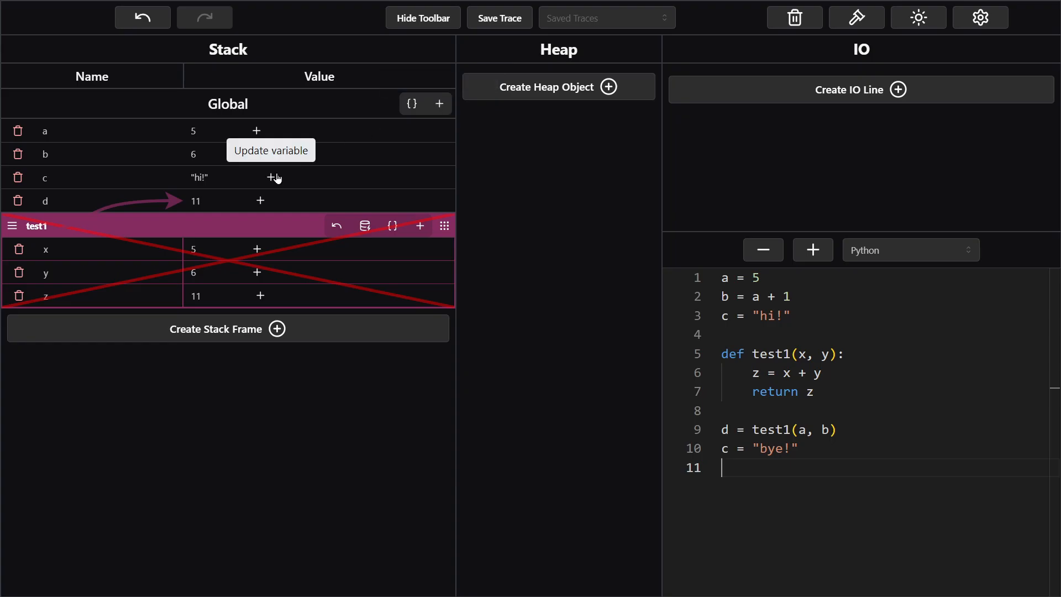
mouse_move(272, 181)
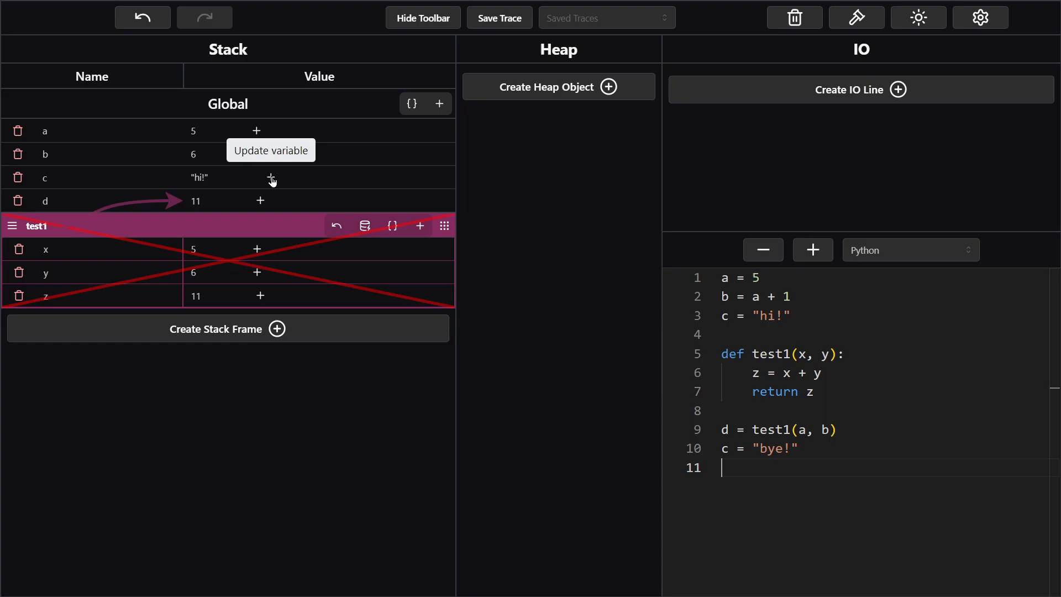
- Add the new value "bye!" to Global c, keeping "hi!" struck through
left_click(256, 177)
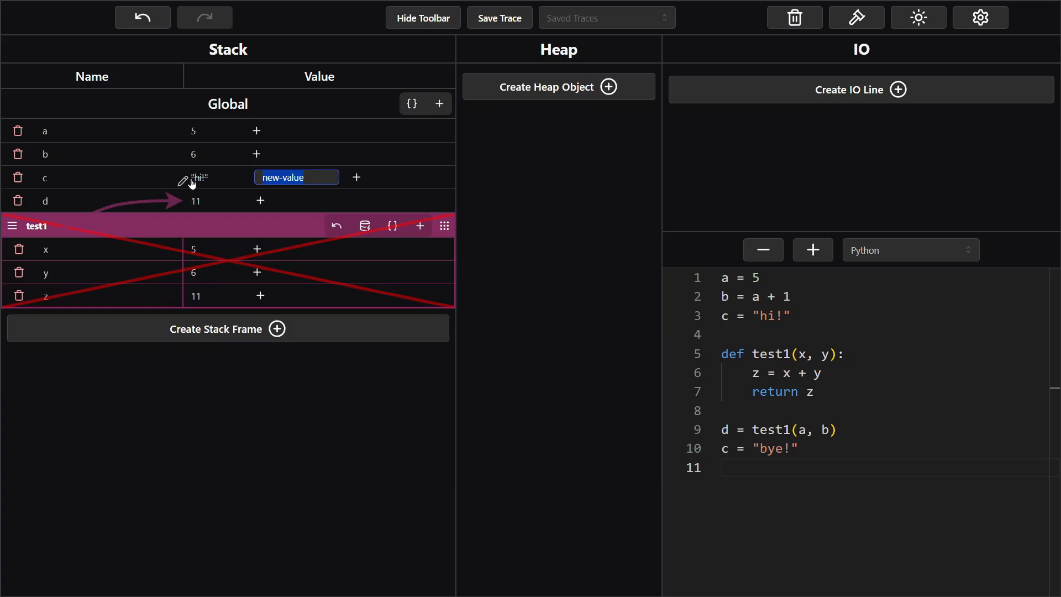
mouse_move(202, 183)
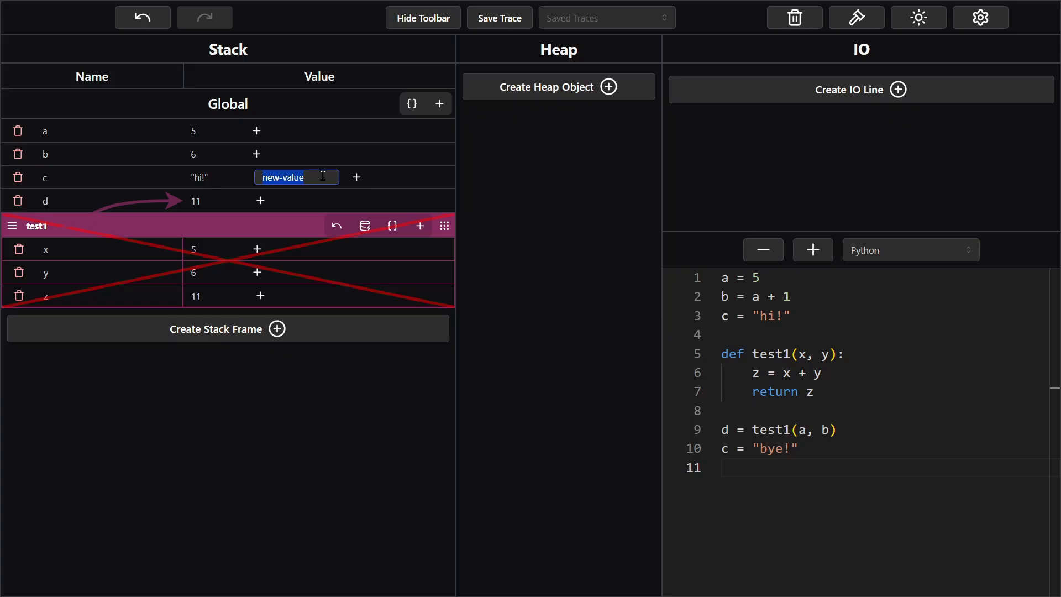
type("\"by1")
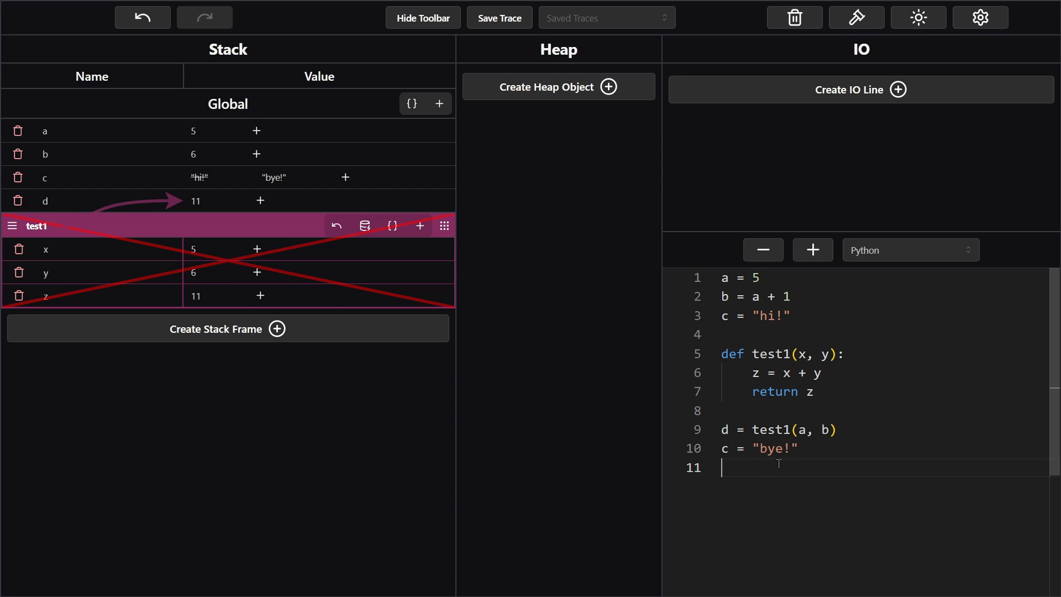
- Append print(c) and print(d) as two new final code lines
type("print")
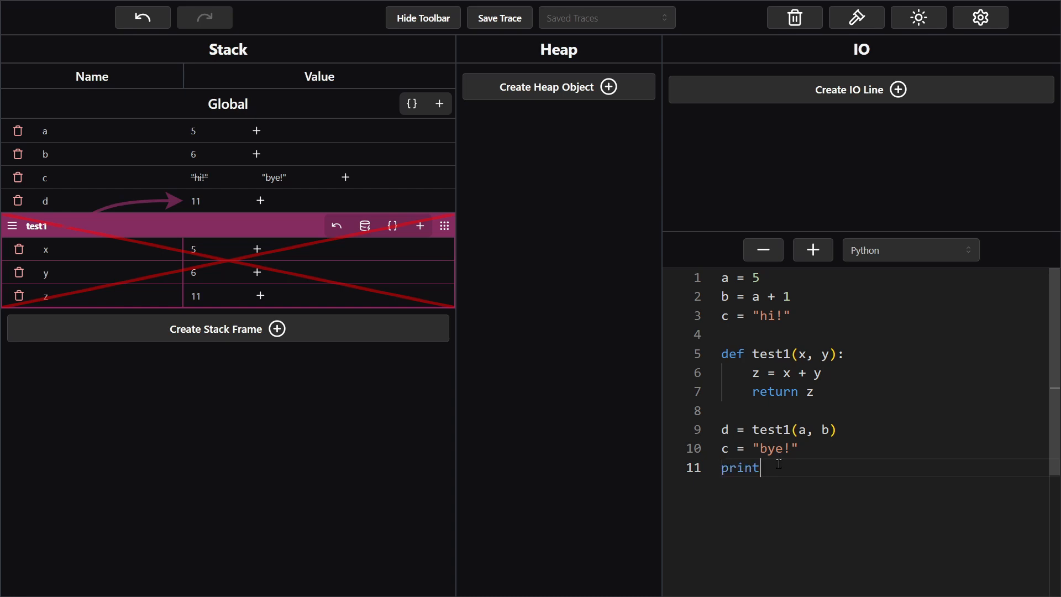
type("()")
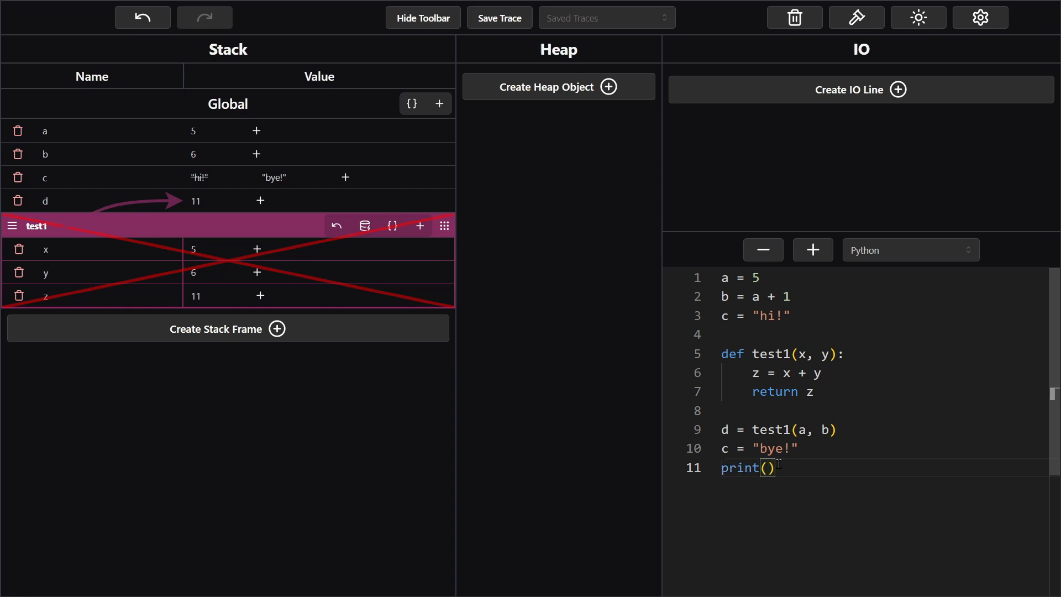
type("c")
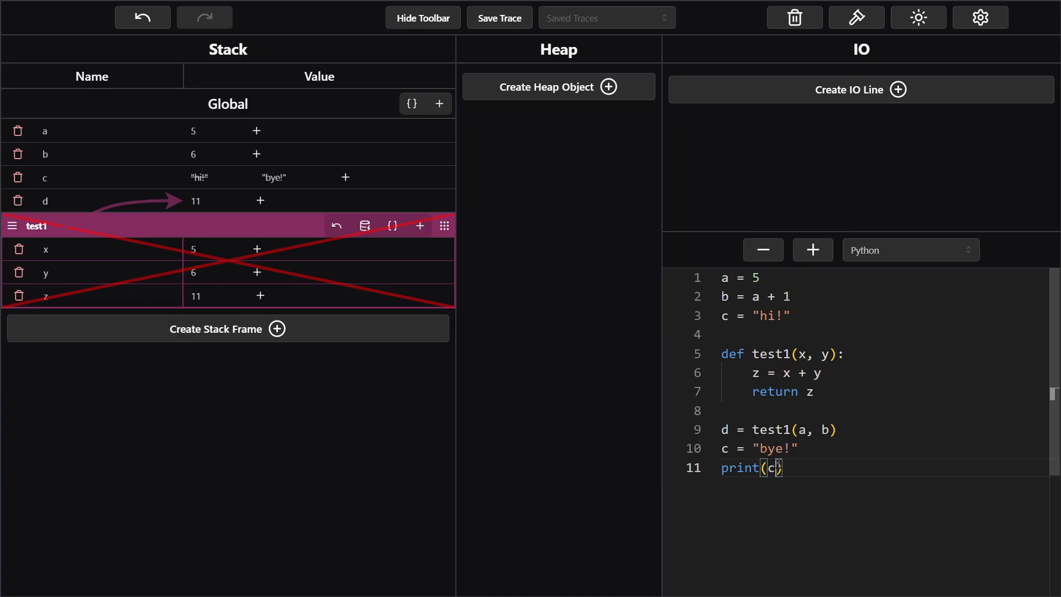
key("Enter")
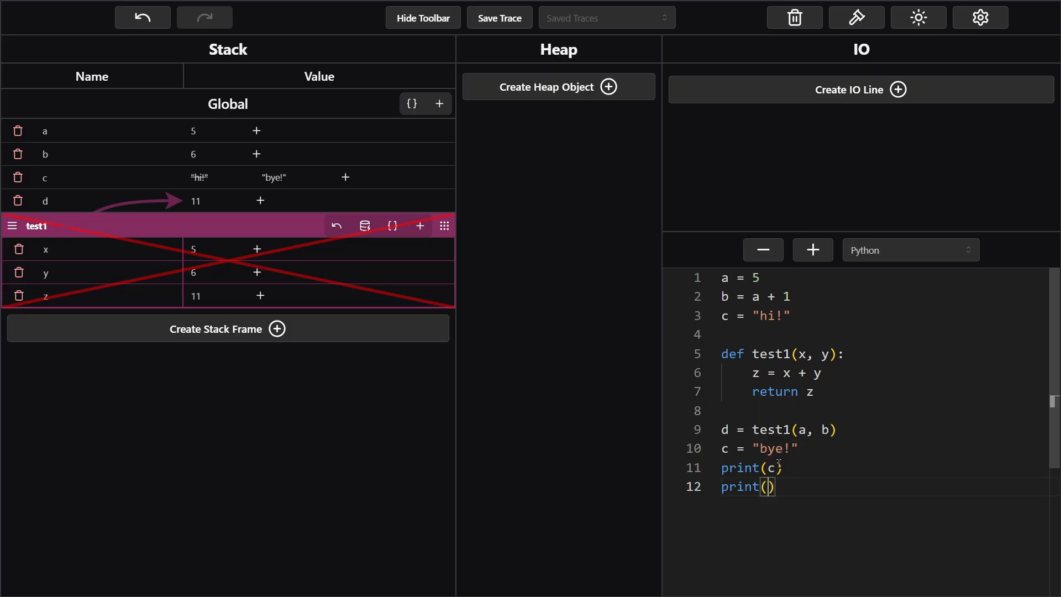
type("d")
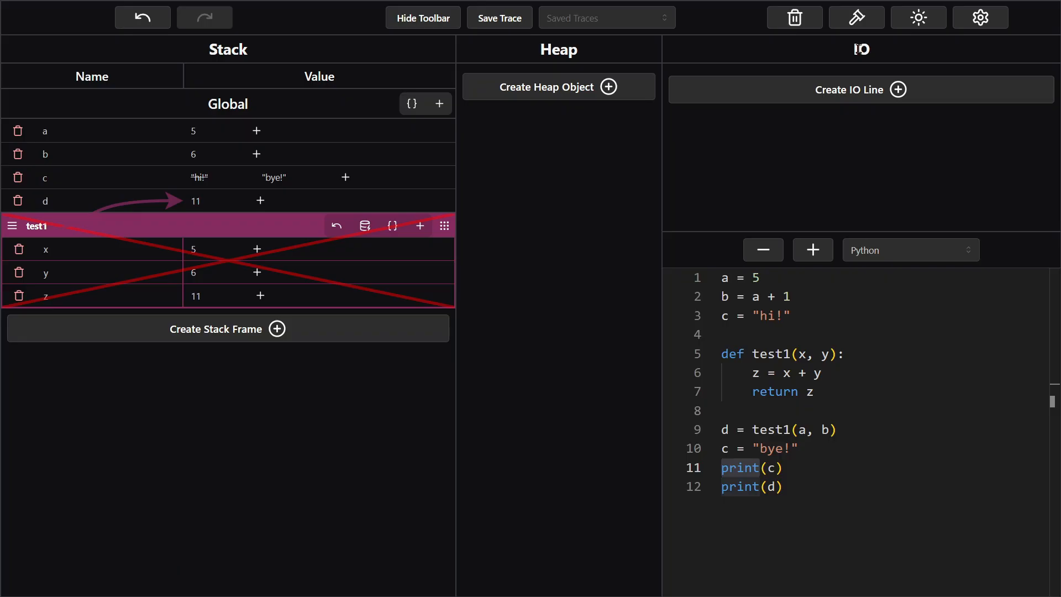
double_click(741, 467)
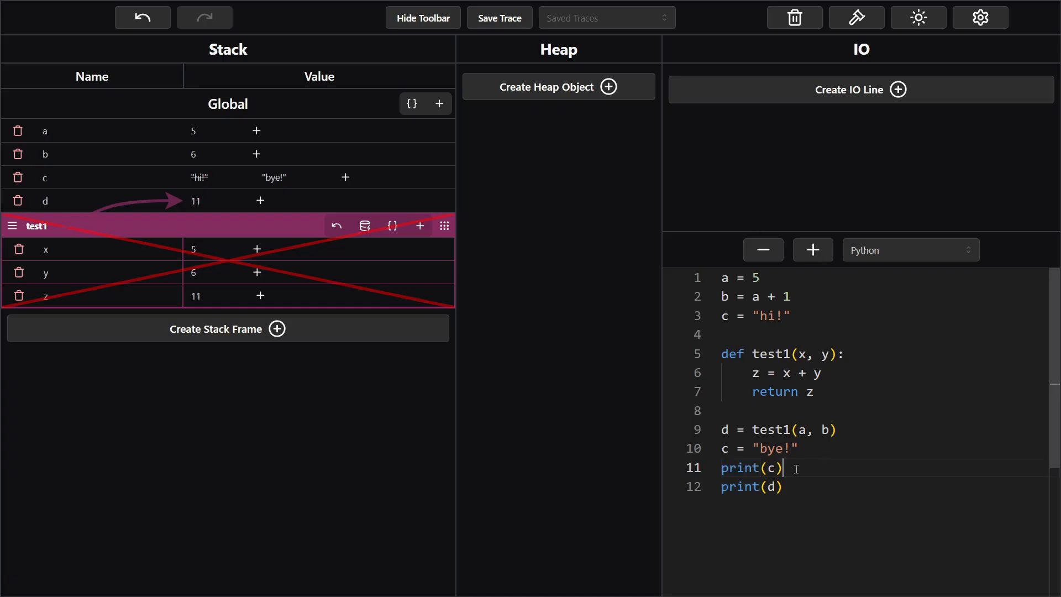
- Add a second IO output line reading 11 below bye! for print(d)
left_click(859, 90)
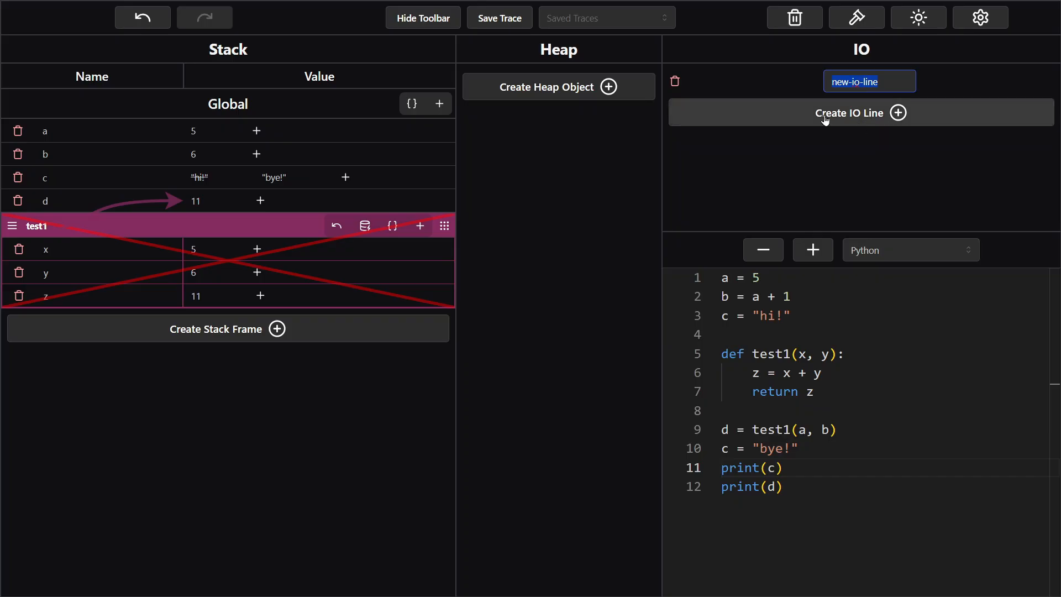
mouse_move(840, 140)
type("bye!")
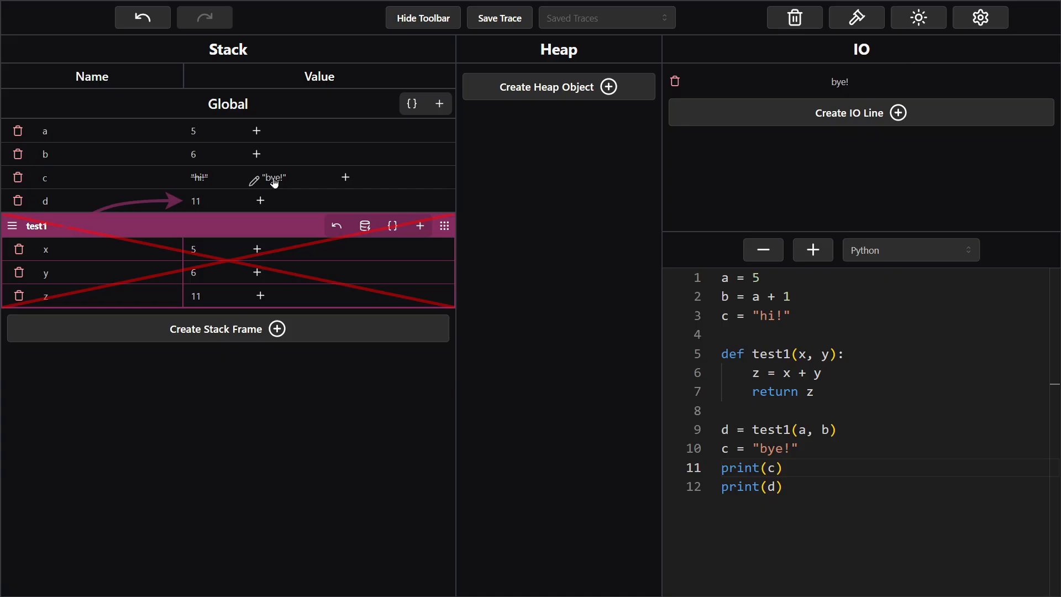
mouse_move(295, 180)
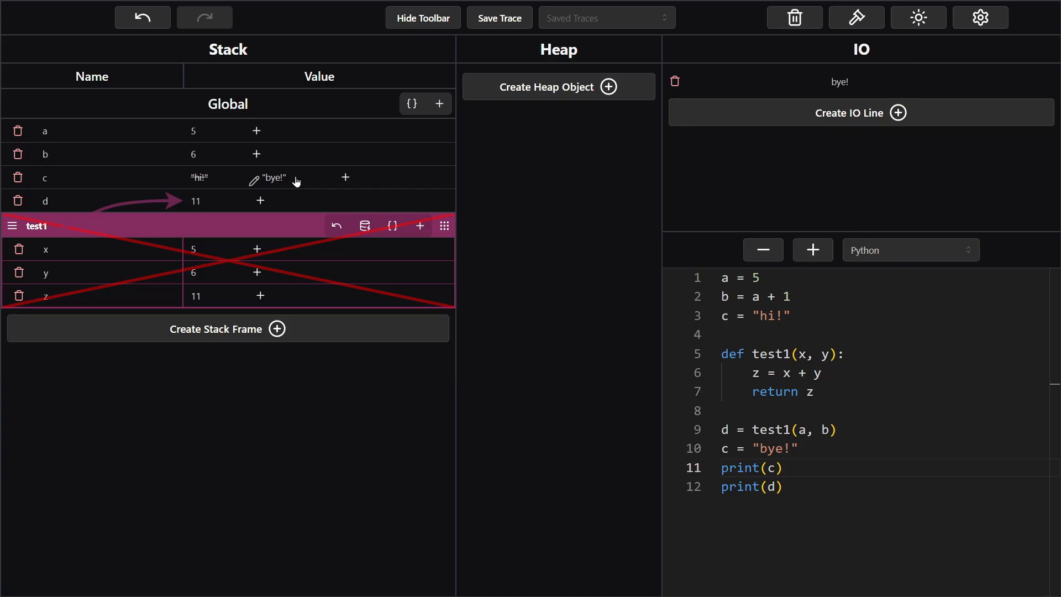
mouse_move(272, 185)
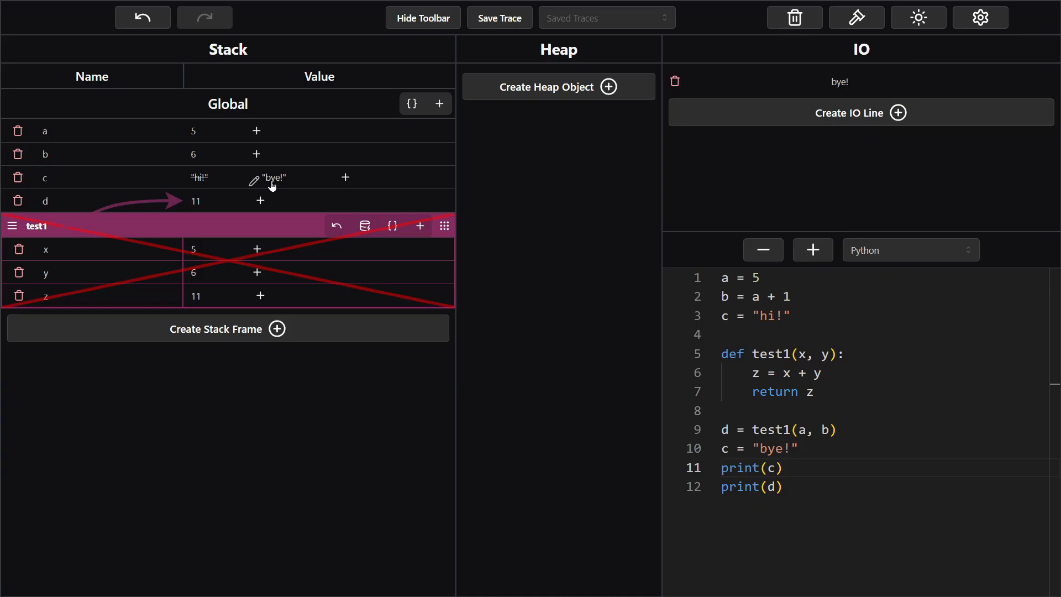
mouse_move(889, 43)
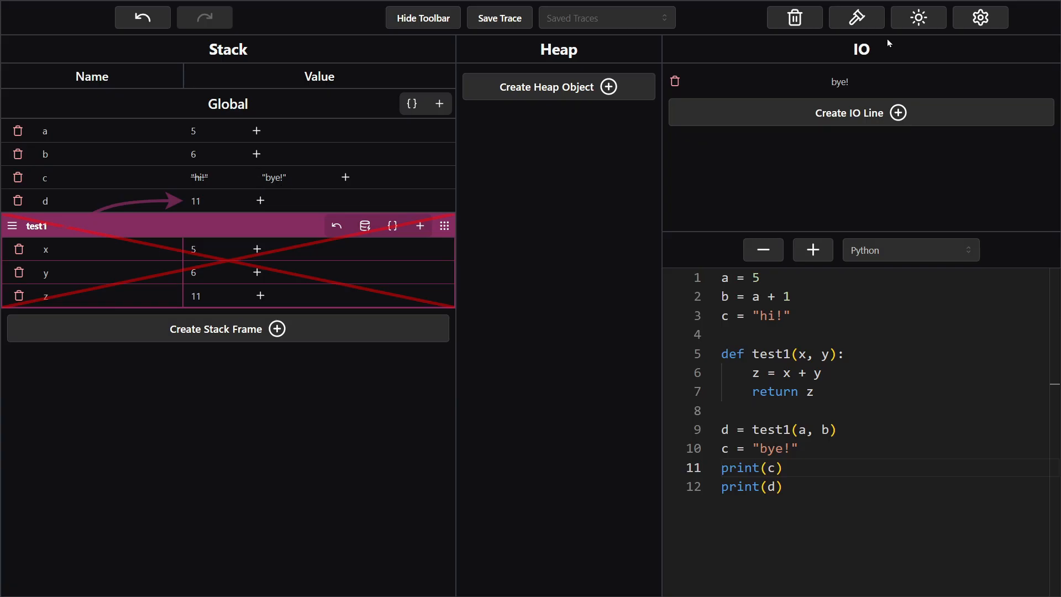
mouse_move(901, 93)
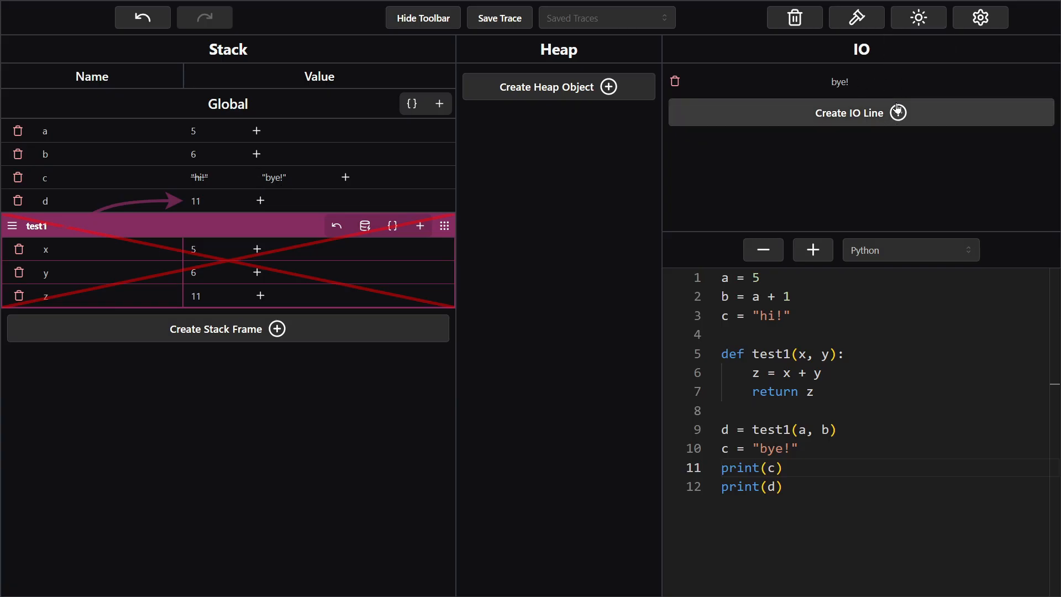
mouse_move(881, 124)
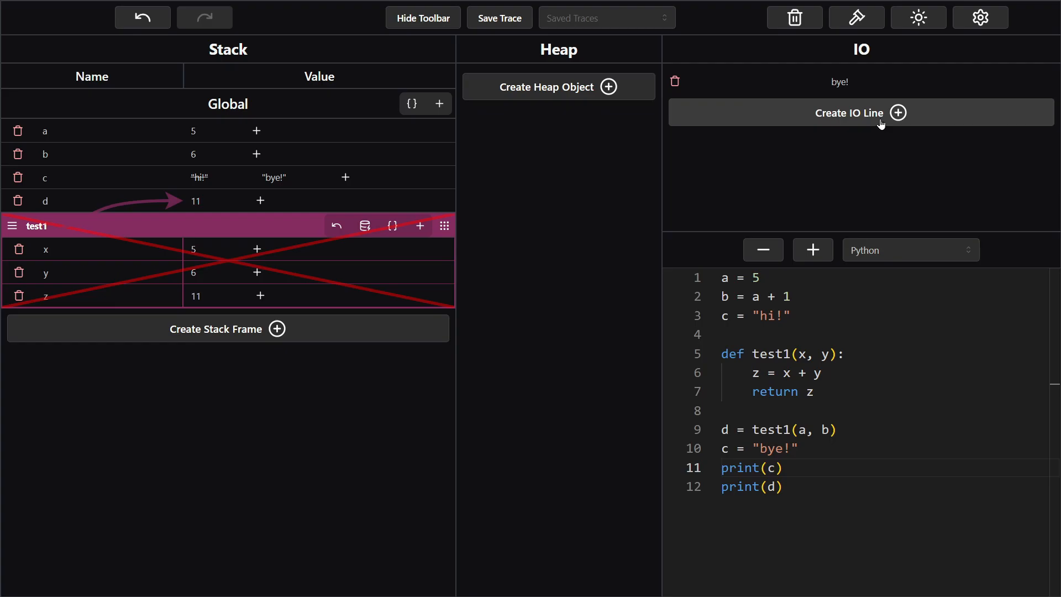
mouse_move(889, 102)
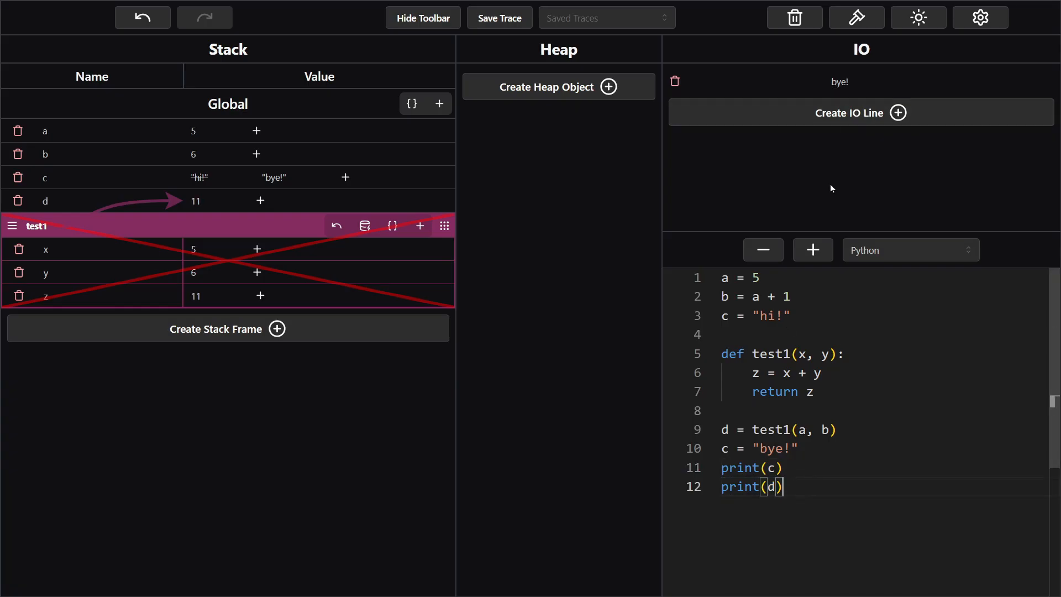
left_click(860, 112)
type("11")
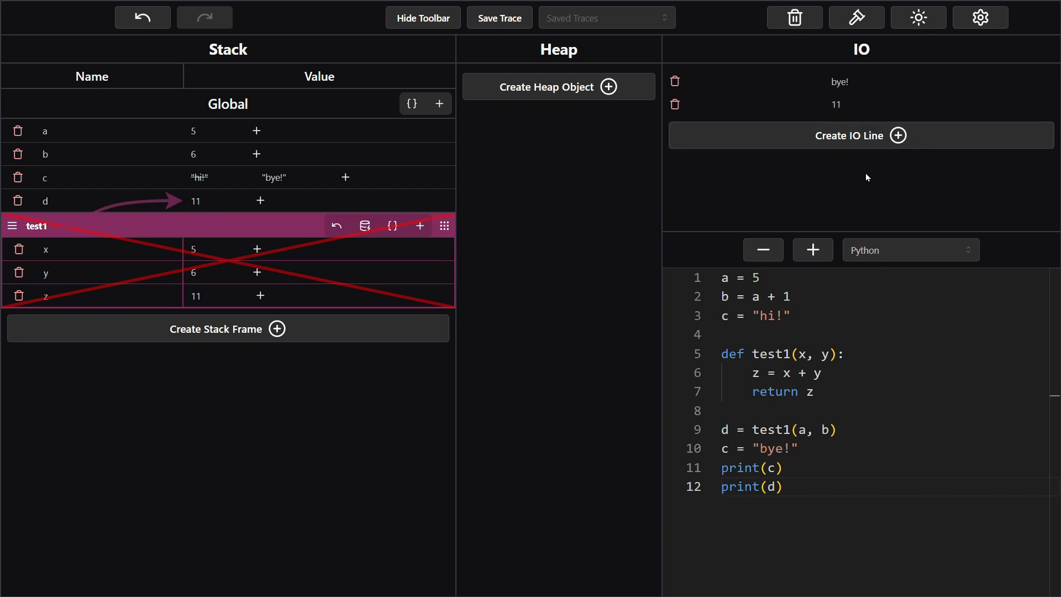
mouse_move(871, 199)
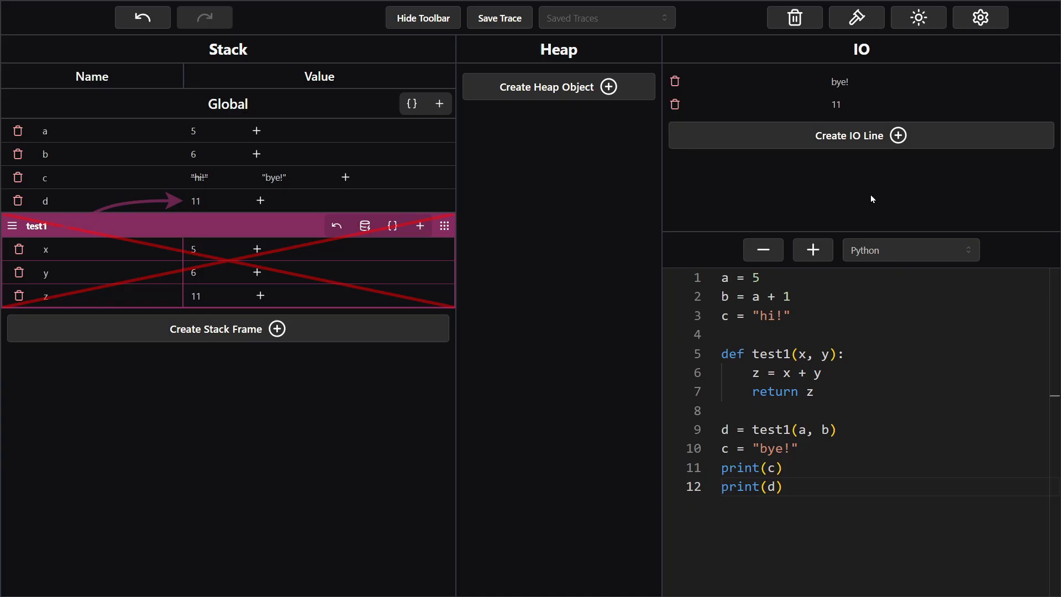
mouse_move(763, 250)
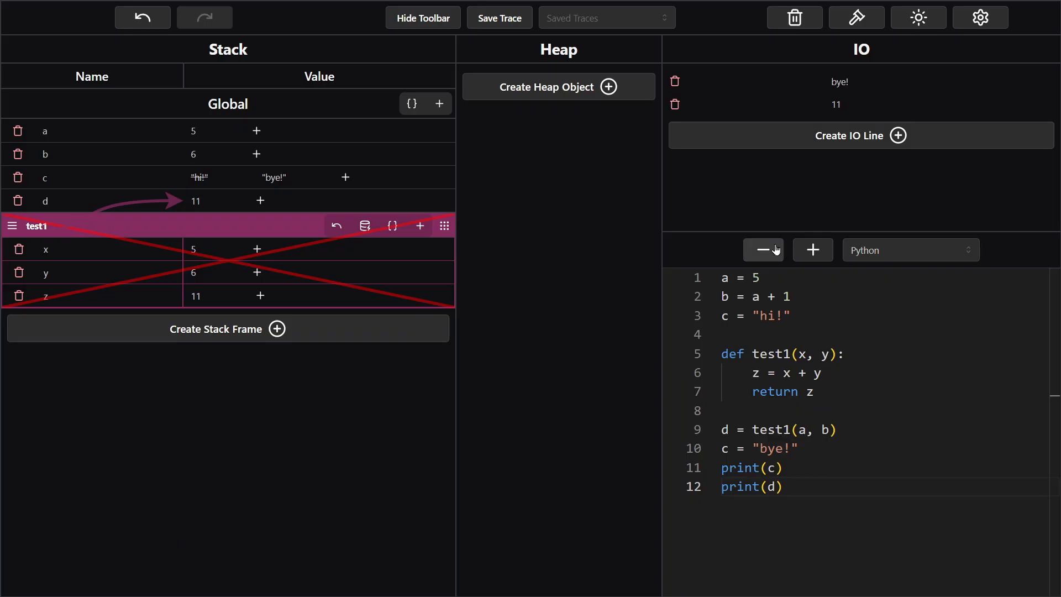
mouse_move(762, 249)
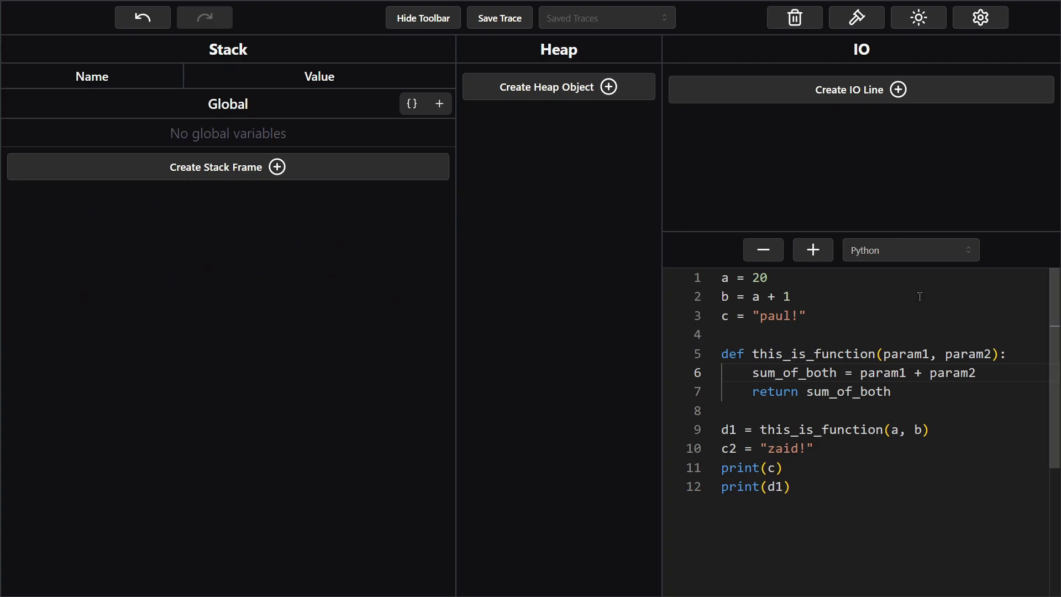
mouse_move(850, 217)
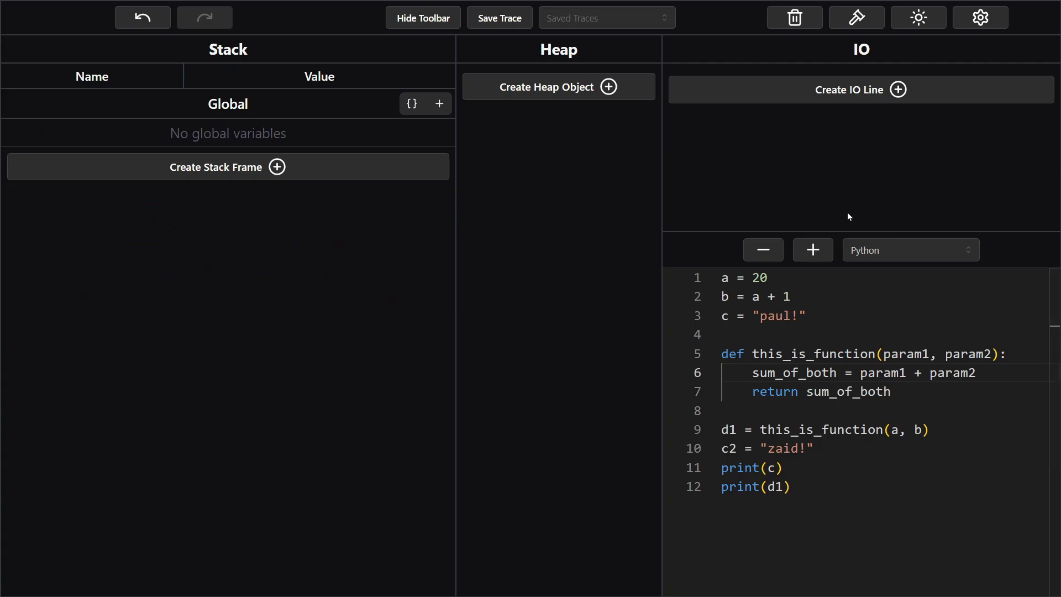
mouse_move(497, 295)
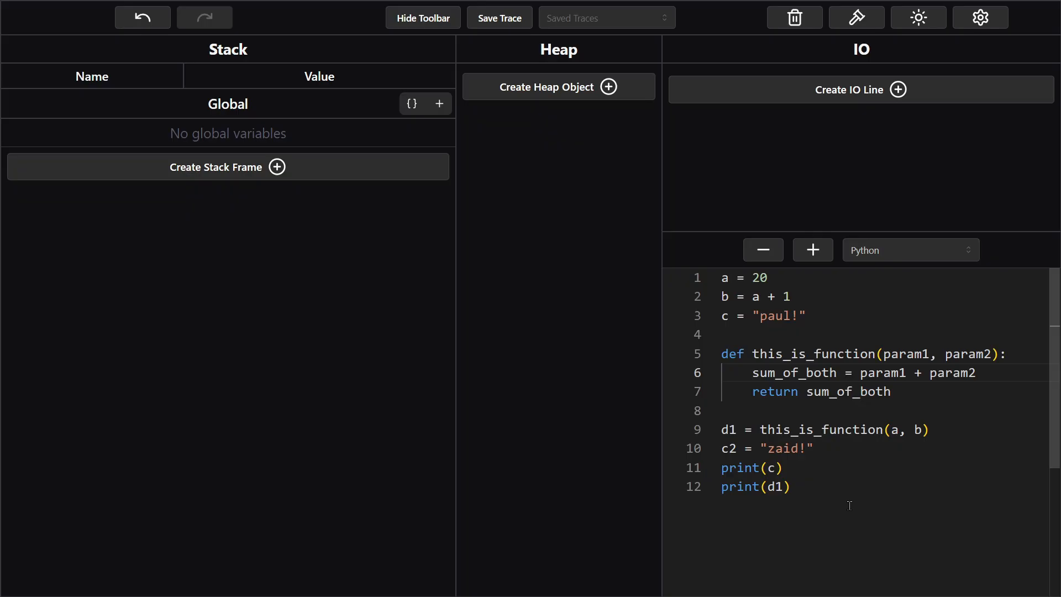
- Select all the code in the editor to replace it with the practice problem
key("ctrl+a")
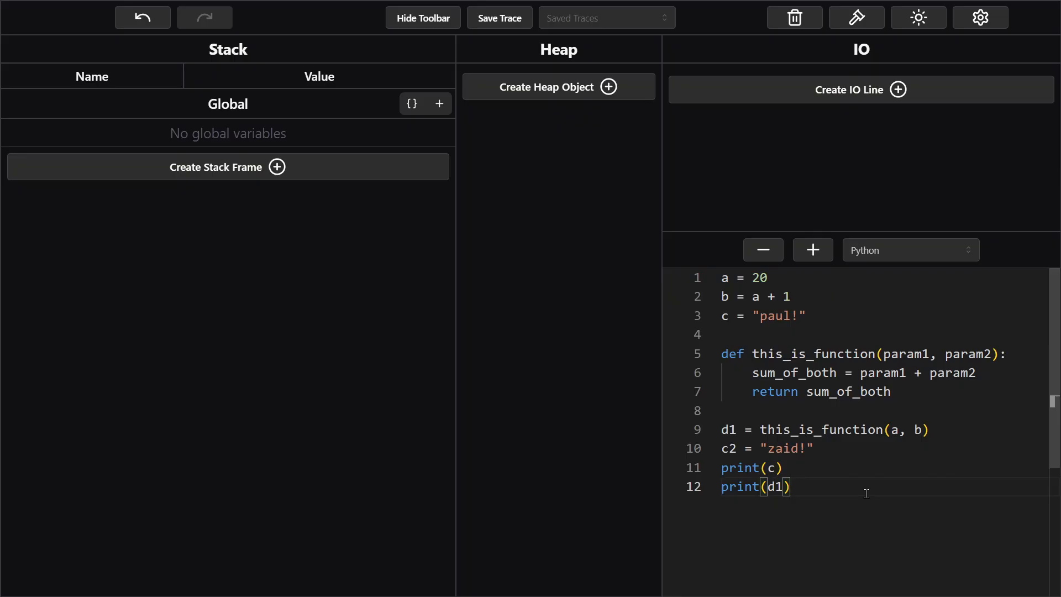
mouse_move(881, 477)
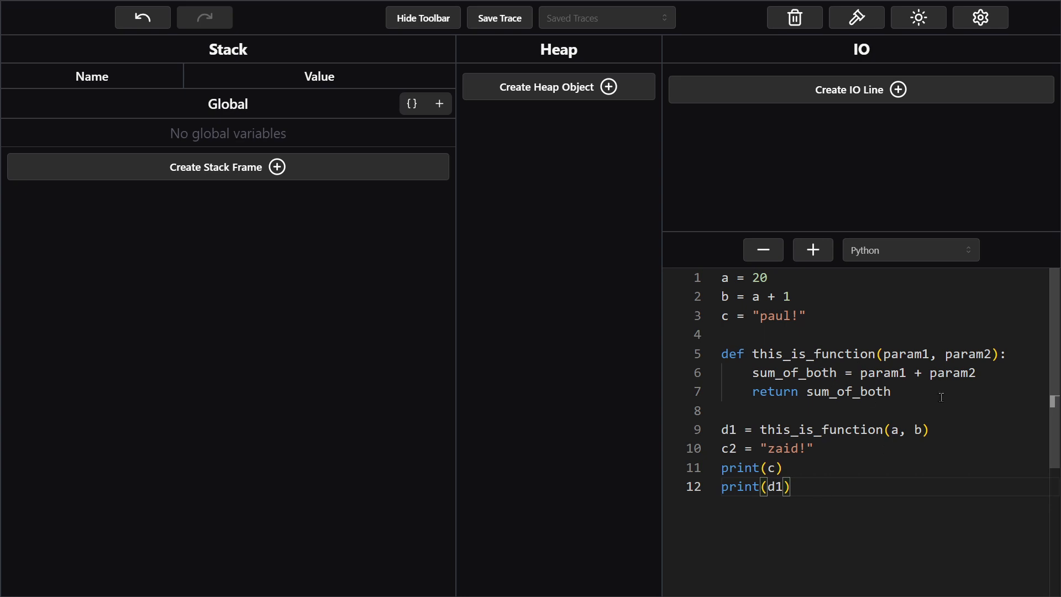
mouse_move(868, 480)
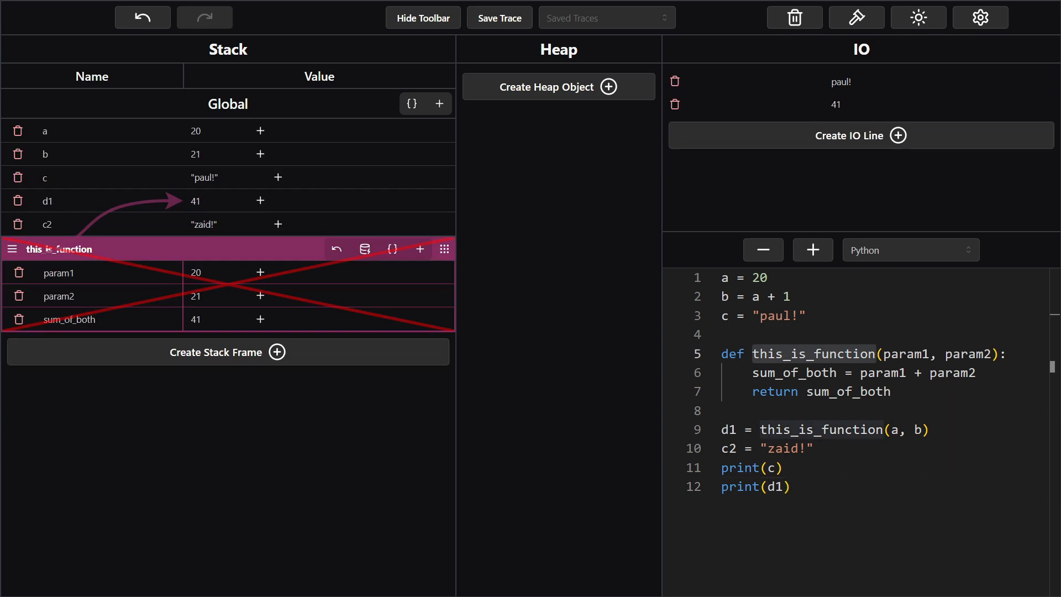
mouse_move(666, 180)
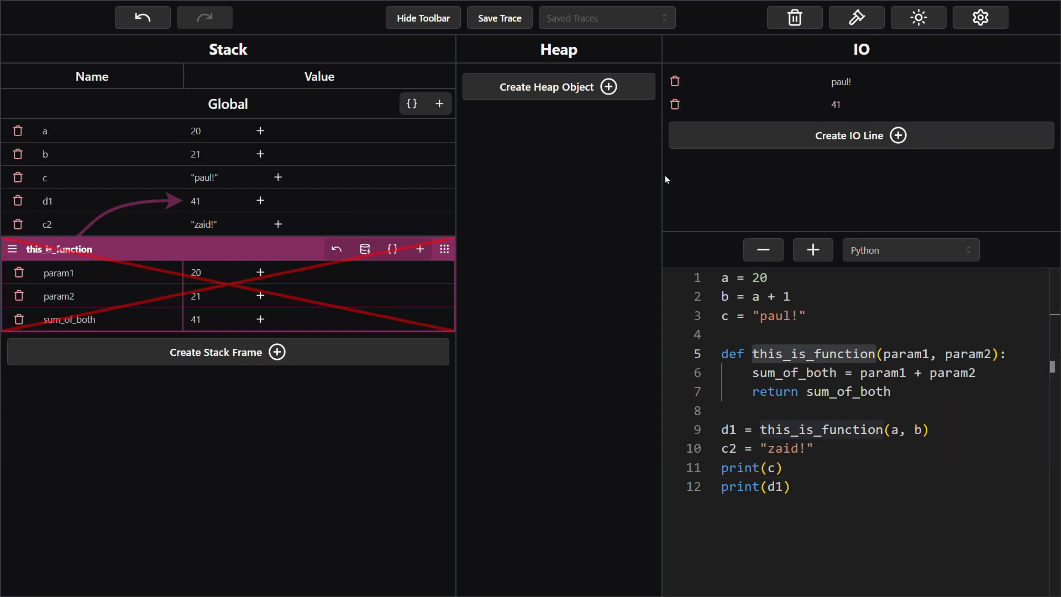
mouse_move(483, 252)
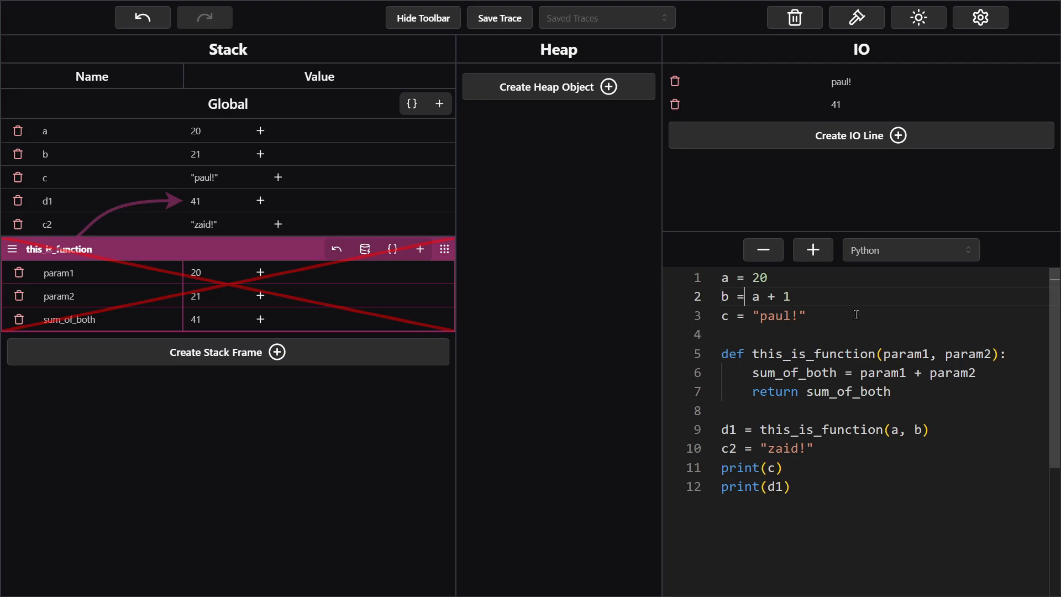
mouse_move(64, 205)
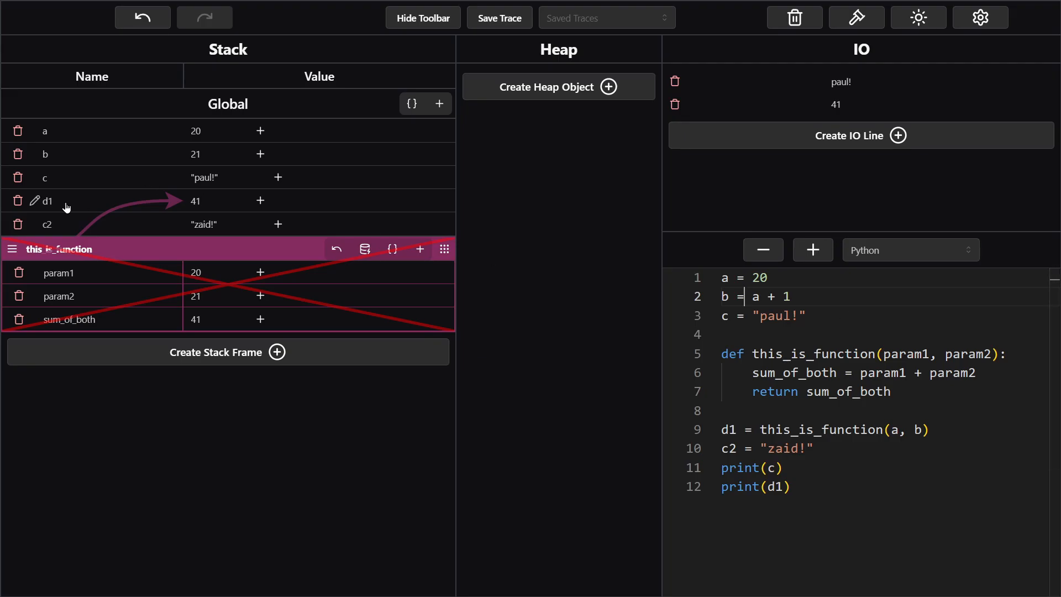
mouse_move(238, 229)
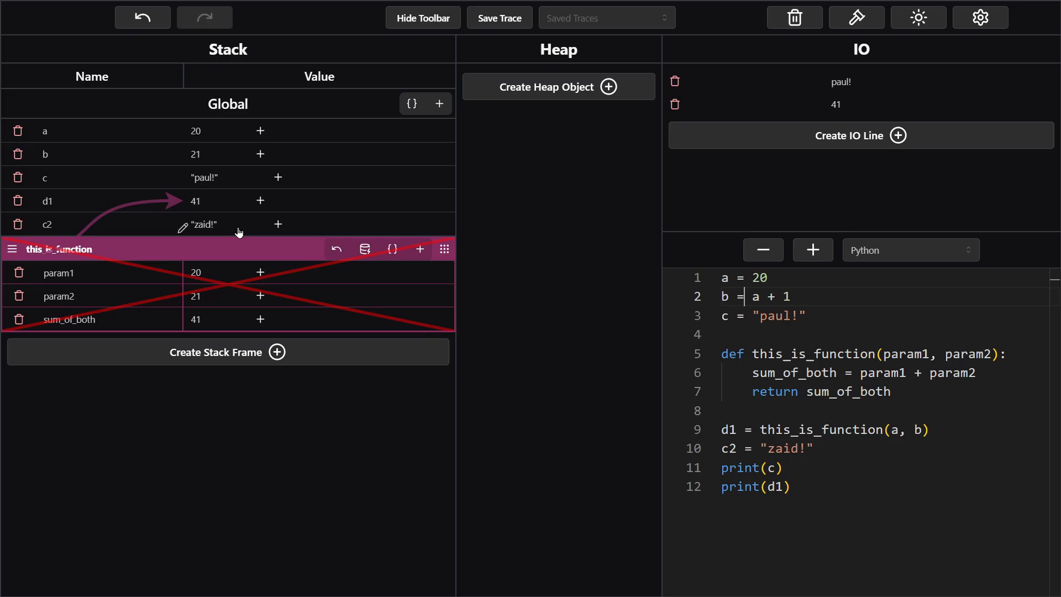
mouse_move(232, 229)
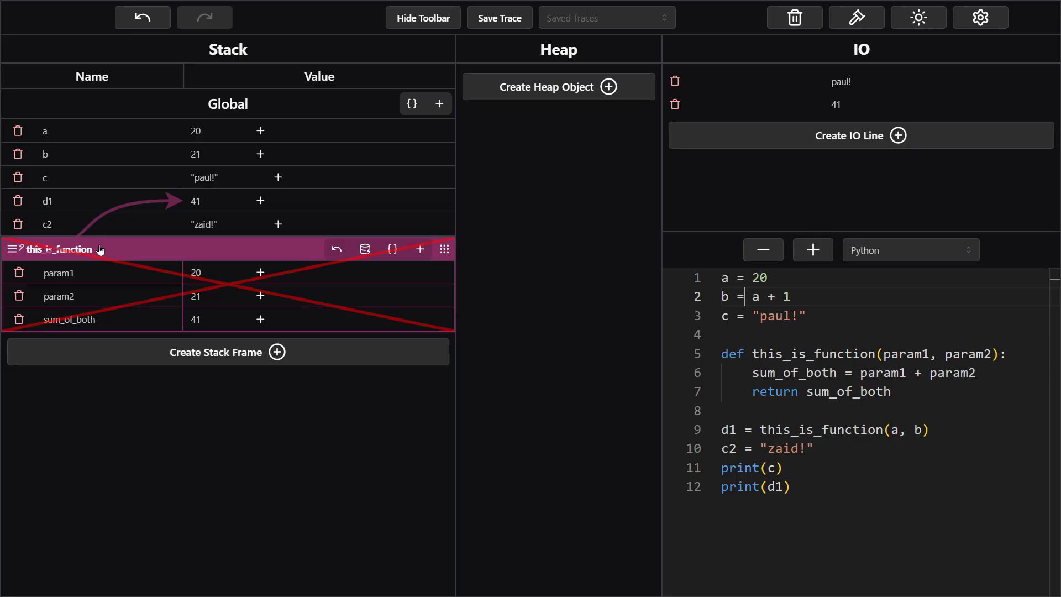
mouse_move(199, 247)
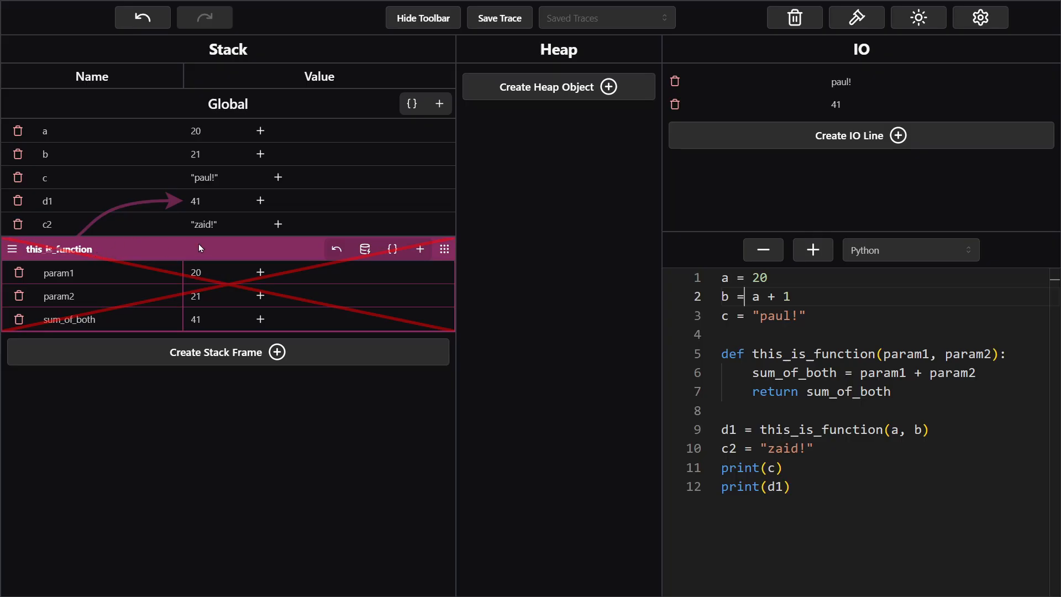
mouse_move(106, 275)
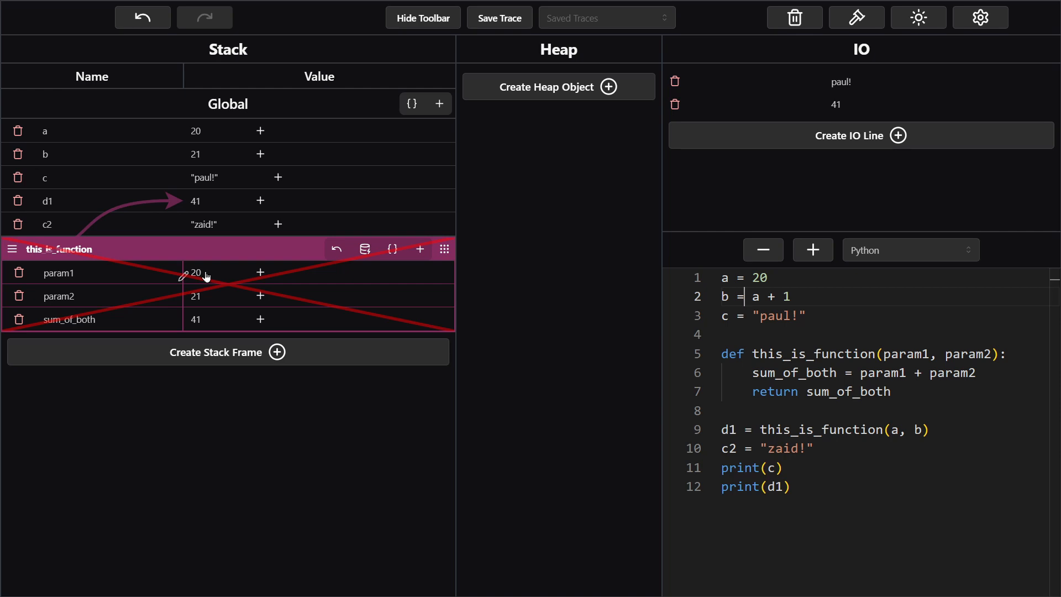
mouse_move(105, 319)
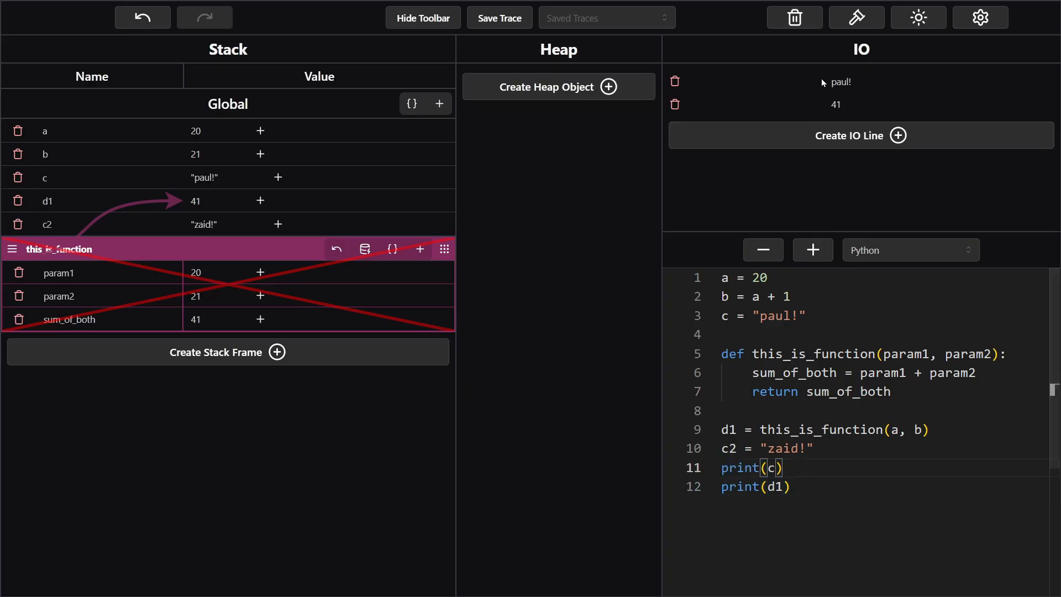
mouse_move(839, 81)
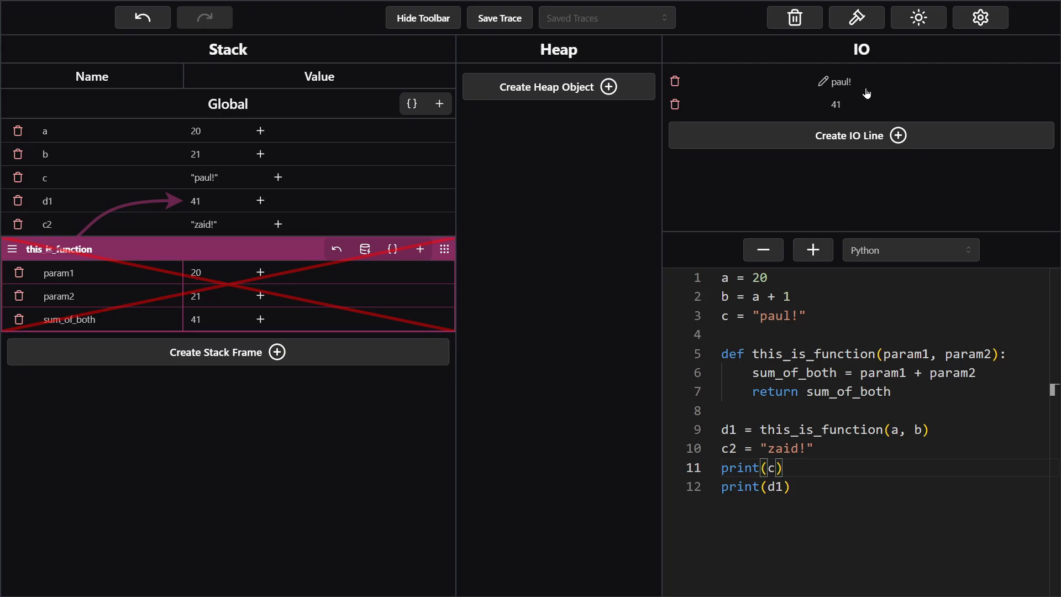
mouse_move(854, 105)
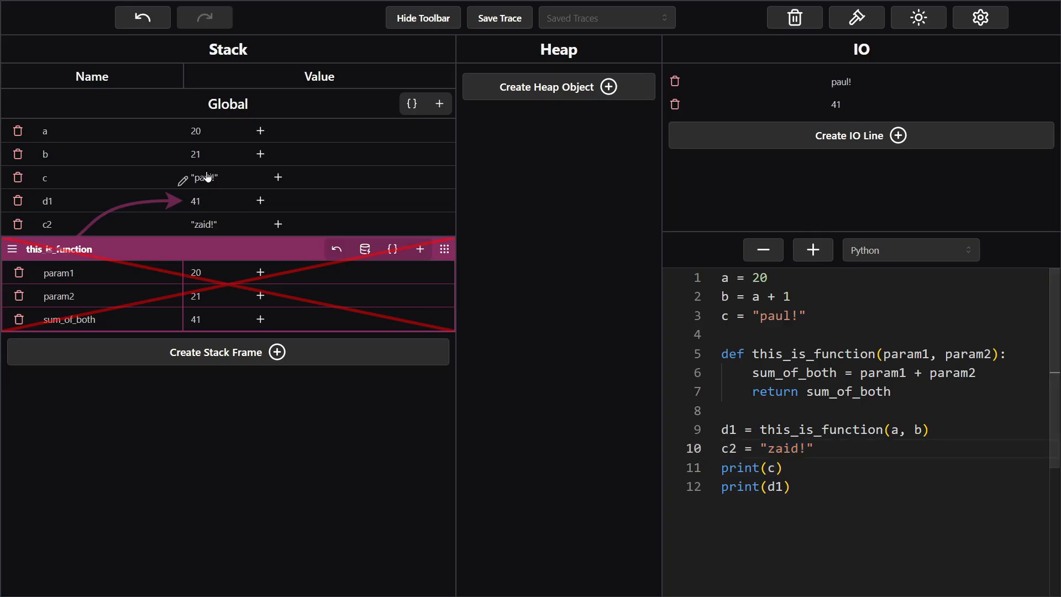
mouse_move(307, 193)
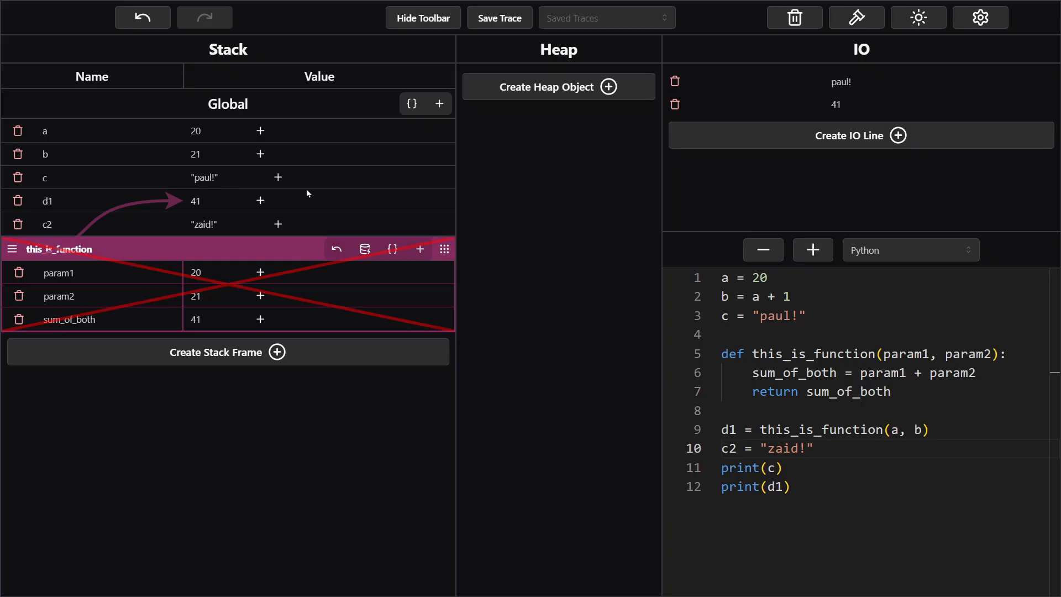
mouse_move(106, 225)
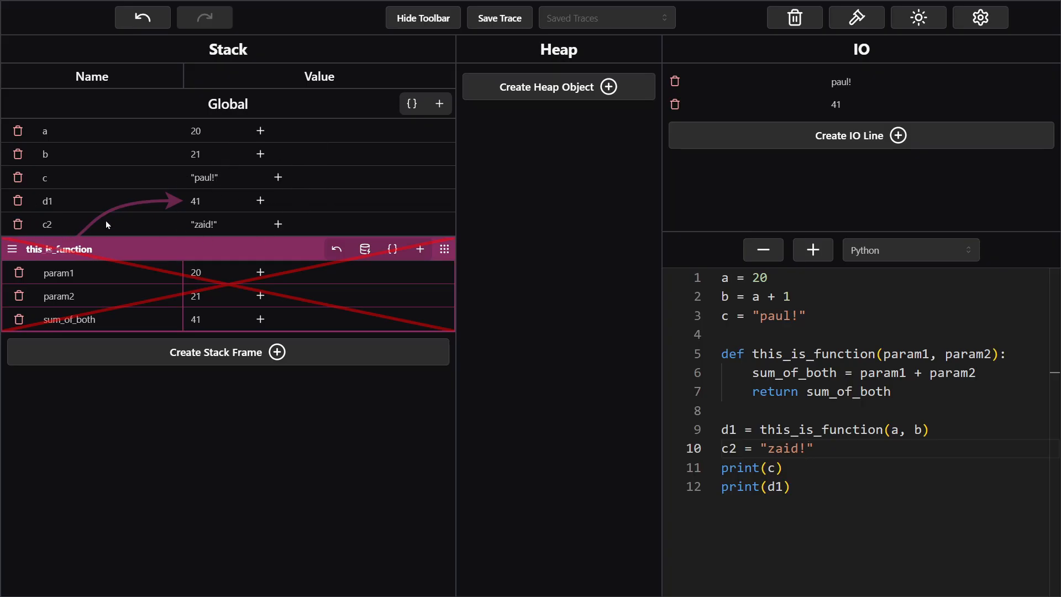
mouse_move(127, 233)
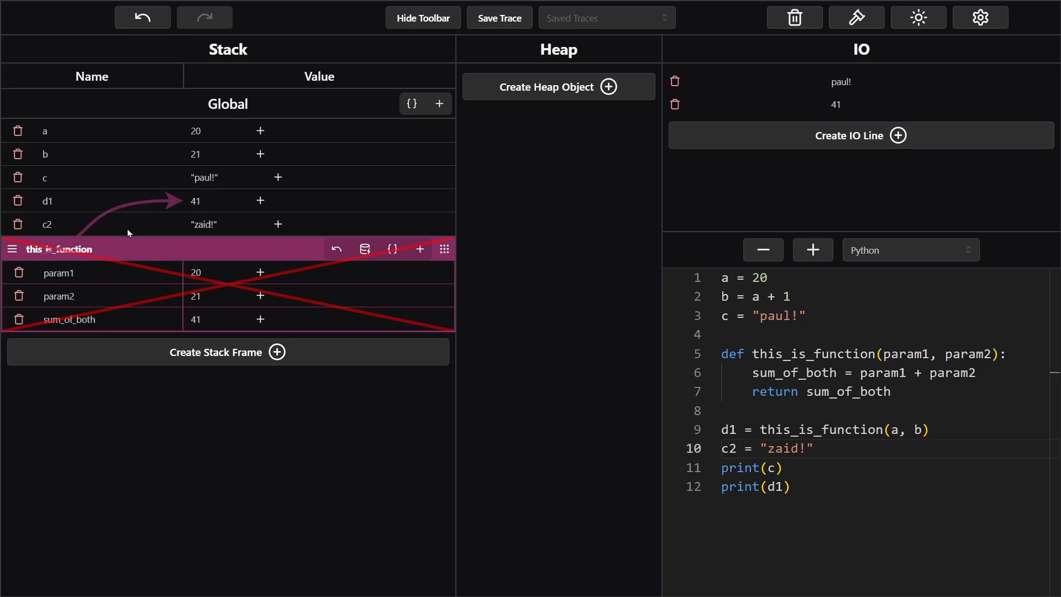